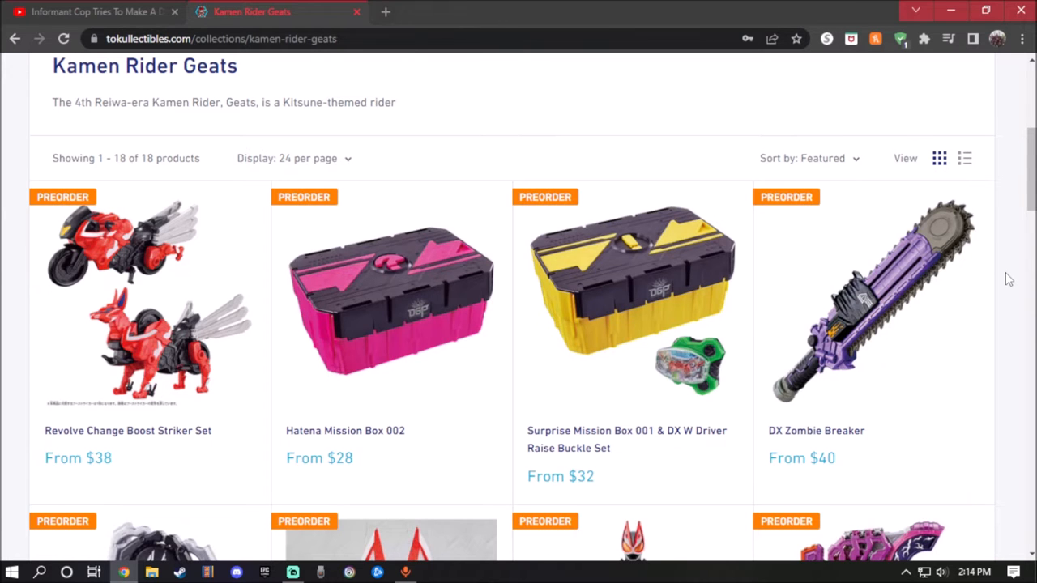
- Scroll down the Kamen Rider Geats collection grid toward the DX Spider Phone tile
scroll("down", 3)
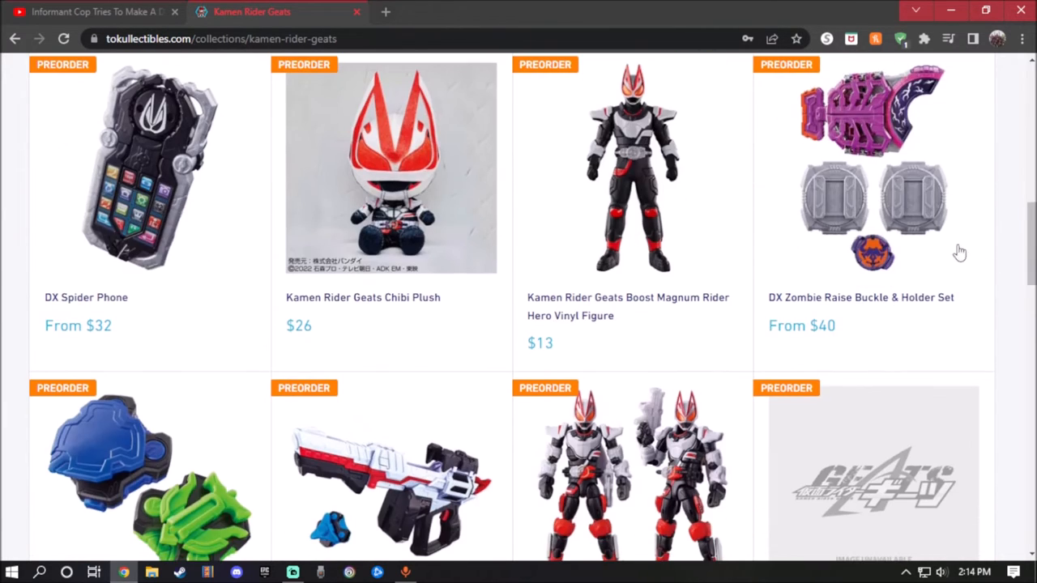
mouse_move(927, 272)
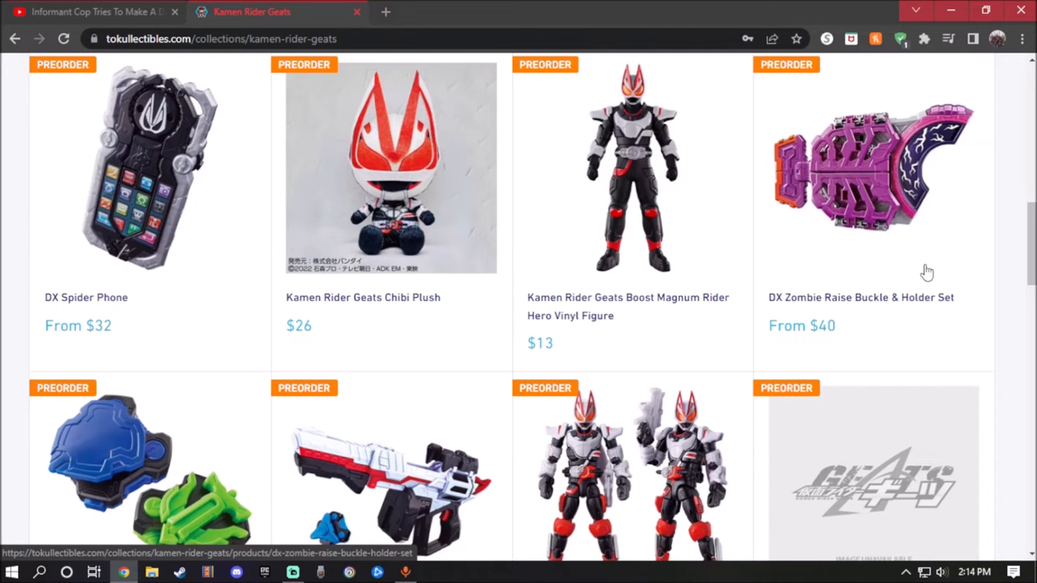
scroll("down", 3)
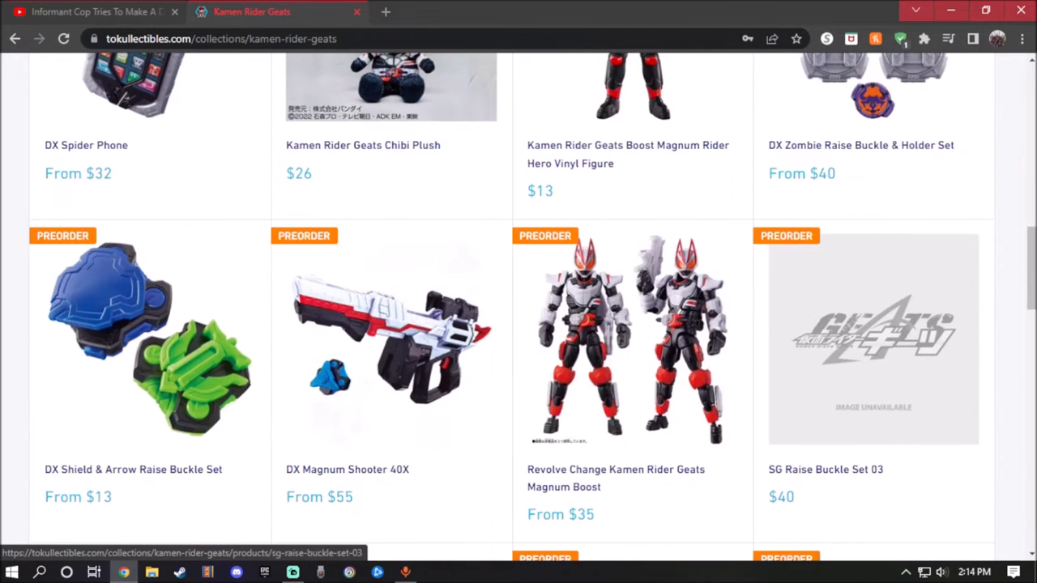
scroll("down", 3)
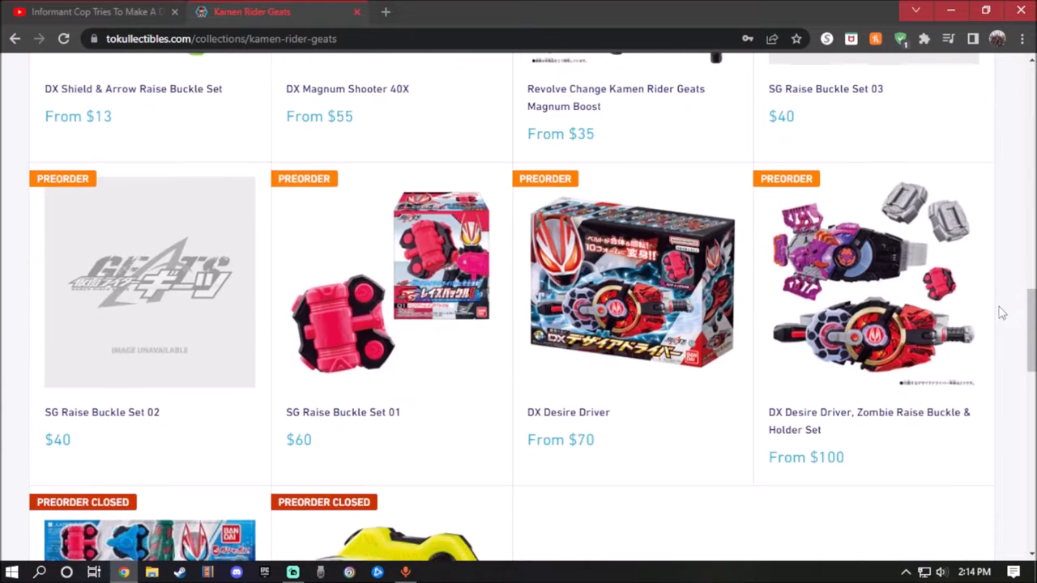
scroll("down", 3)
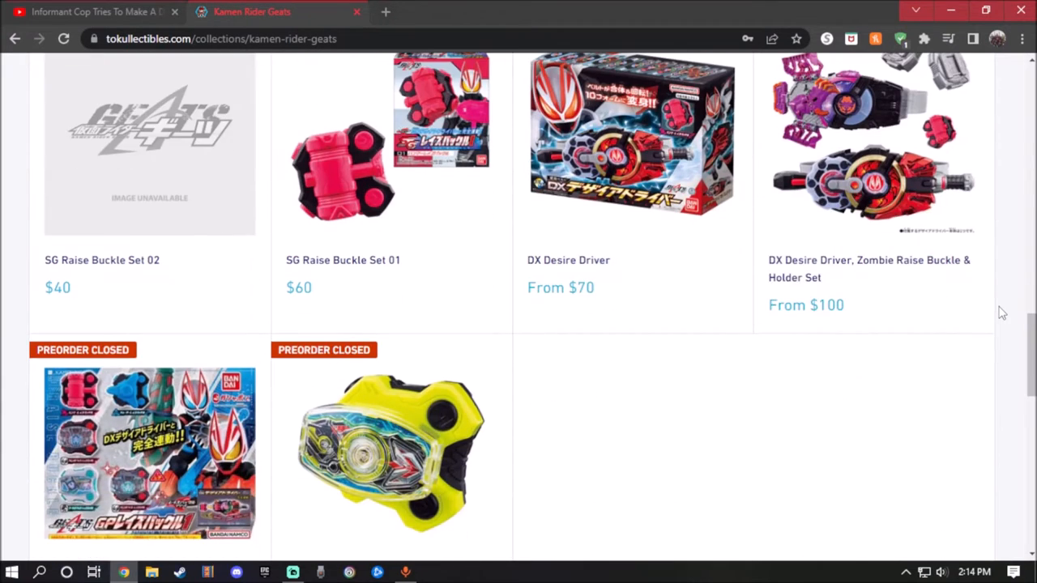
scroll("down", 3)
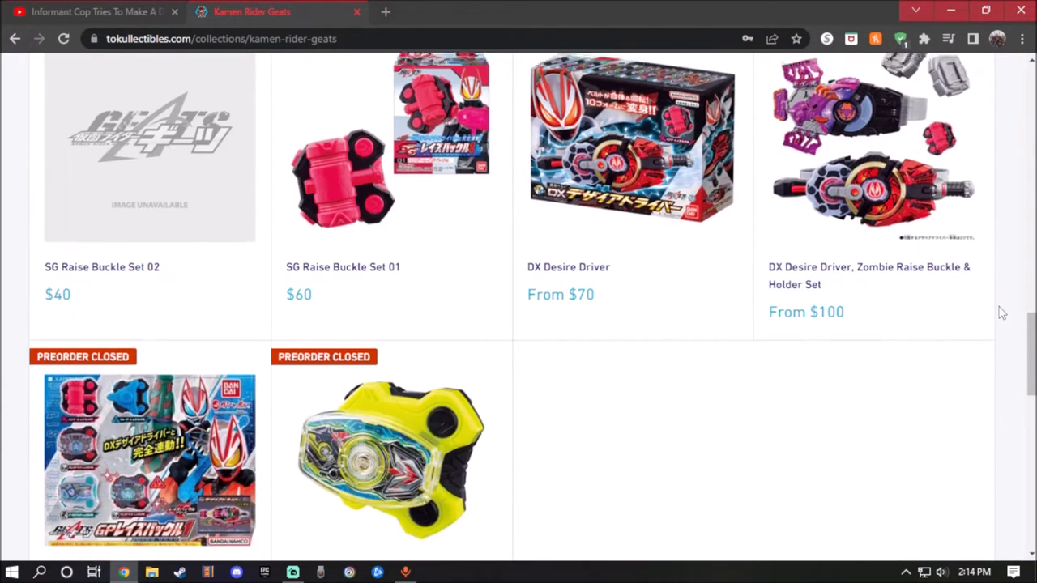
scroll("up", 3)
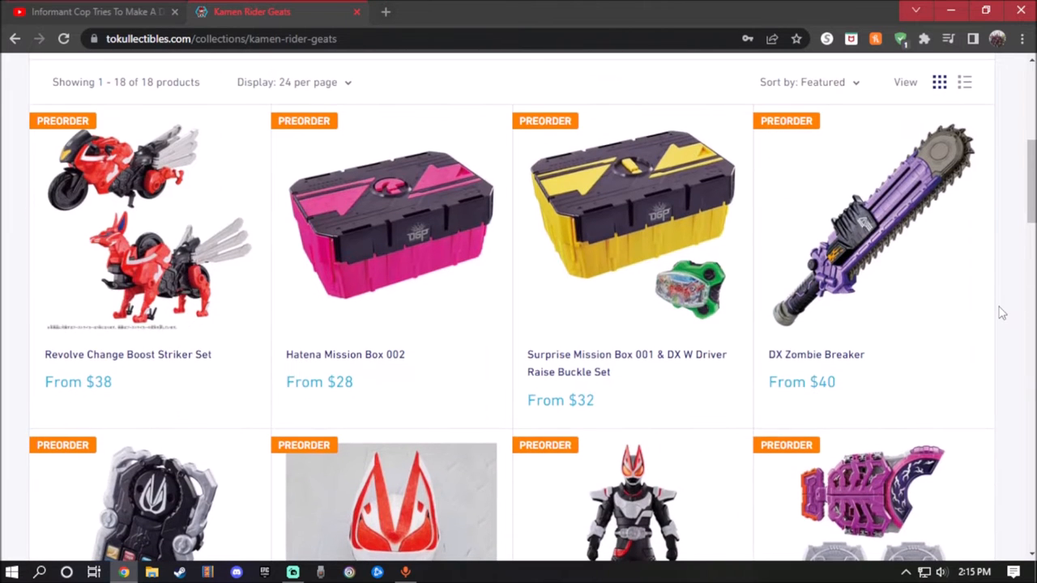
mouse_move(126, 519)
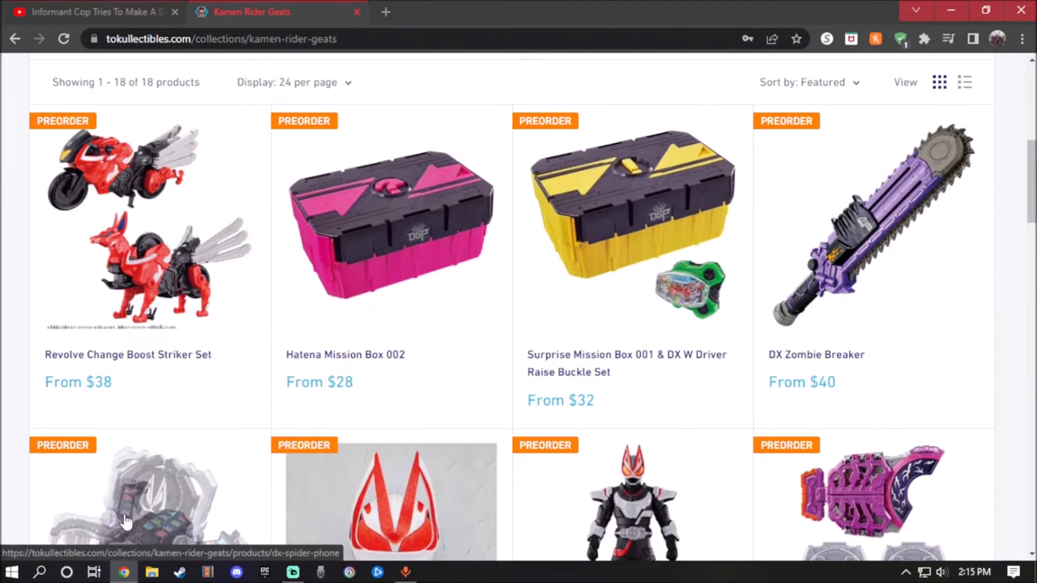
scroll("down", 3)
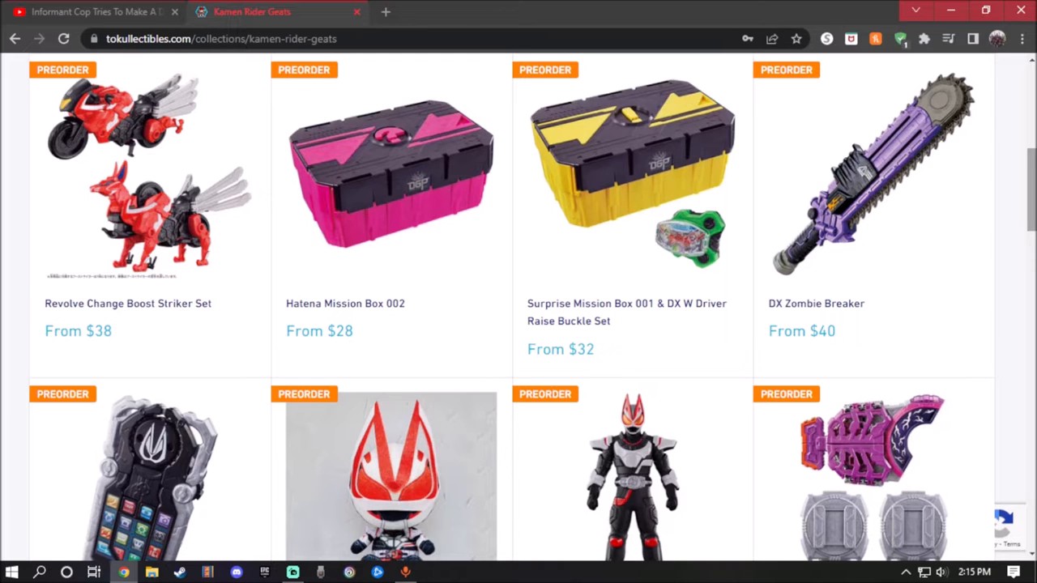
mouse_move(1003, 291)
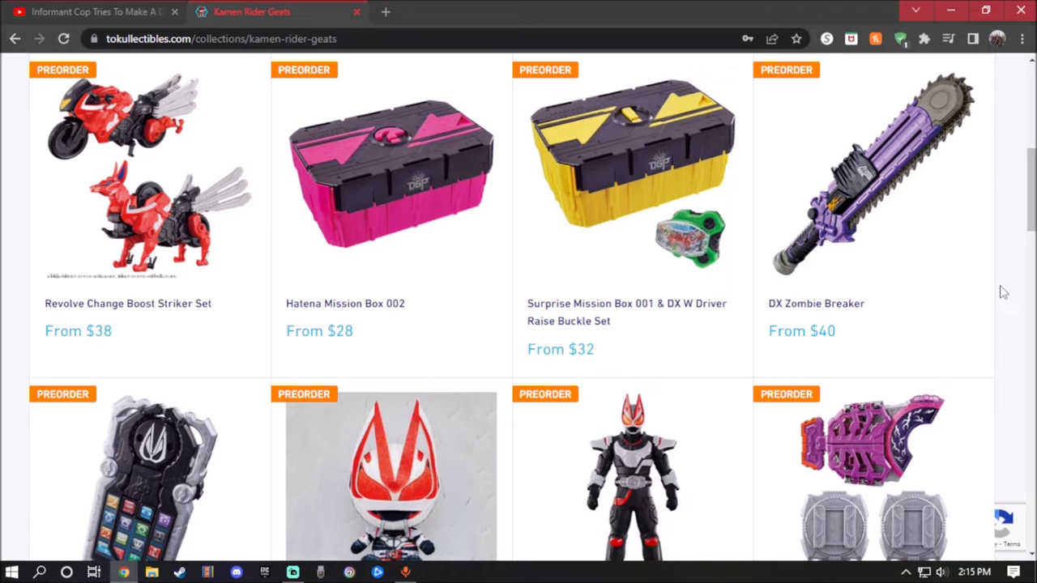
scroll("down", 3)
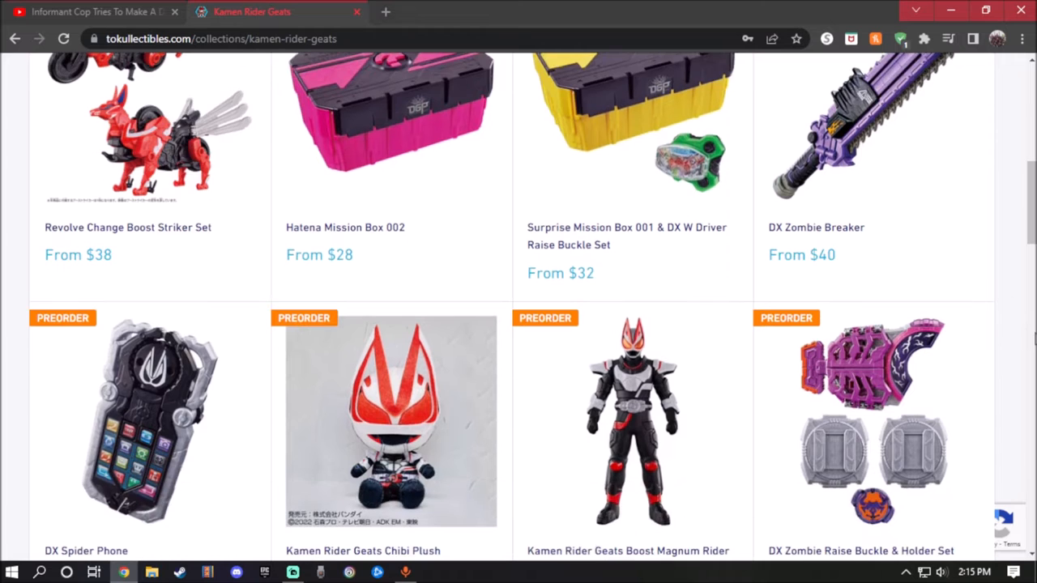
mouse_move(116, 473)
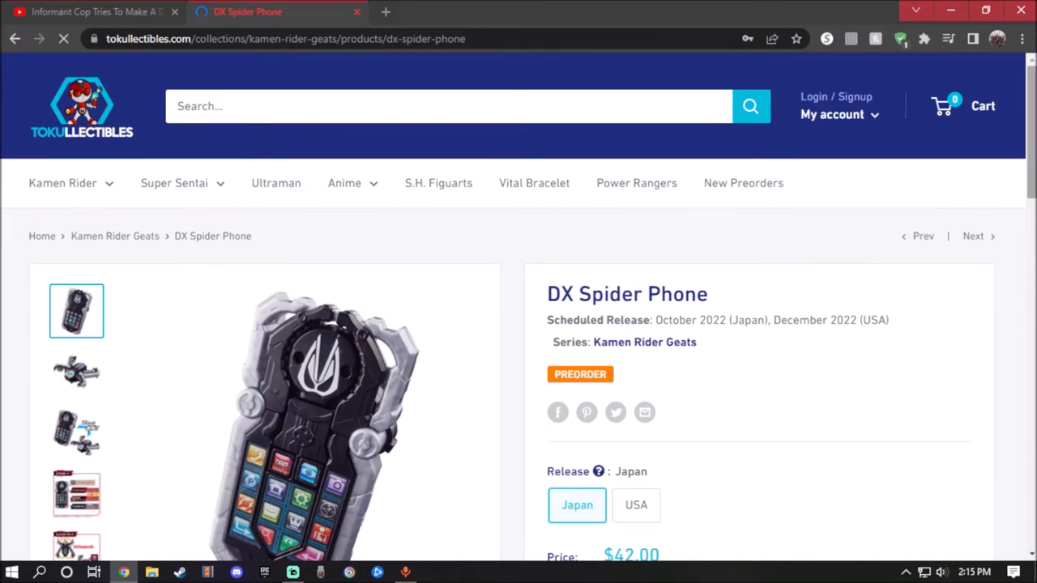
- Check the DX Spider Phone's USA price, switch back to Japan at $42.00, and dismiss the tips popup
scroll("down", 3)
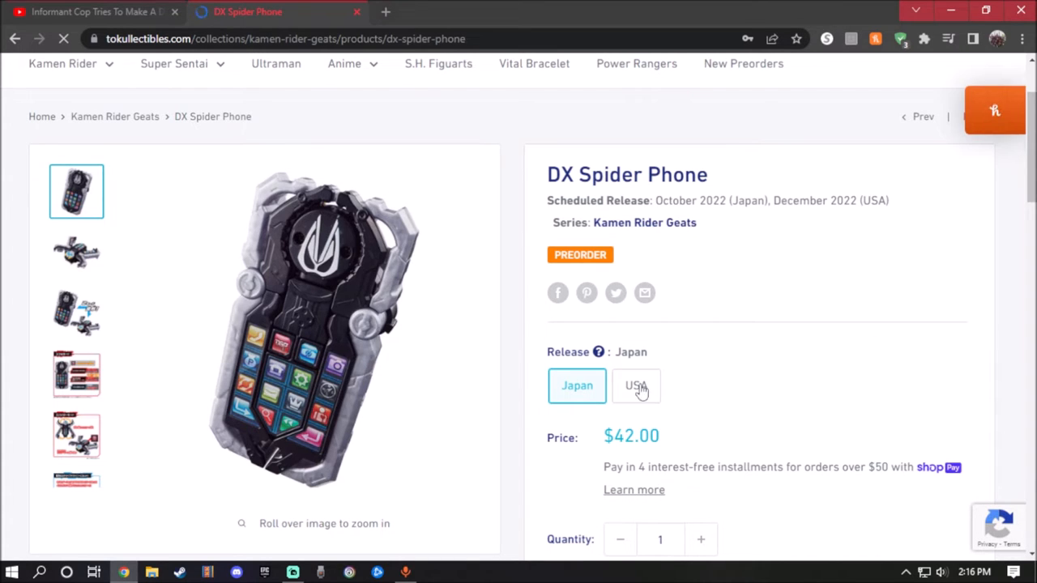
left_click(635, 386)
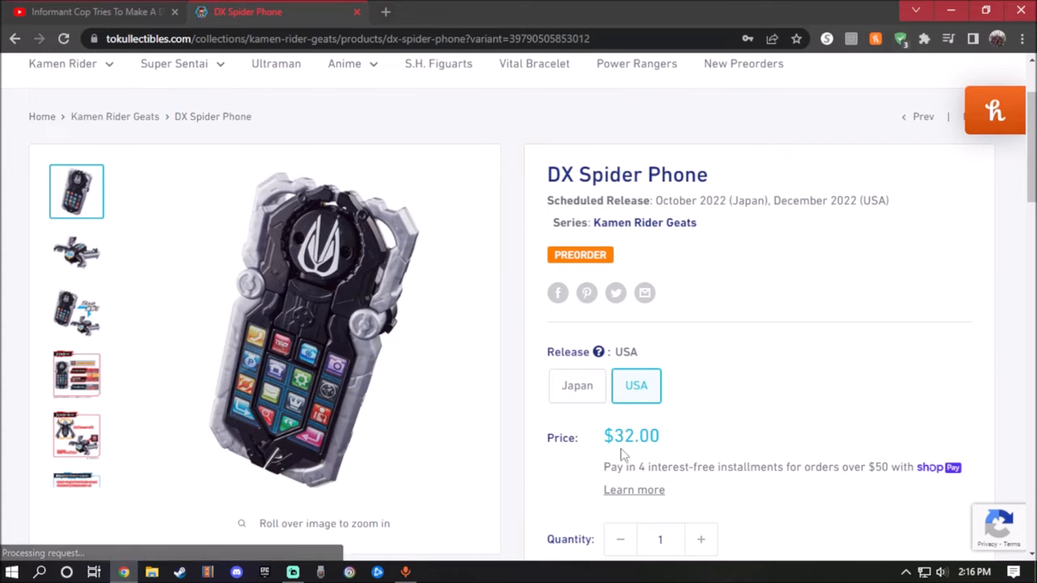
left_click(577, 386)
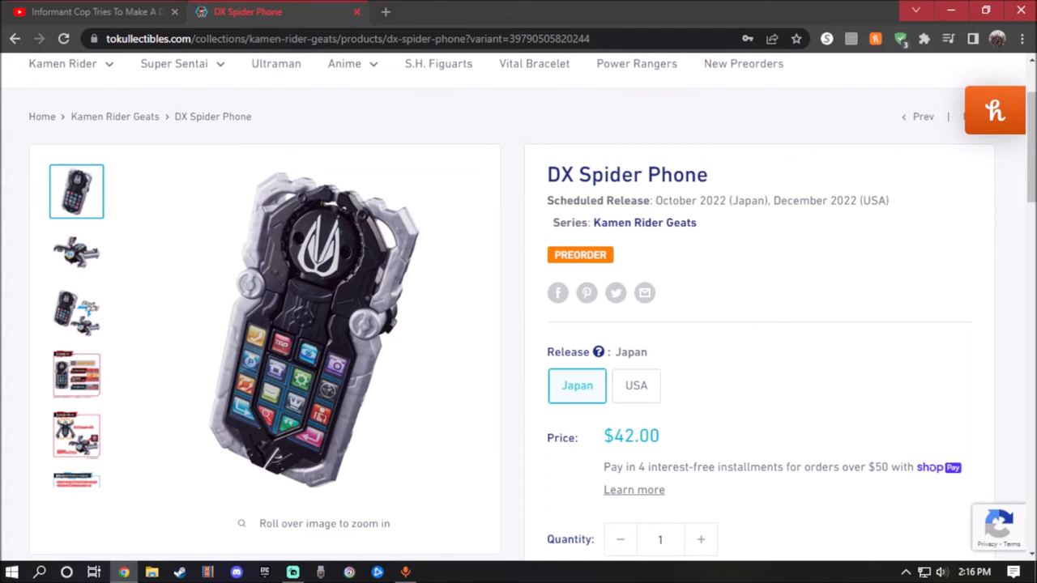
mouse_move(1029, 214)
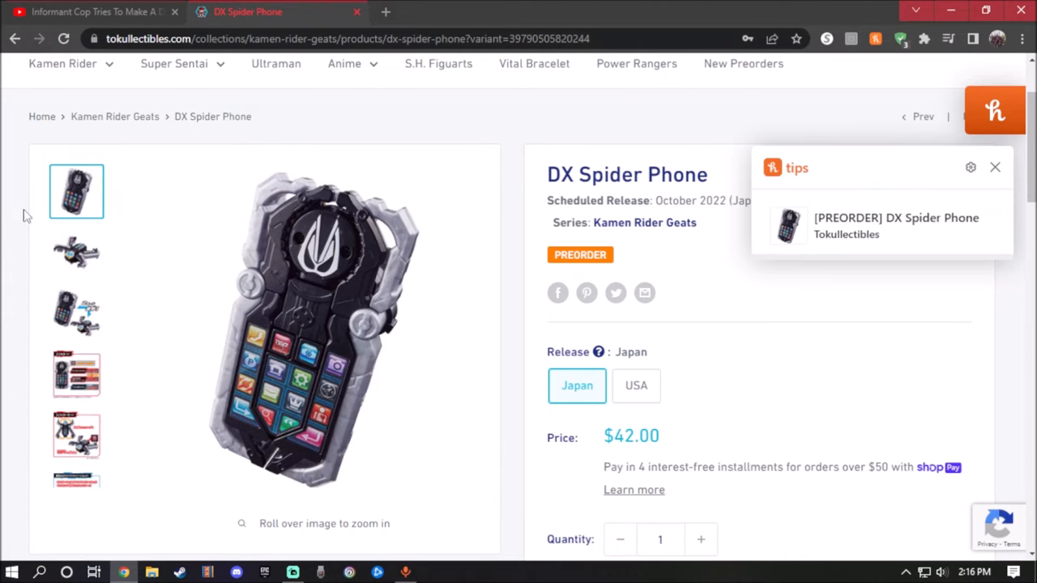
left_click(995, 167)
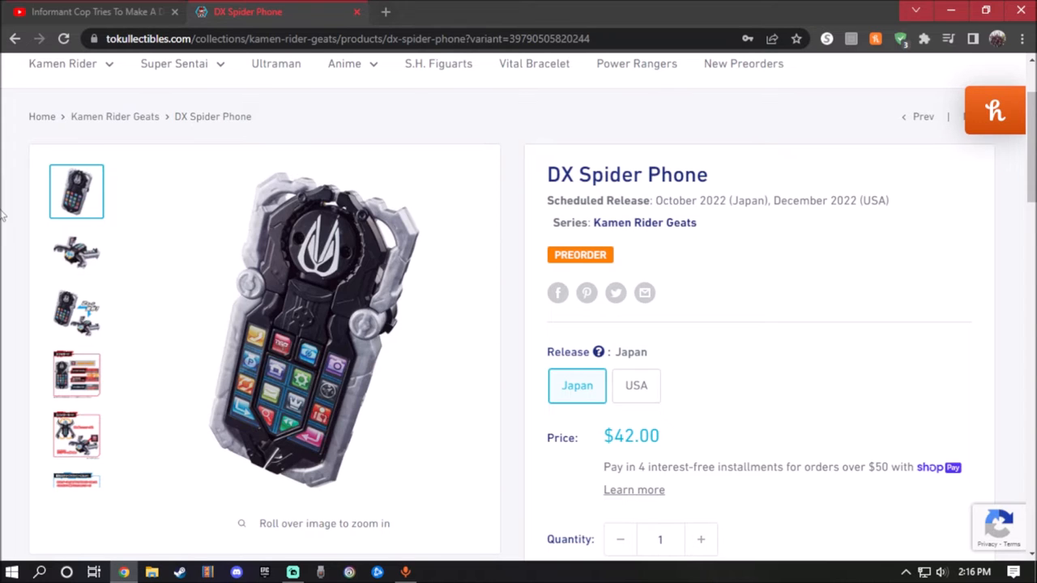
mouse_move(77, 252)
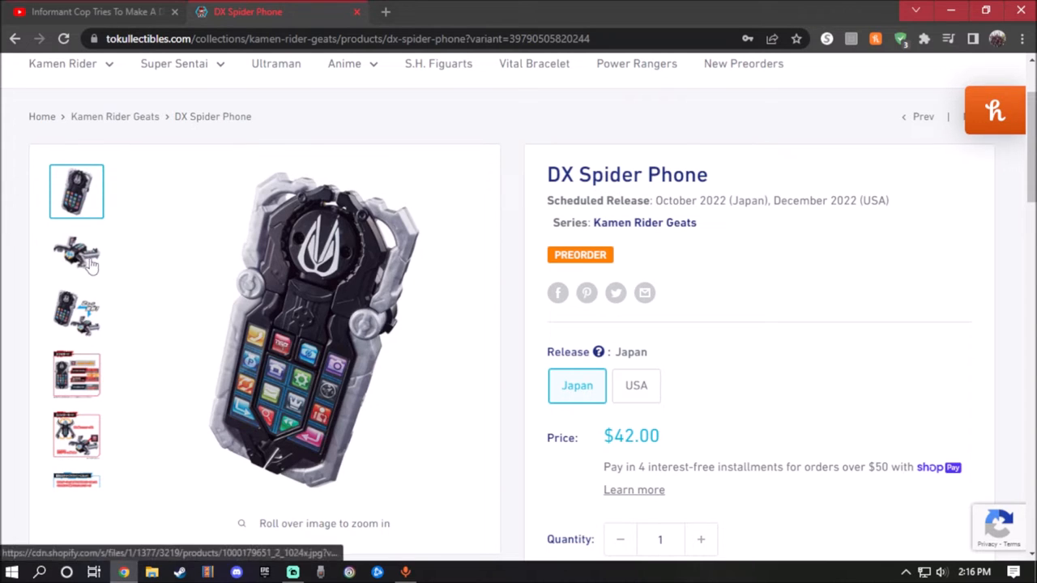
mouse_move(272, 381)
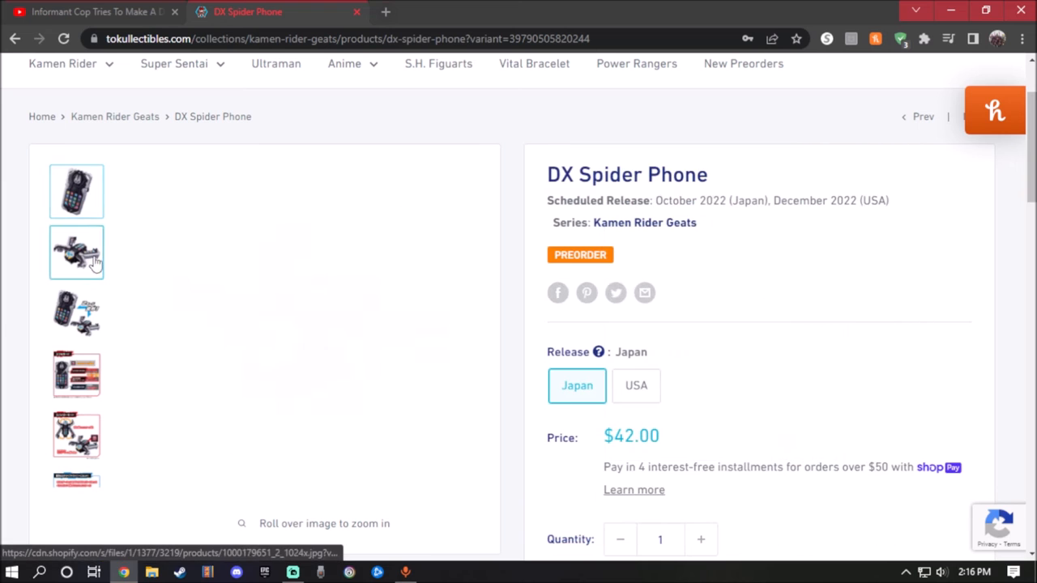
- View the DX Spider Phone's second, third and fourth gallery photos
left_click(76, 253)
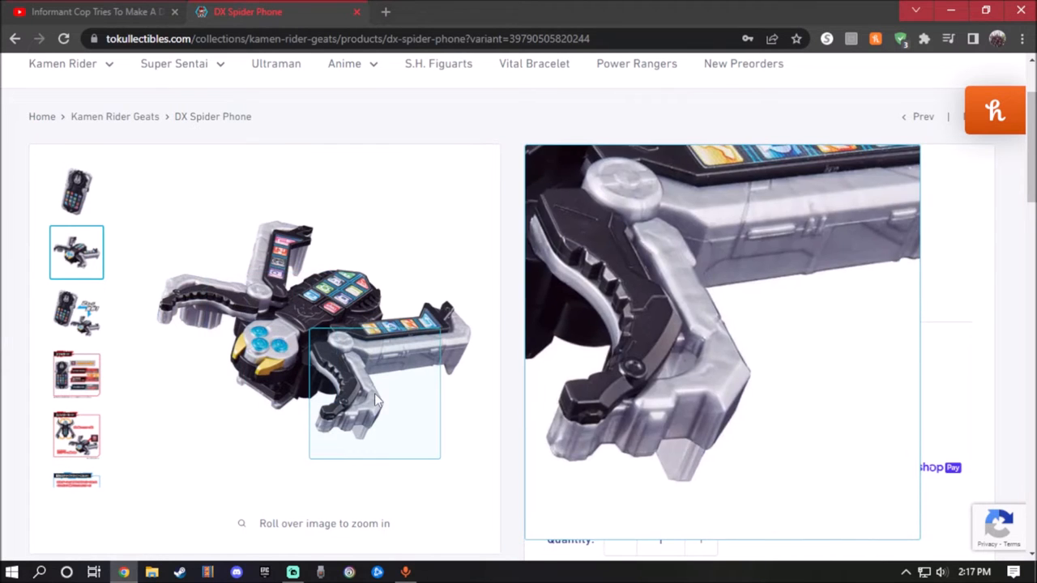
mouse_move(219, 332)
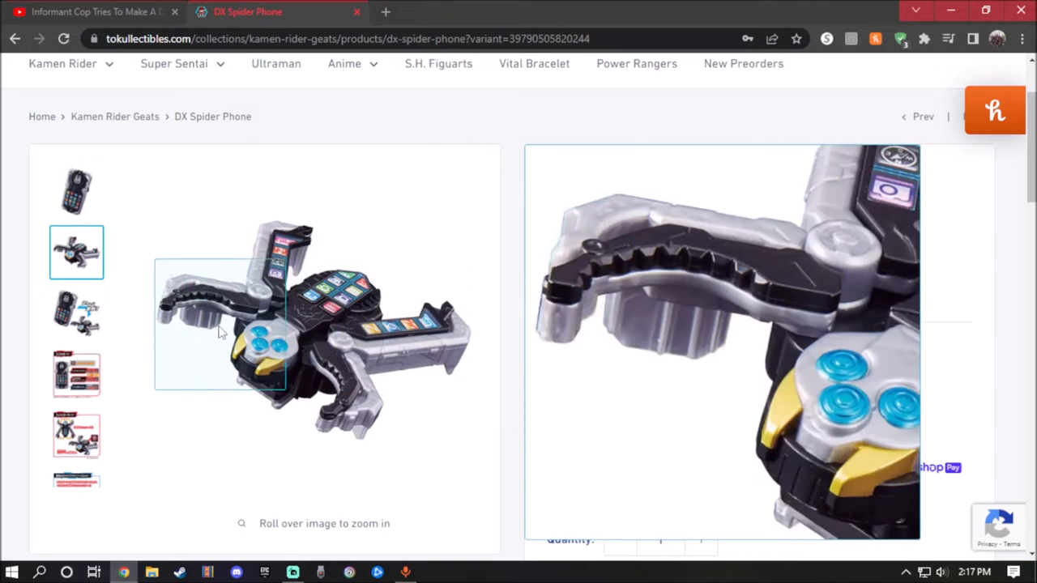
left_click(76, 314)
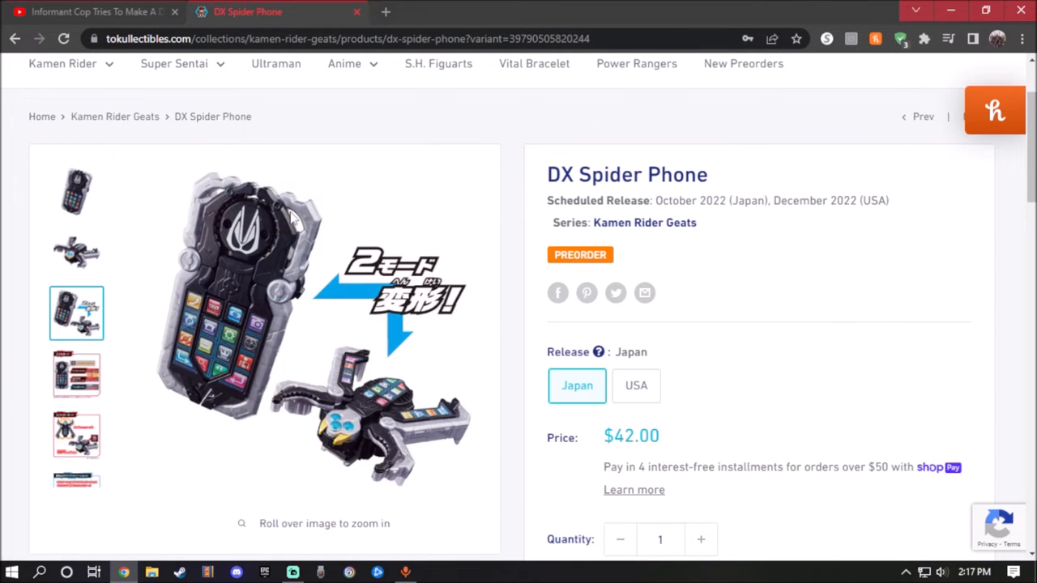
left_click(77, 373)
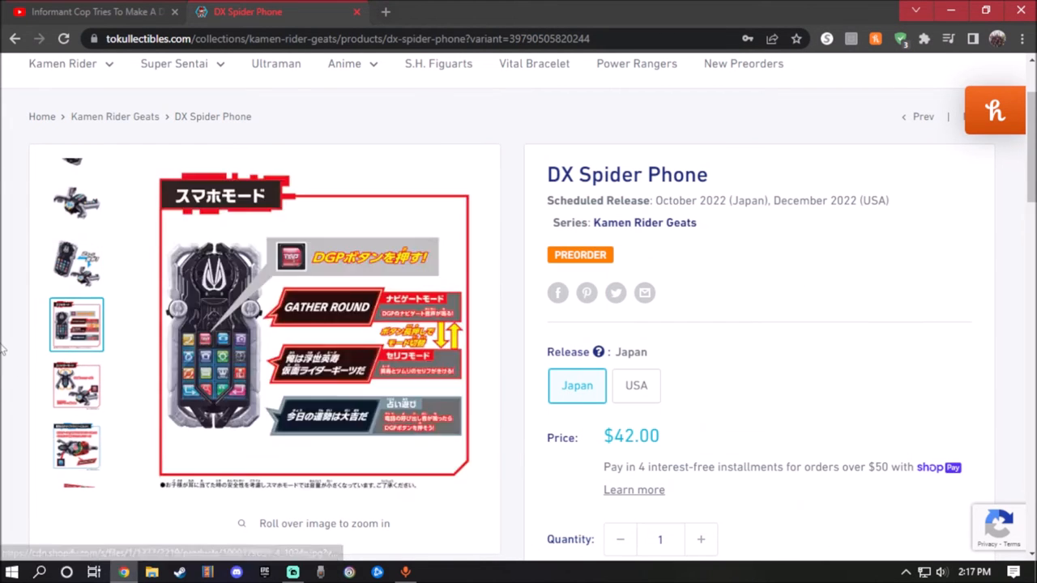
mouse_move(263, 299)
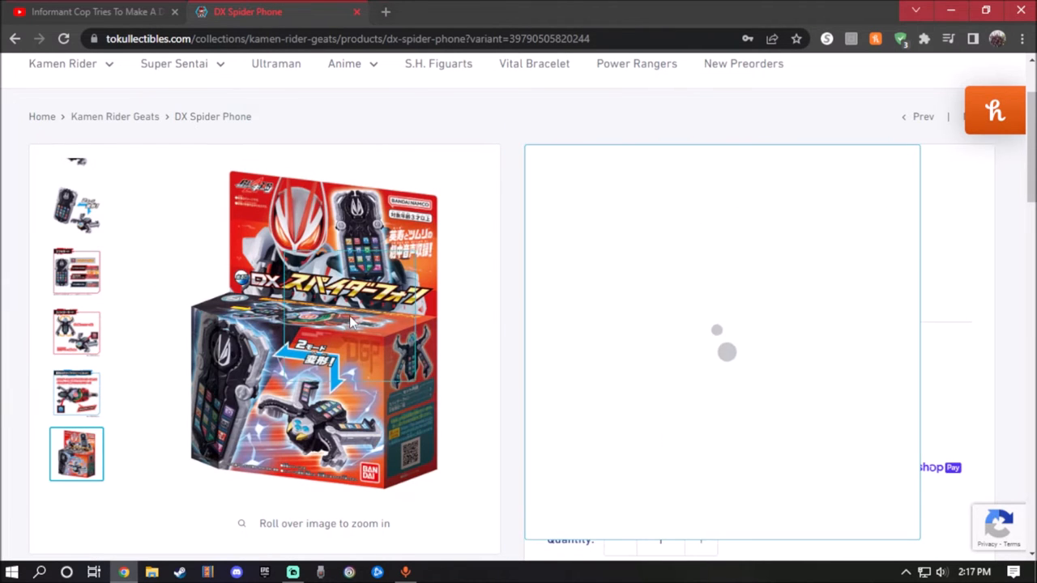
mouse_move(260, 243)
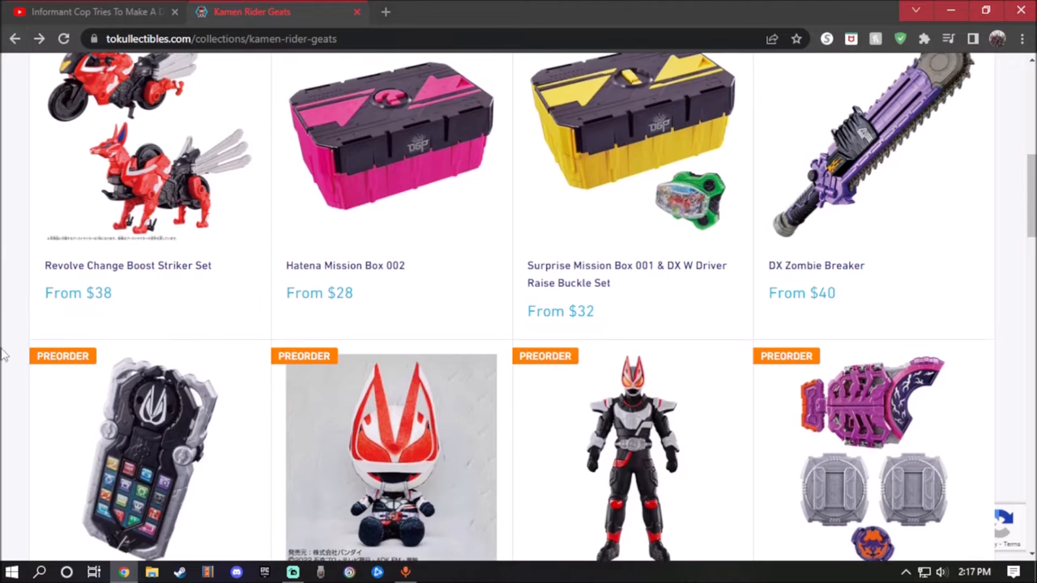
- Open the DX Zombie Breaker product page and scroll to its release options
left_click(872, 162)
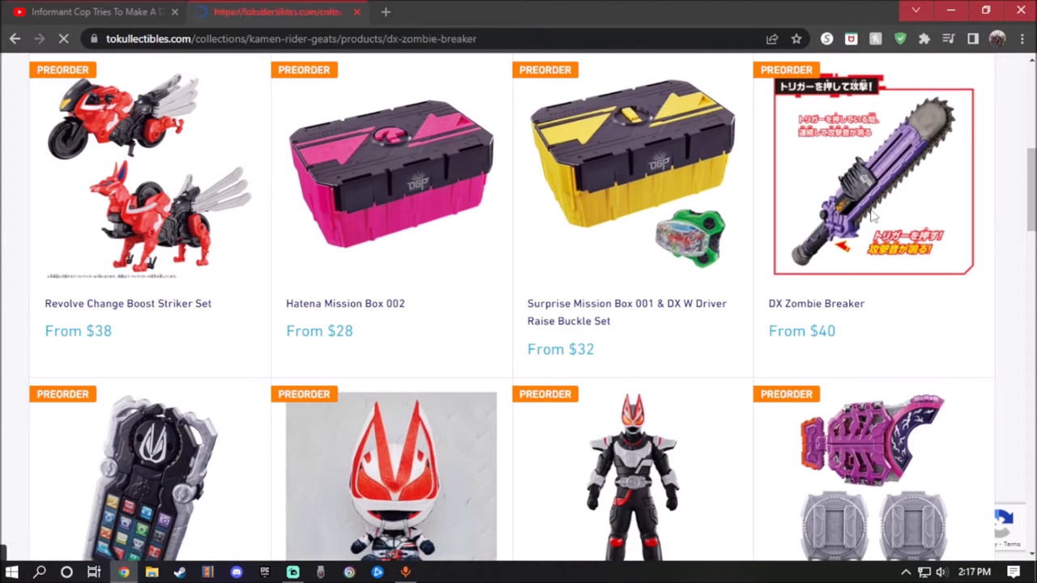
left_click(872, 175)
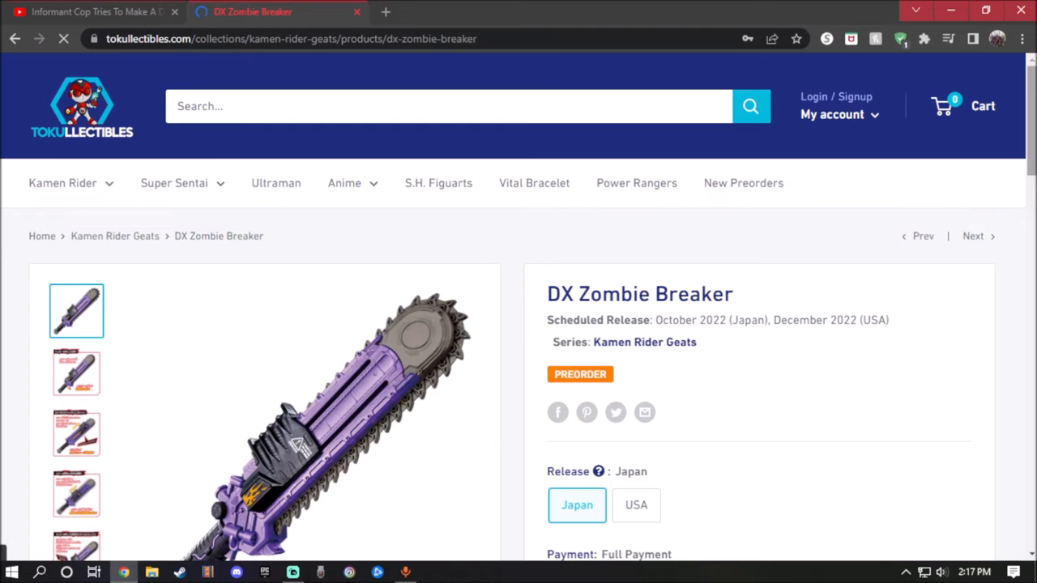
scroll("down", 3)
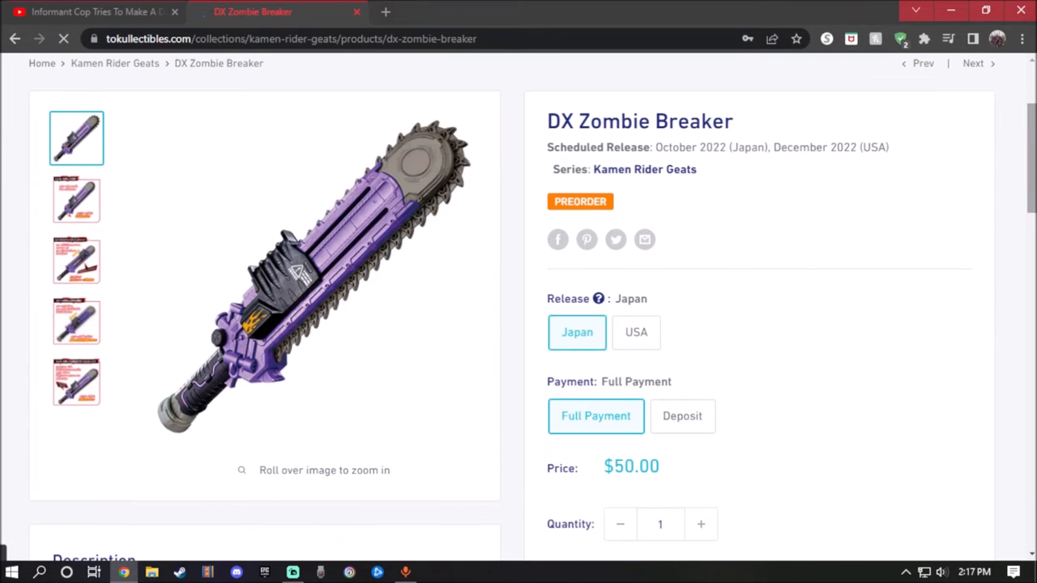
scroll("up", 3)
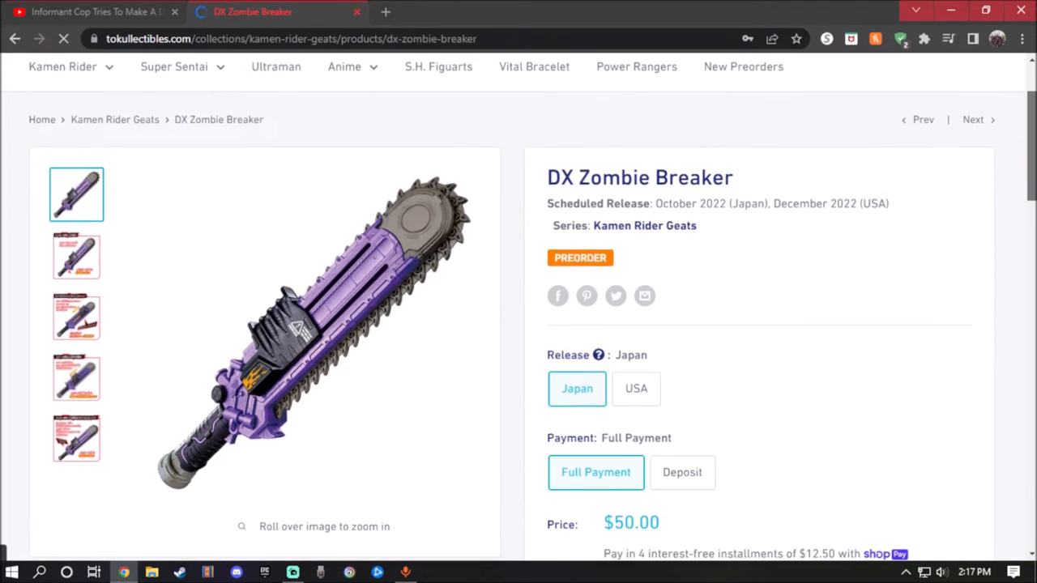
scroll("down", 3)
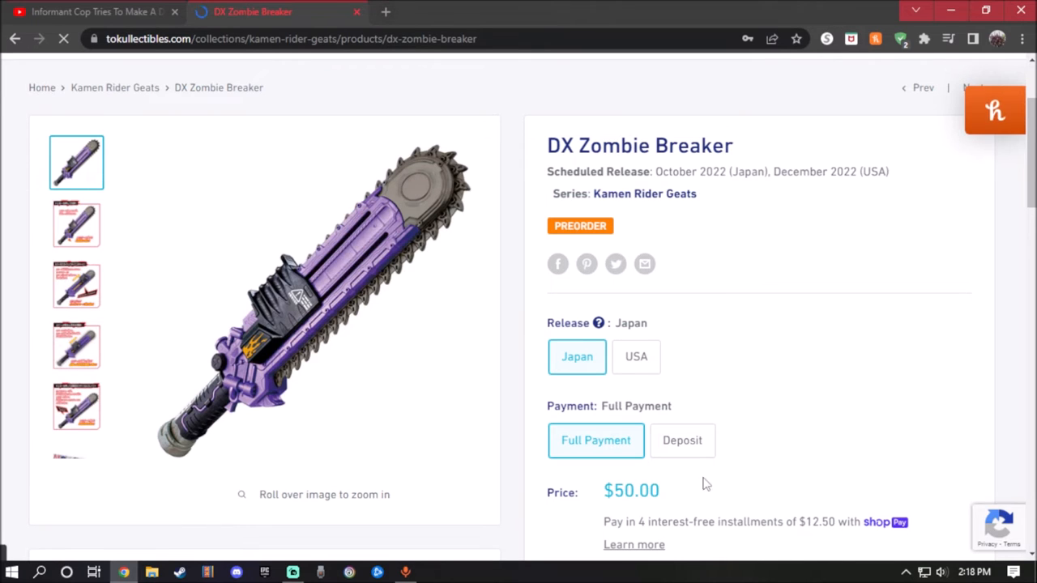
- Check the DX Zombie Breaker's USA price, then return to the Japan release at $50.00
left_click(635, 357)
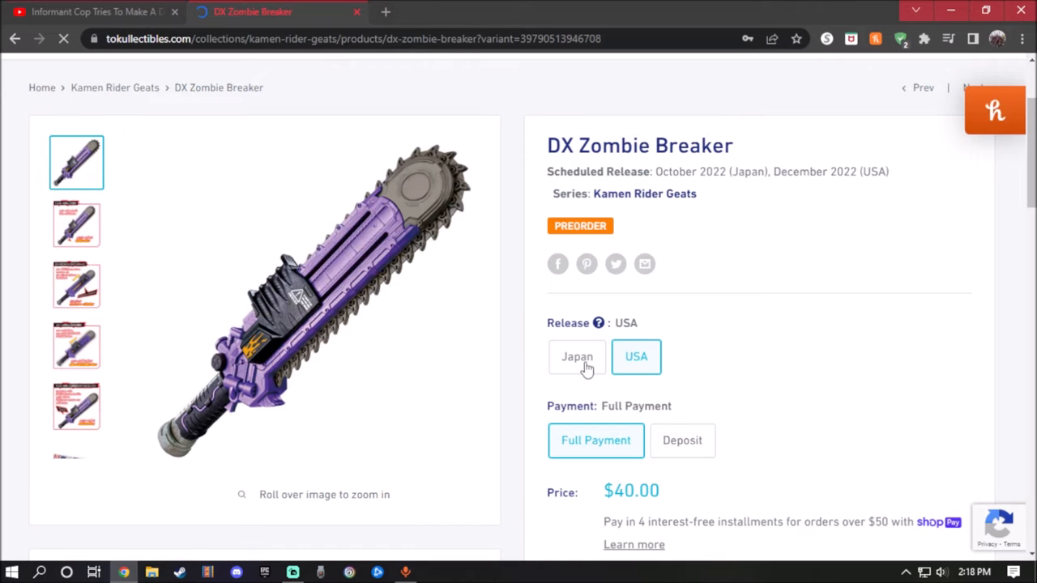
left_click(577, 357)
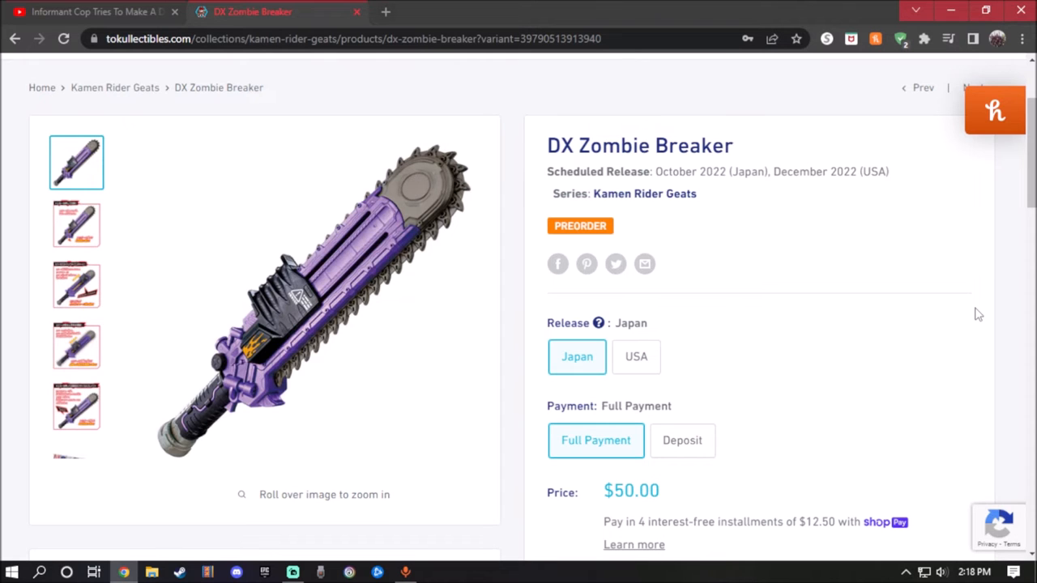
mouse_move(919, 308)
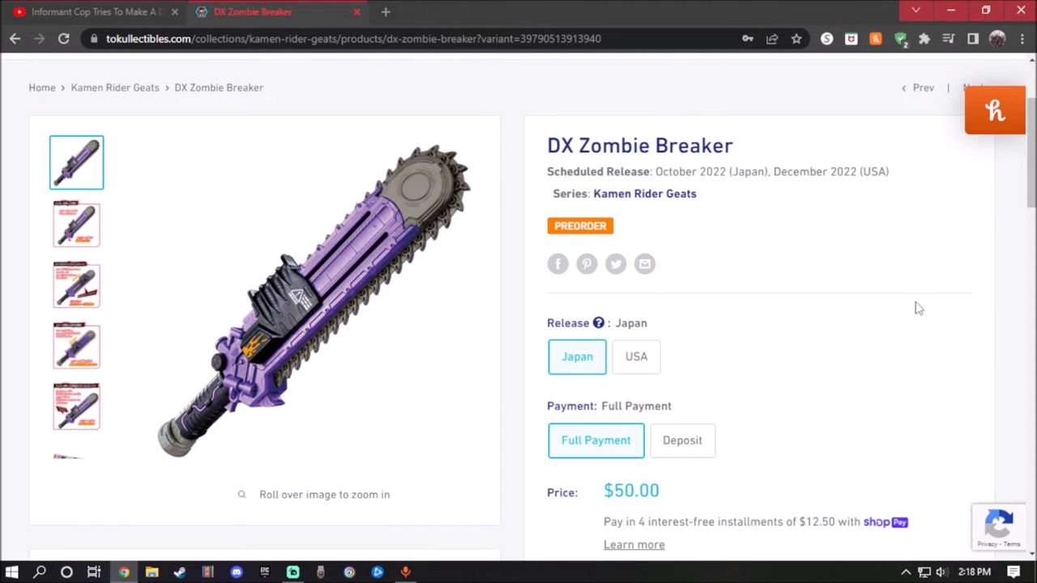
mouse_move(413, 235)
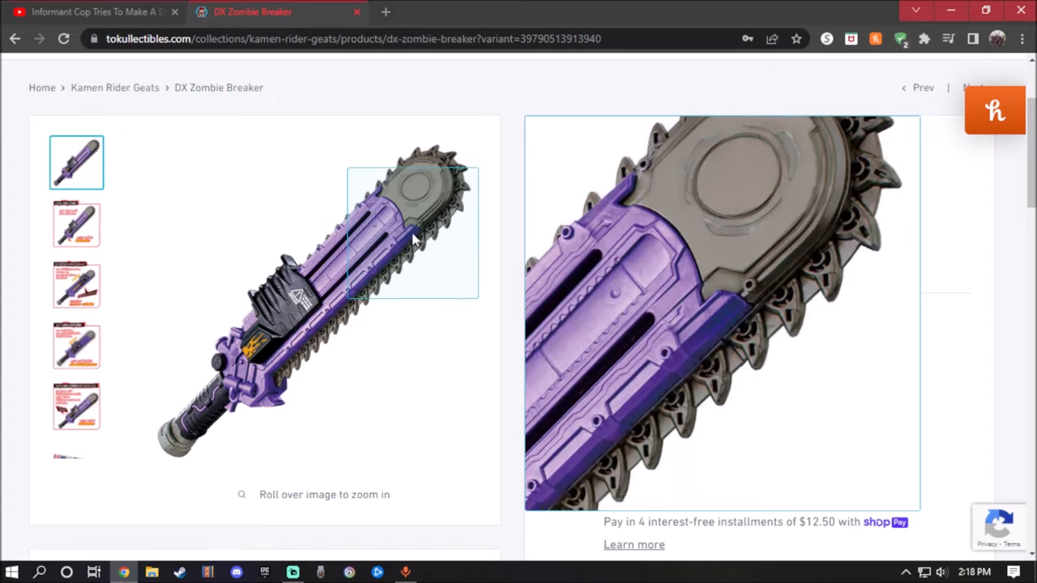
mouse_move(327, 283)
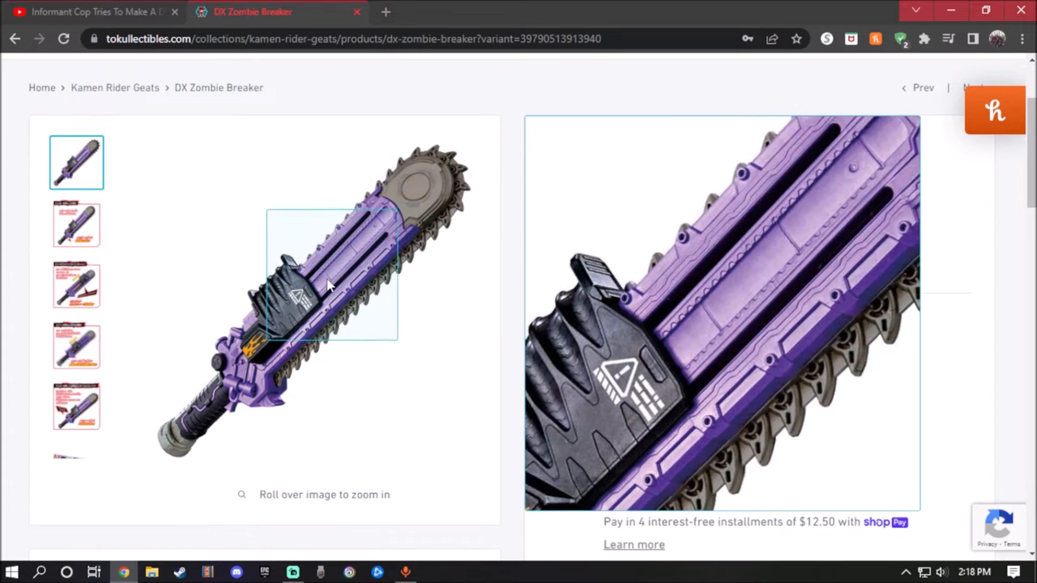
mouse_move(311, 295)
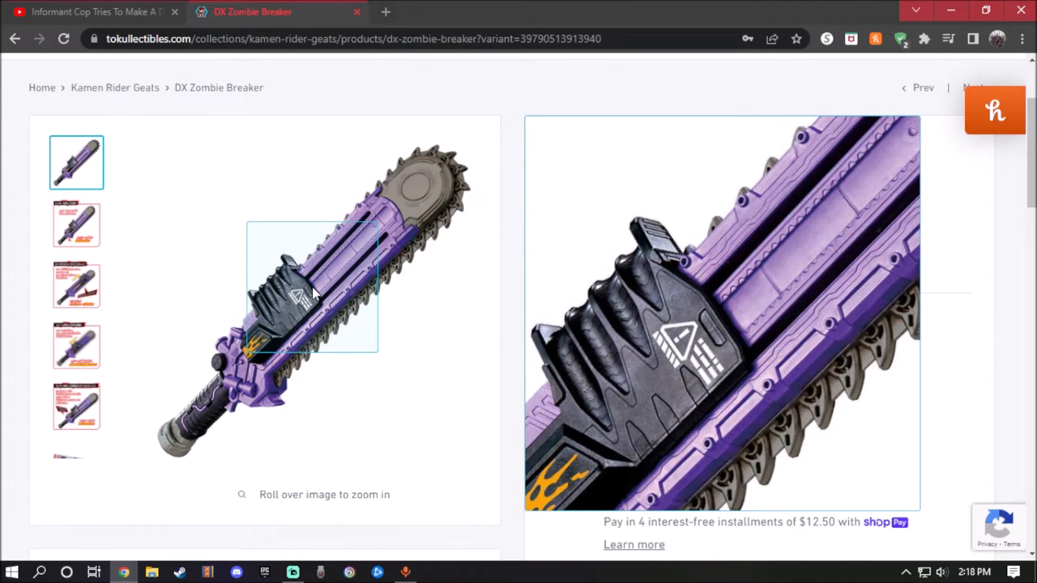
mouse_move(272, 316)
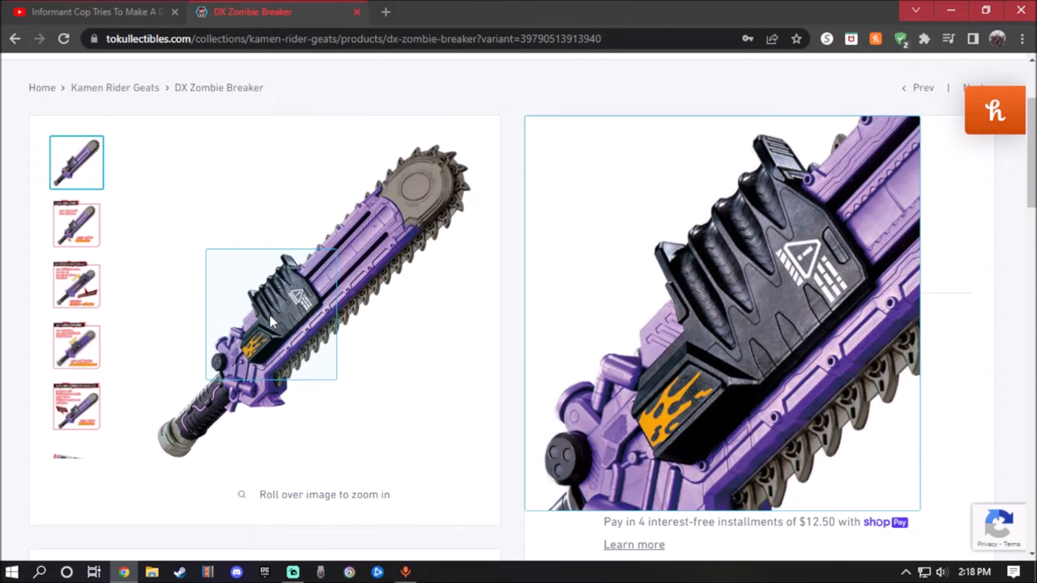
mouse_move(256, 359)
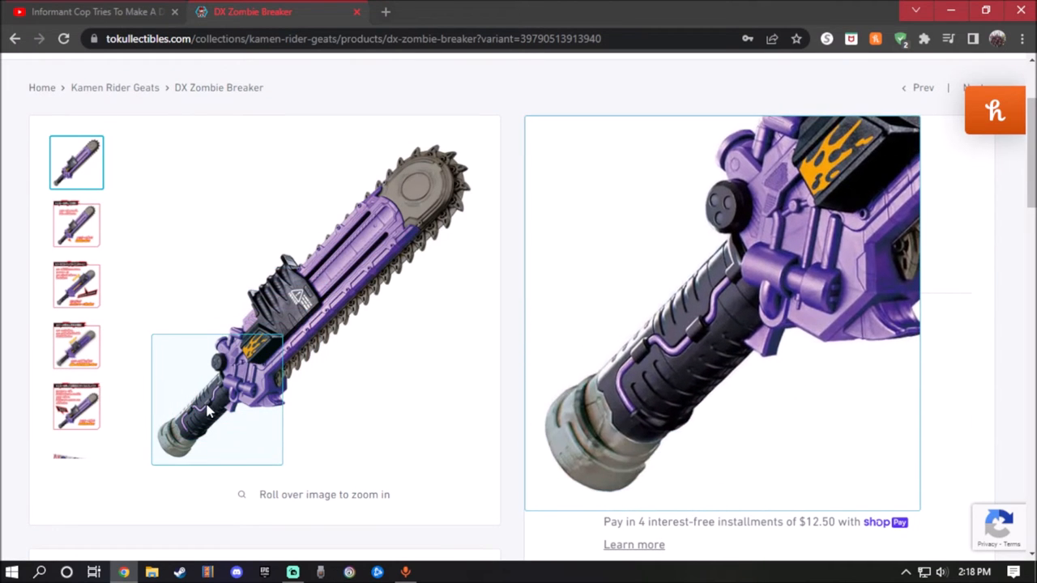
- View the trigger callouts, POISON CHARGE and boxed packaging photos, then open Surprise Mission Box 001
left_click(76, 224)
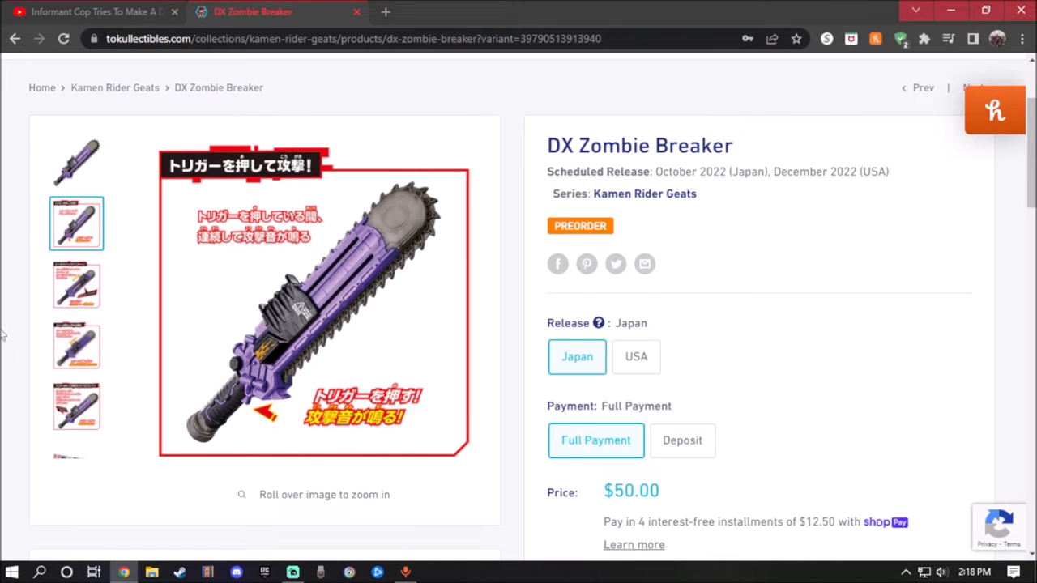
left_click(76, 285)
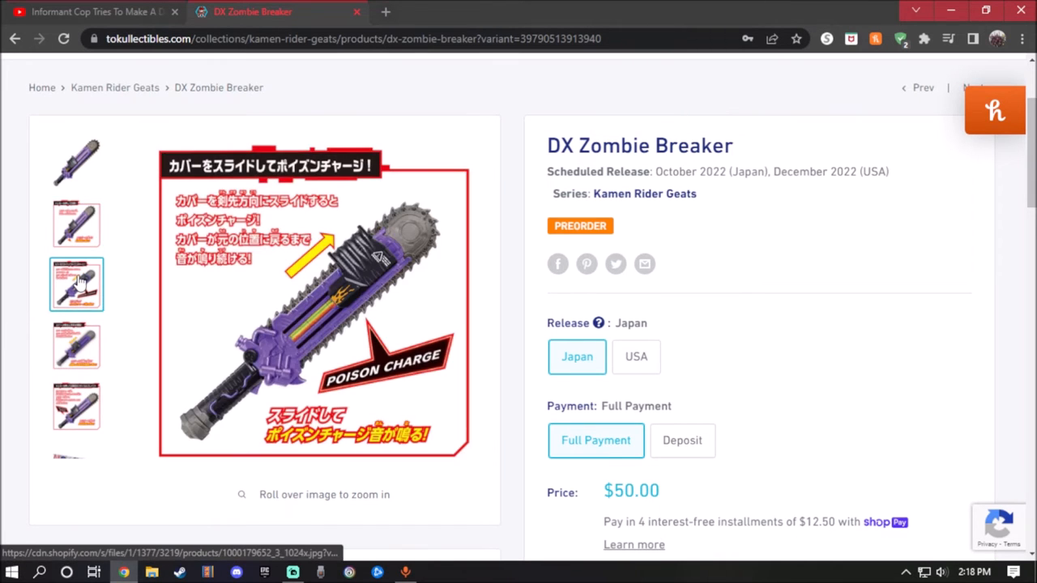
mouse_move(348, 295)
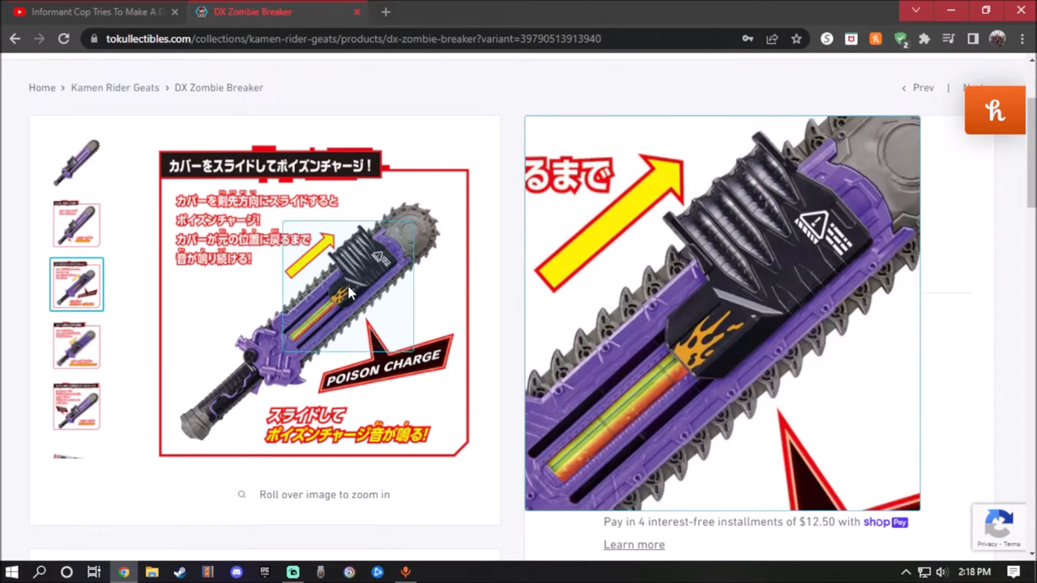
mouse_move(373, 348)
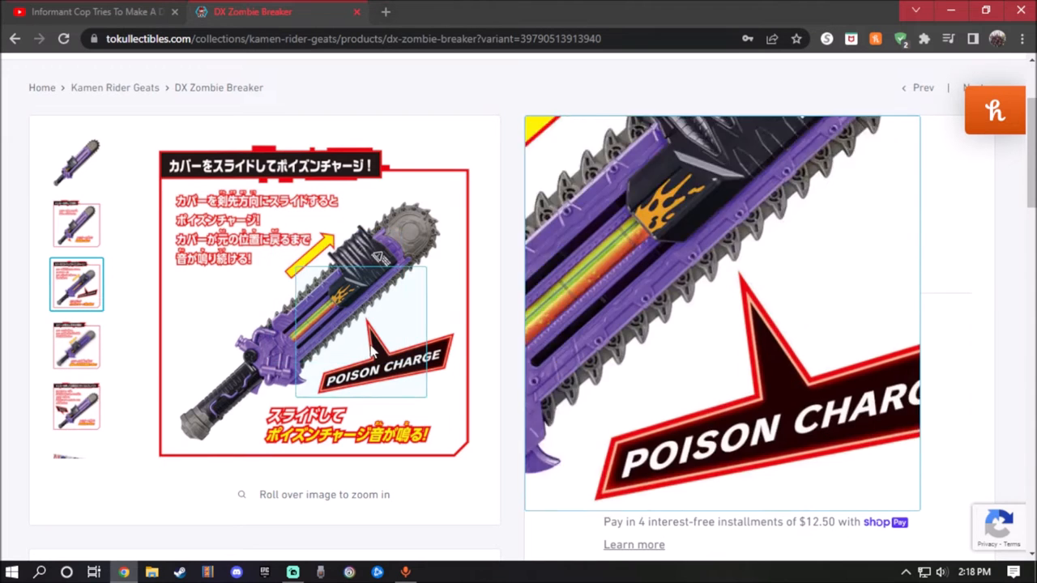
mouse_move(332, 348)
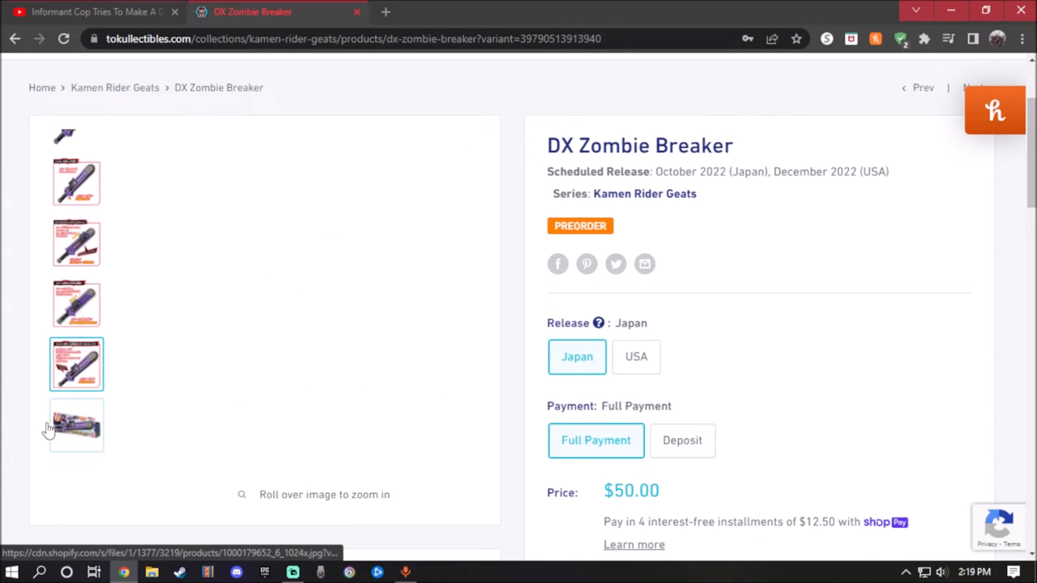
left_click(77, 424)
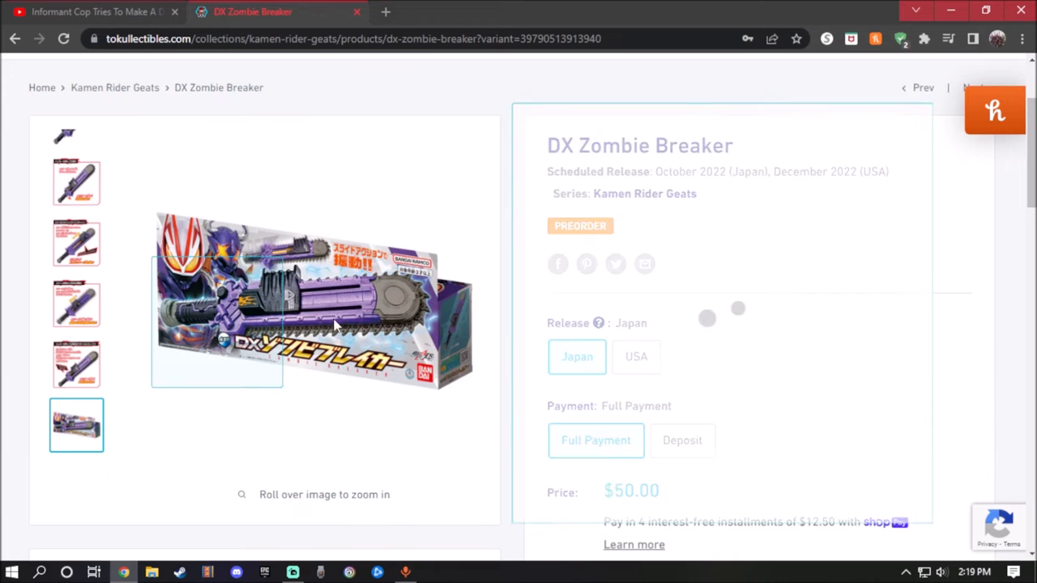
mouse_move(413, 321)
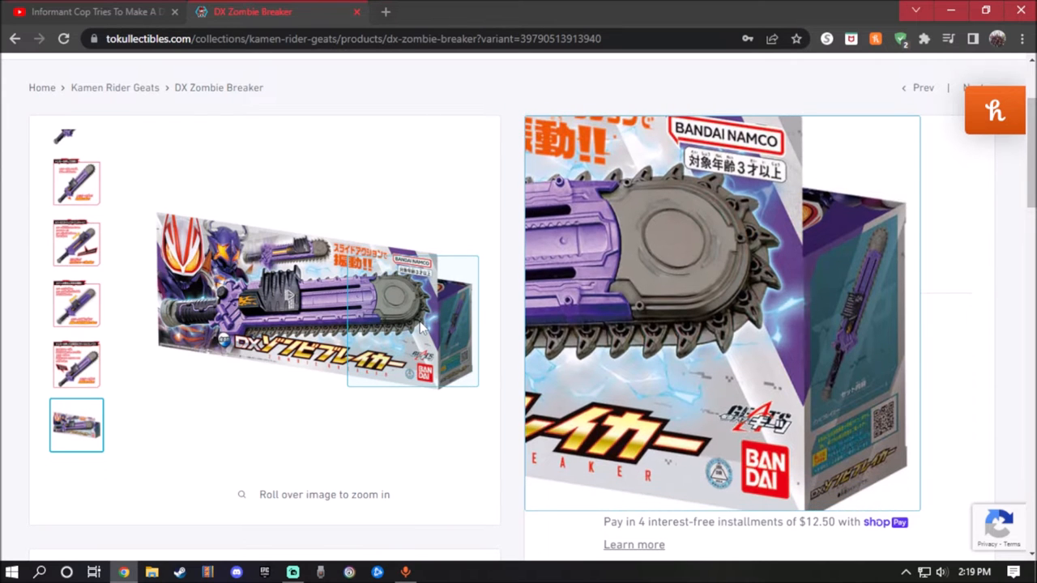
mouse_move(304, 316)
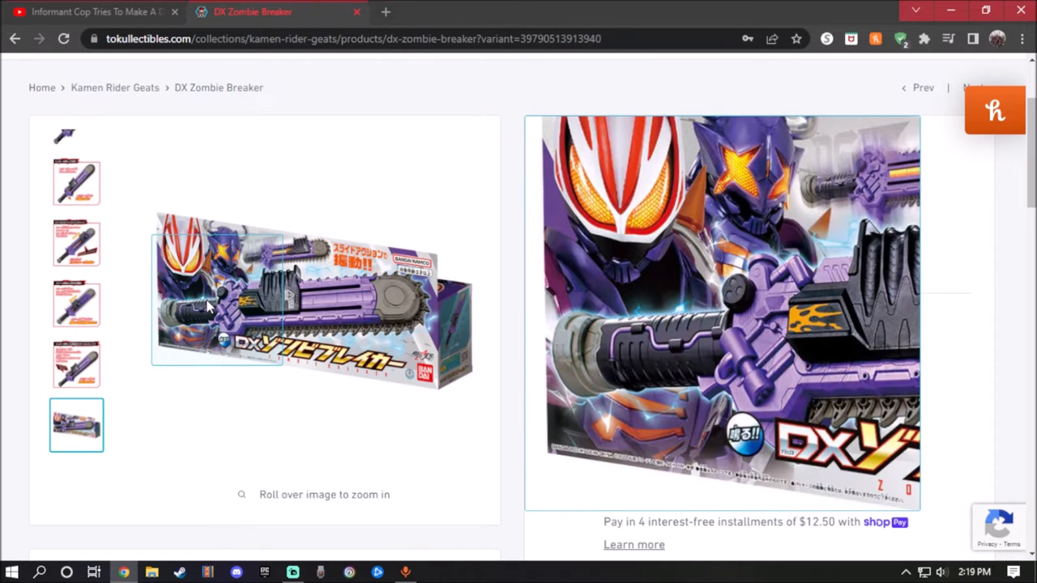
mouse_move(235, 308)
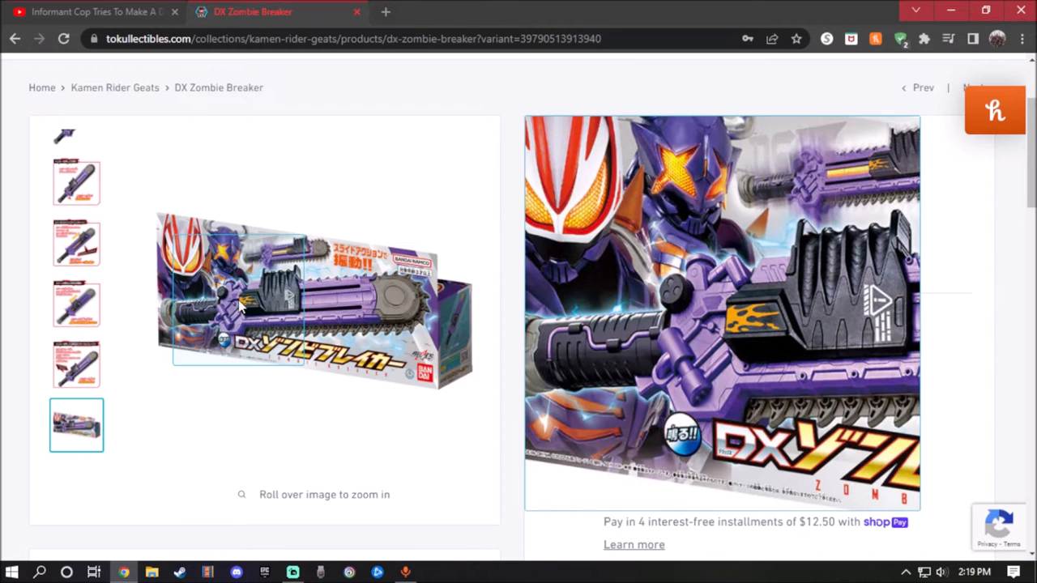
mouse_move(198, 292)
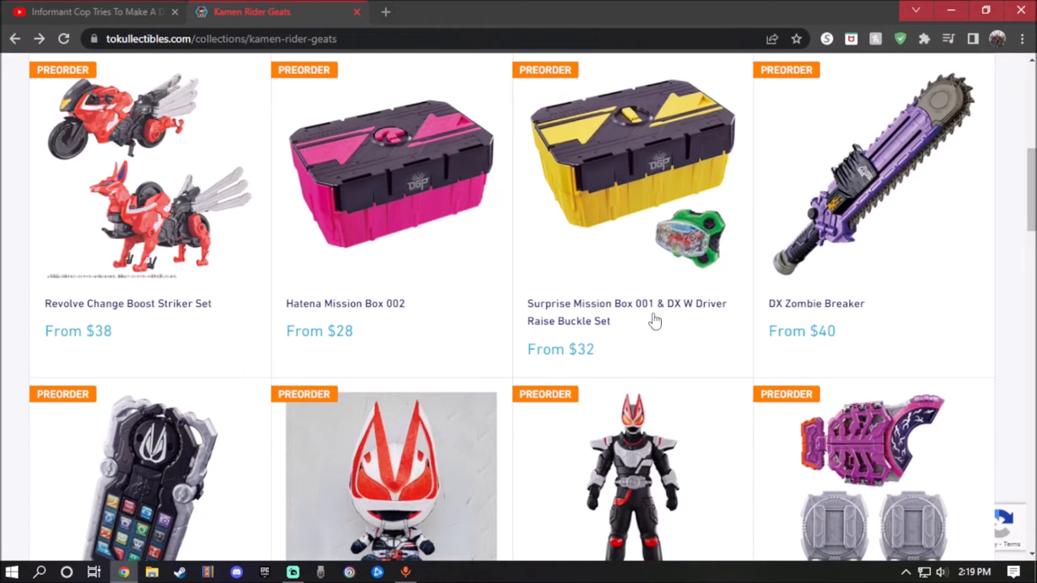
mouse_move(651, 316)
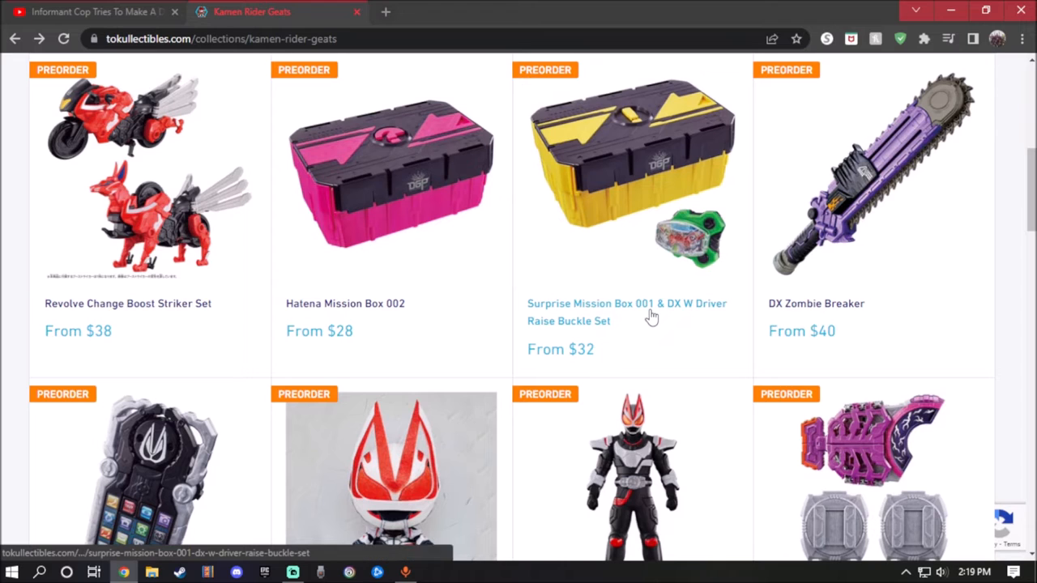
left_click(625, 311)
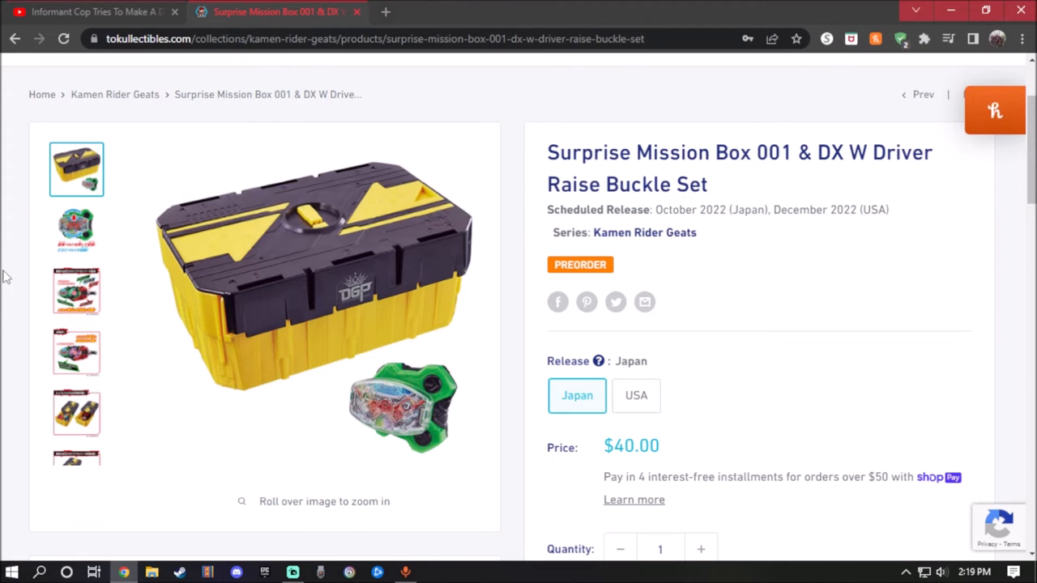
- Check the Surprise Mission Box 001 set's USA price, return to Japan, and show the buckle belt-spin photo
left_click(636, 396)
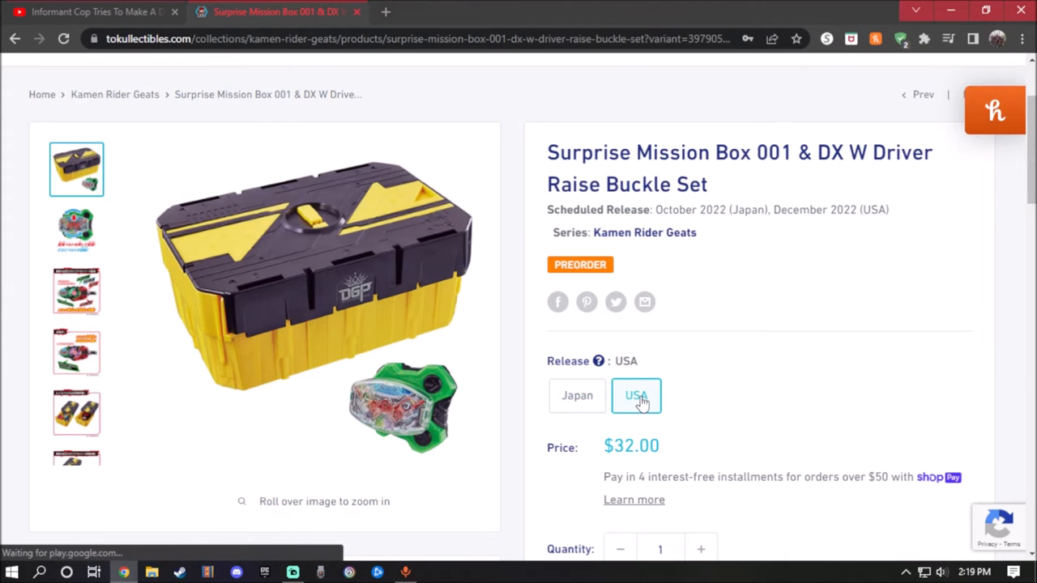
left_click(577, 395)
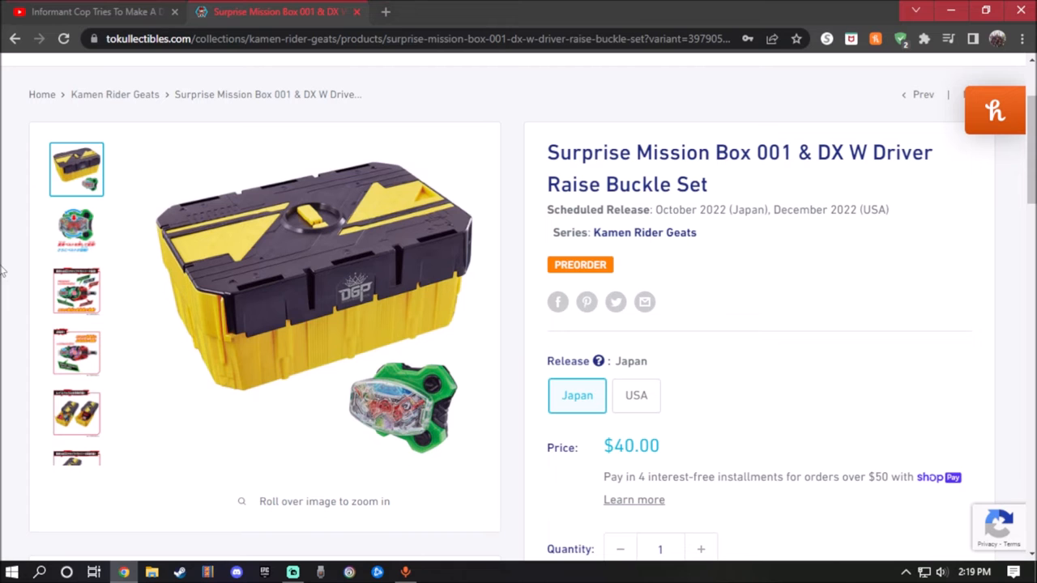
mouse_move(250, 284)
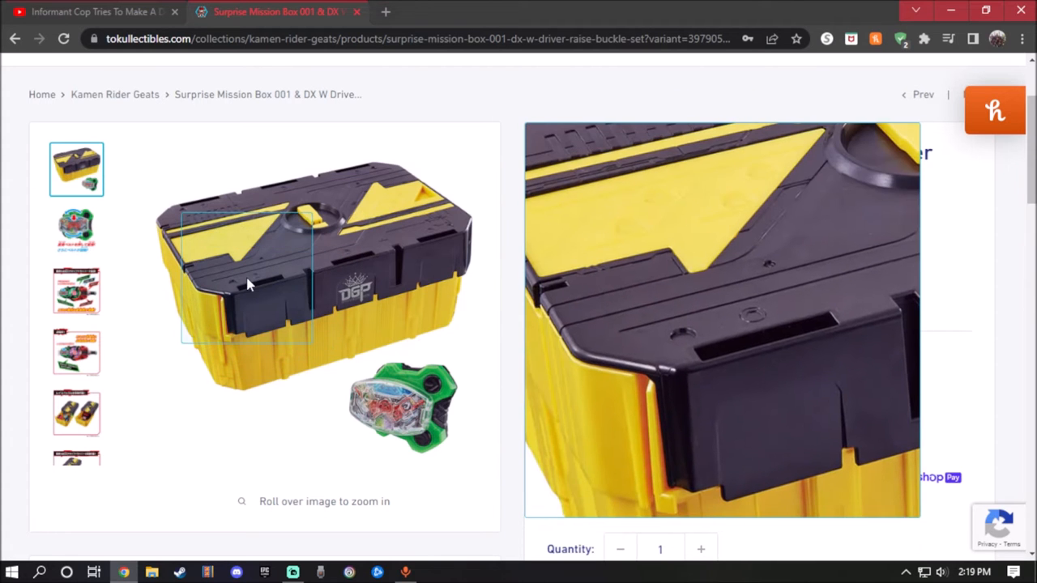
mouse_move(237, 269)
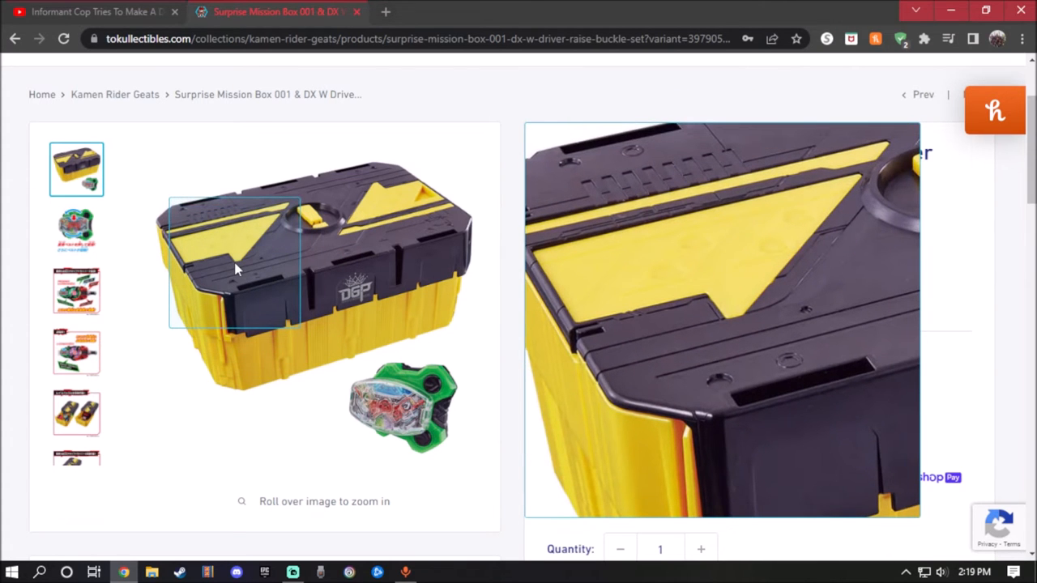
mouse_move(267, 260)
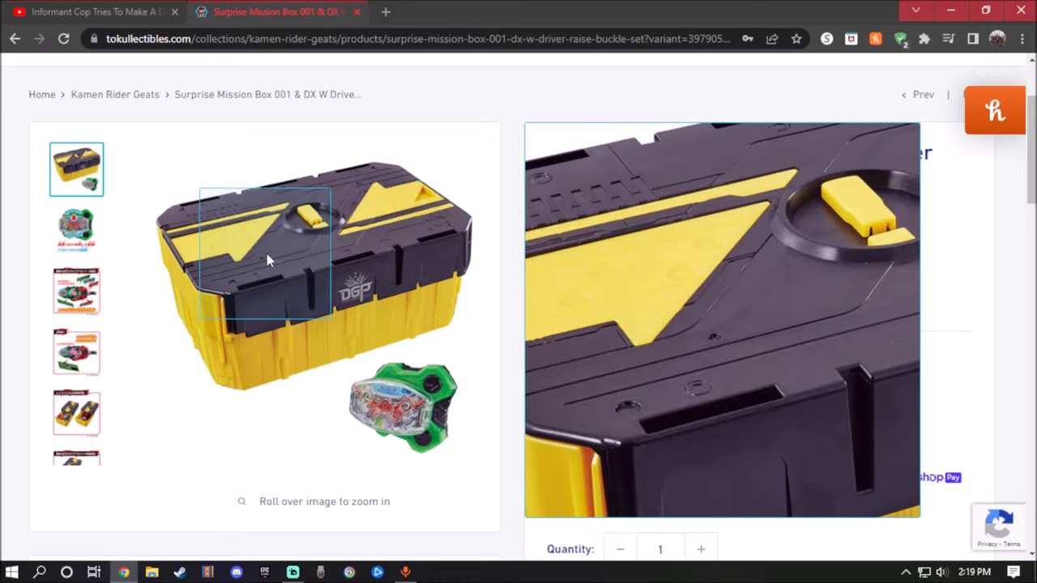
mouse_move(288, 258)
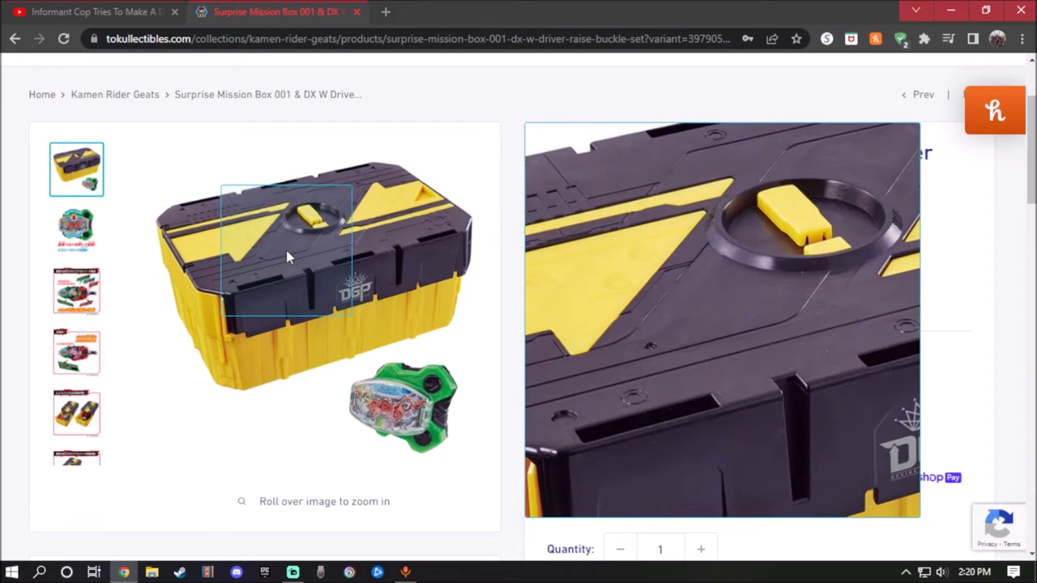
mouse_move(356, 295)
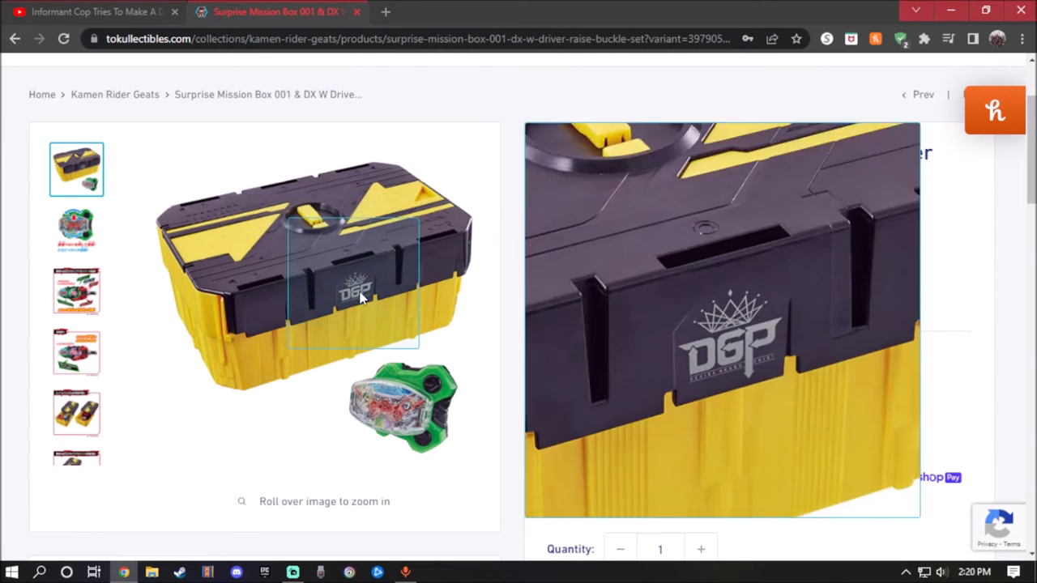
mouse_move(389, 376)
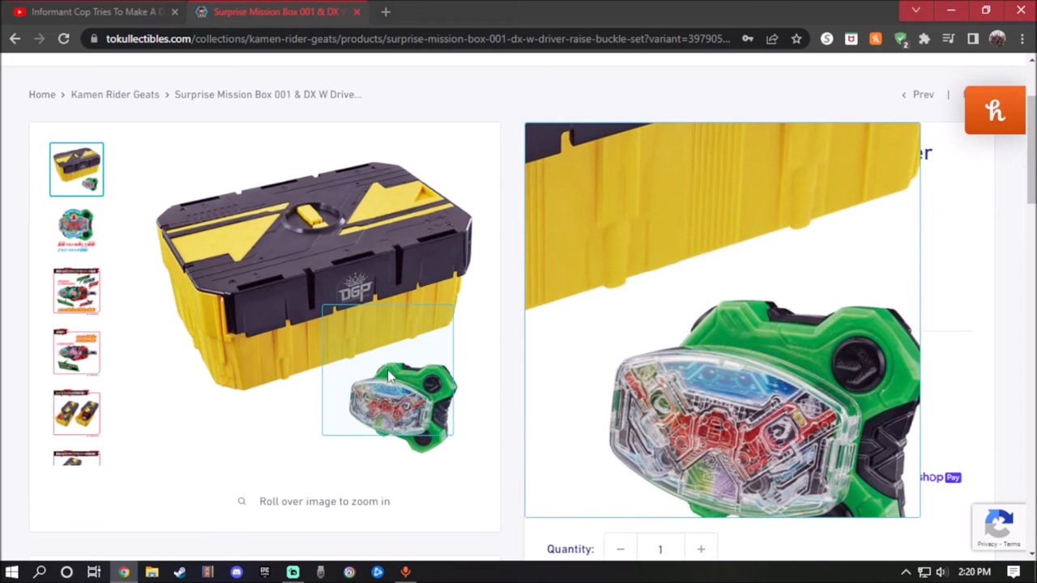
left_click(76, 230)
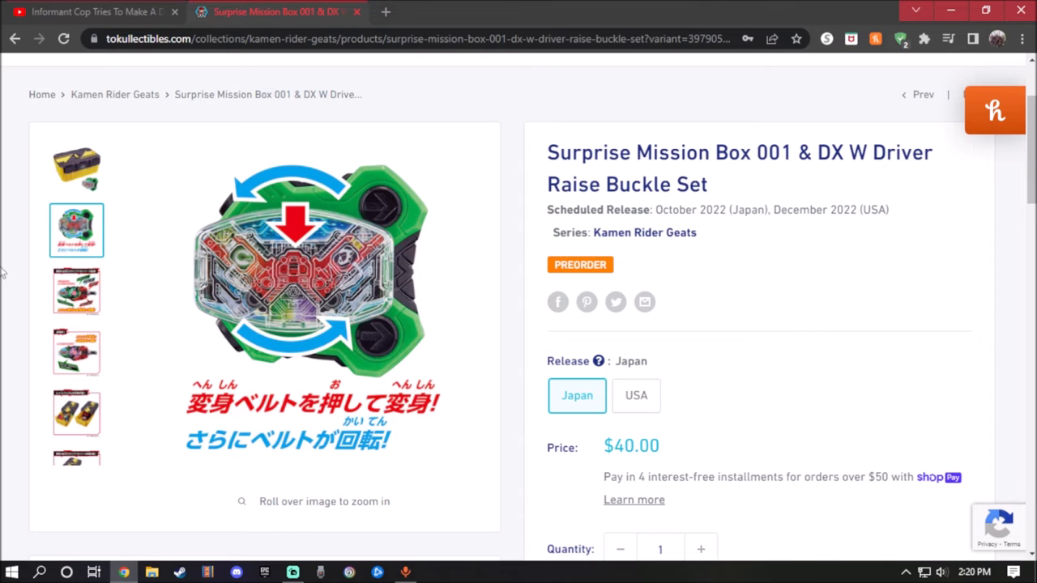
mouse_move(45, 290)
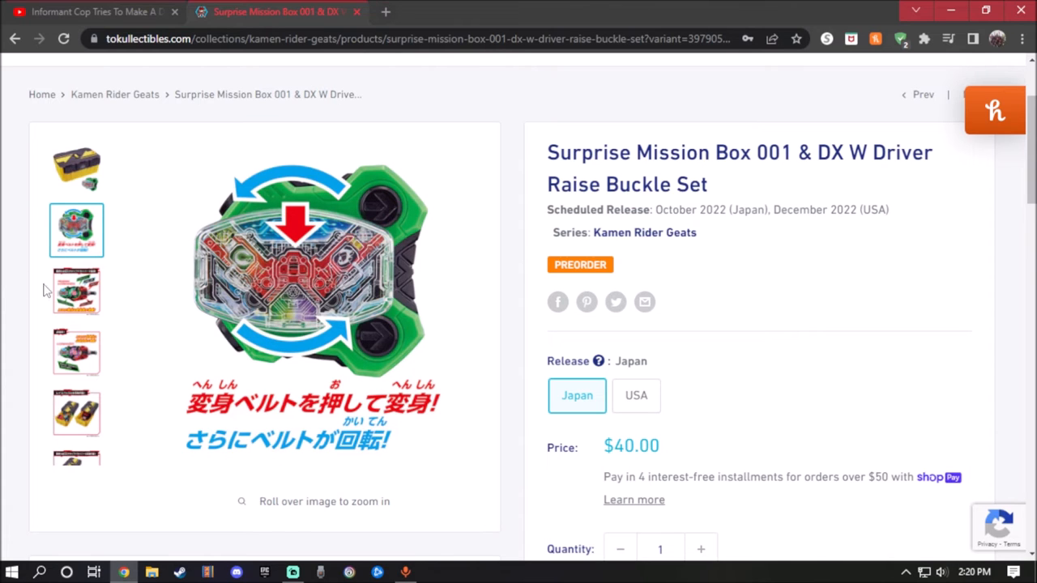
- View the remaining buckle set photos including buckles stored inside the box, then open Hatena Mission Box 002
left_click(76, 291)
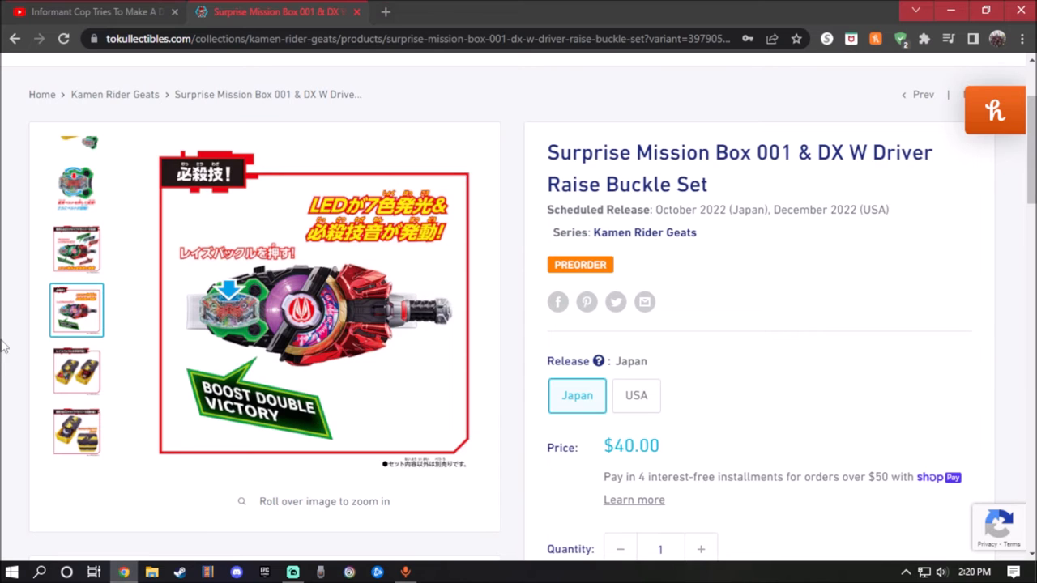
left_click(76, 372)
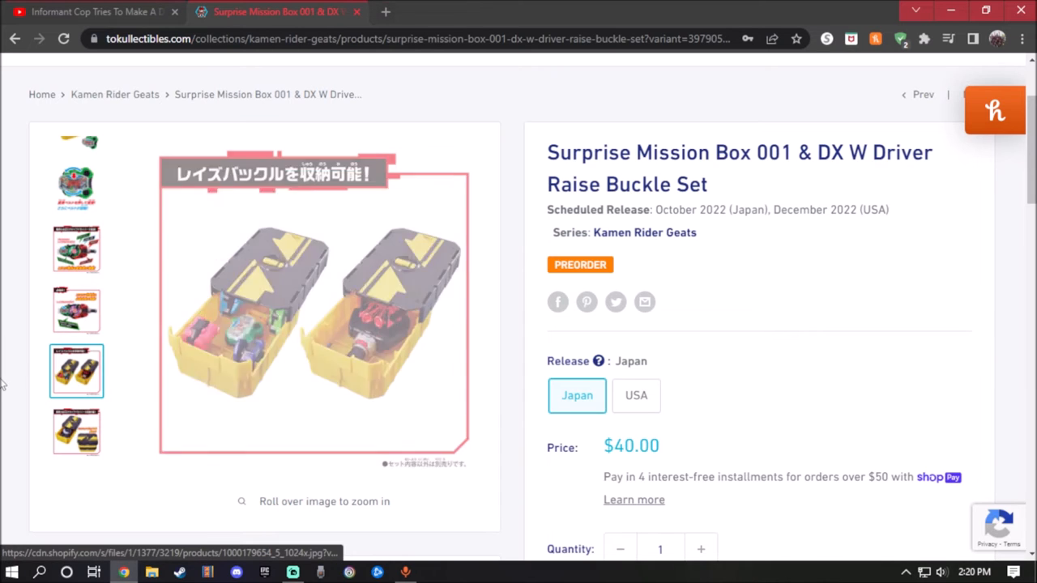
mouse_move(240, 341)
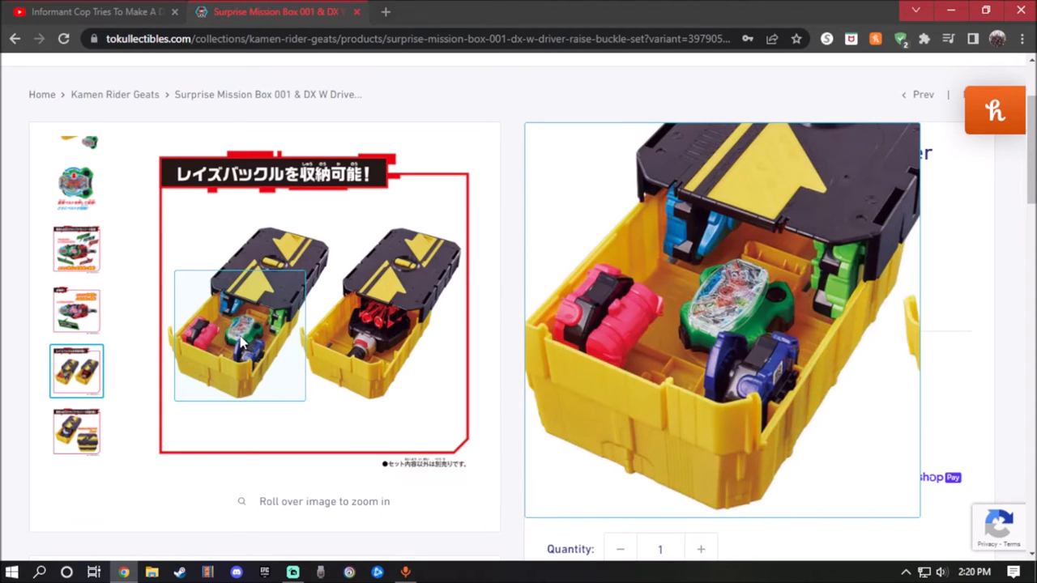
mouse_move(251, 324)
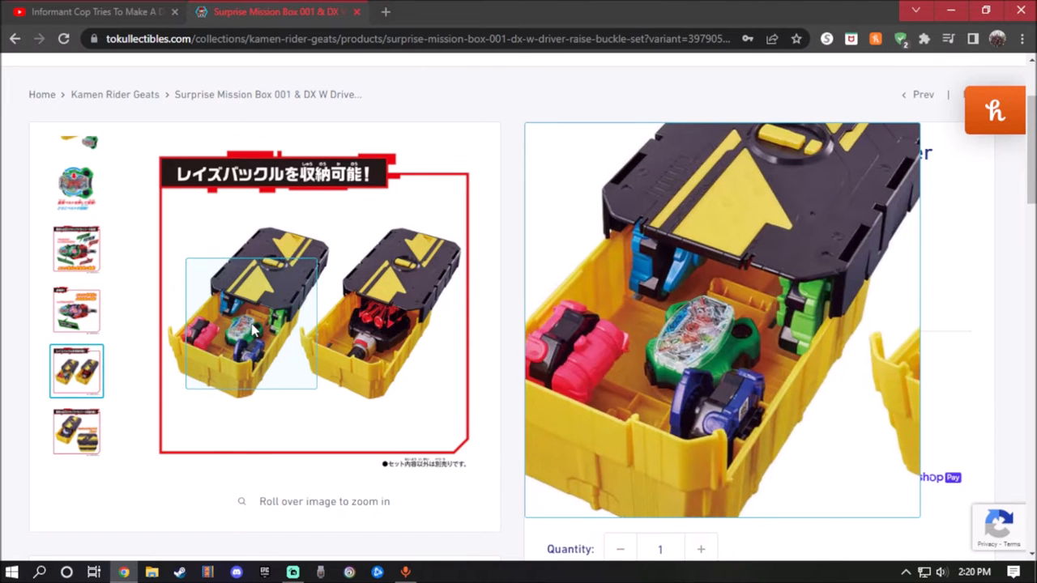
mouse_move(389, 324)
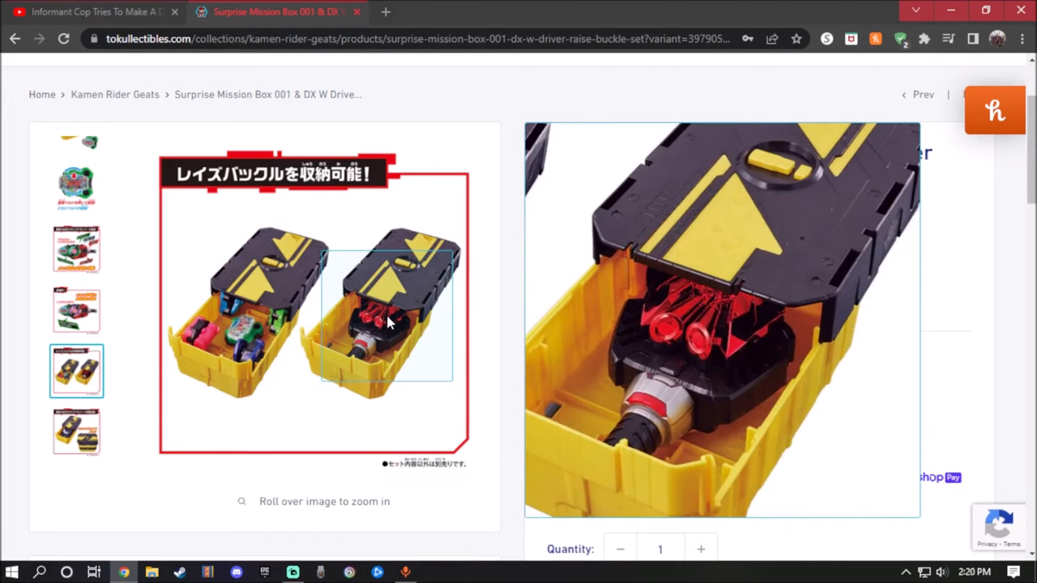
mouse_move(214, 332)
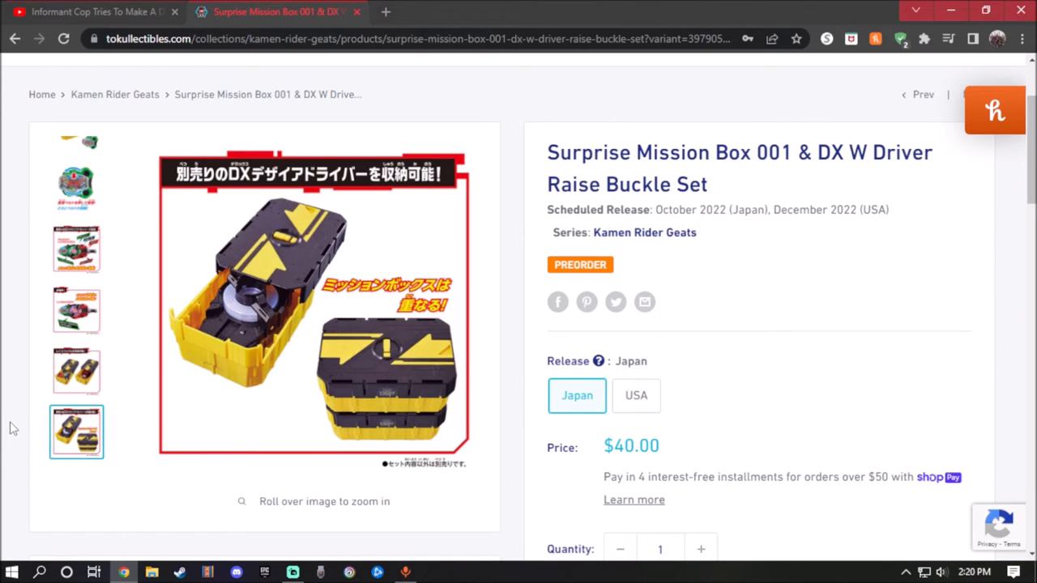
mouse_move(246, 321)
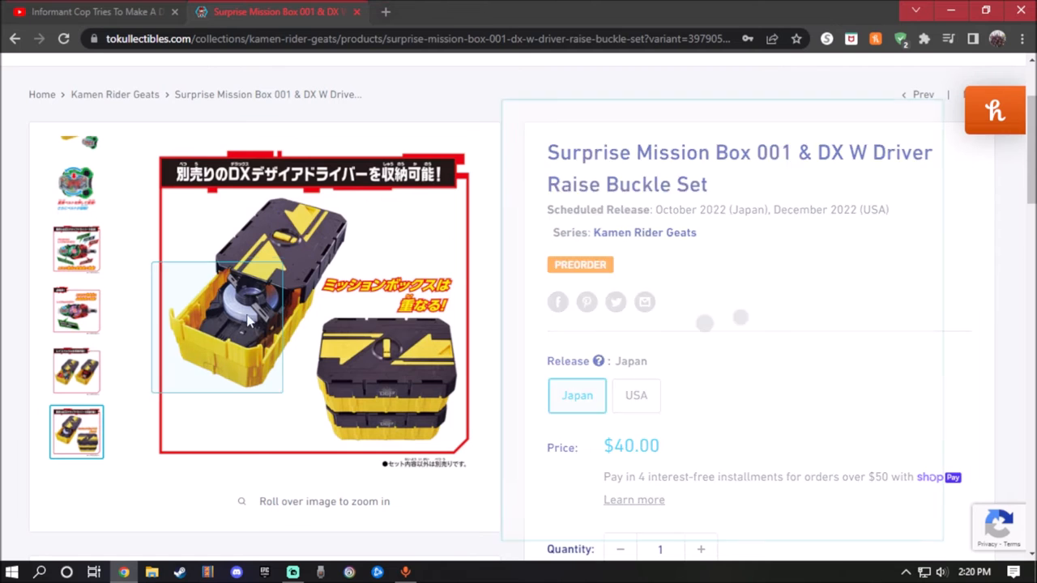
mouse_move(381, 381)
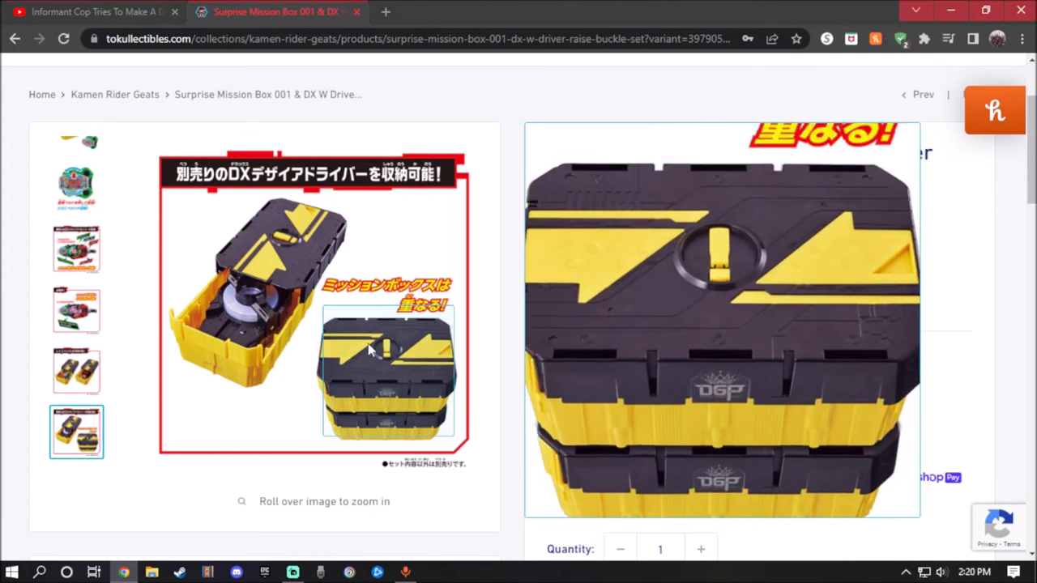
mouse_move(259, 348)
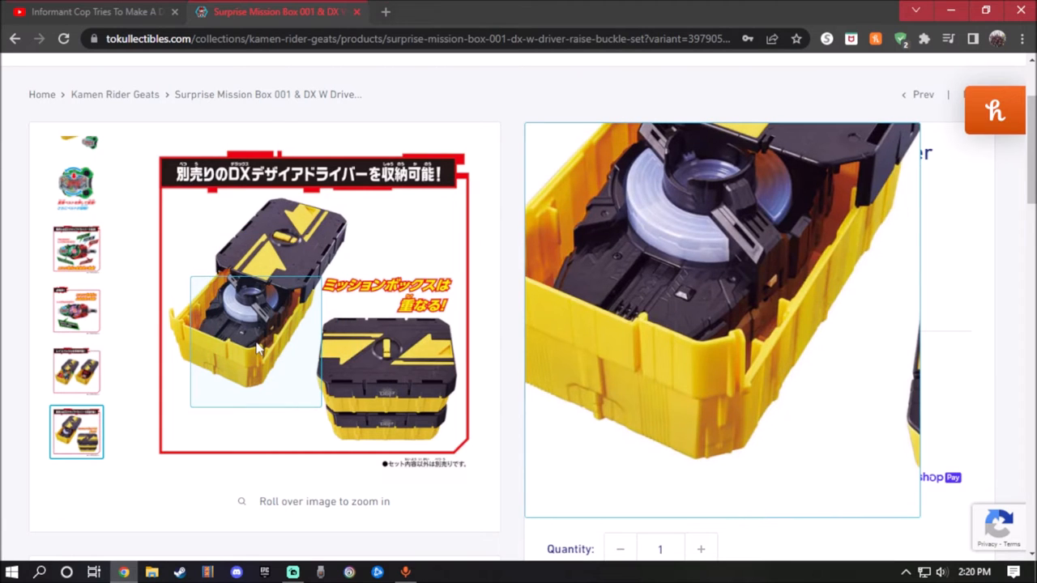
mouse_move(256, 321)
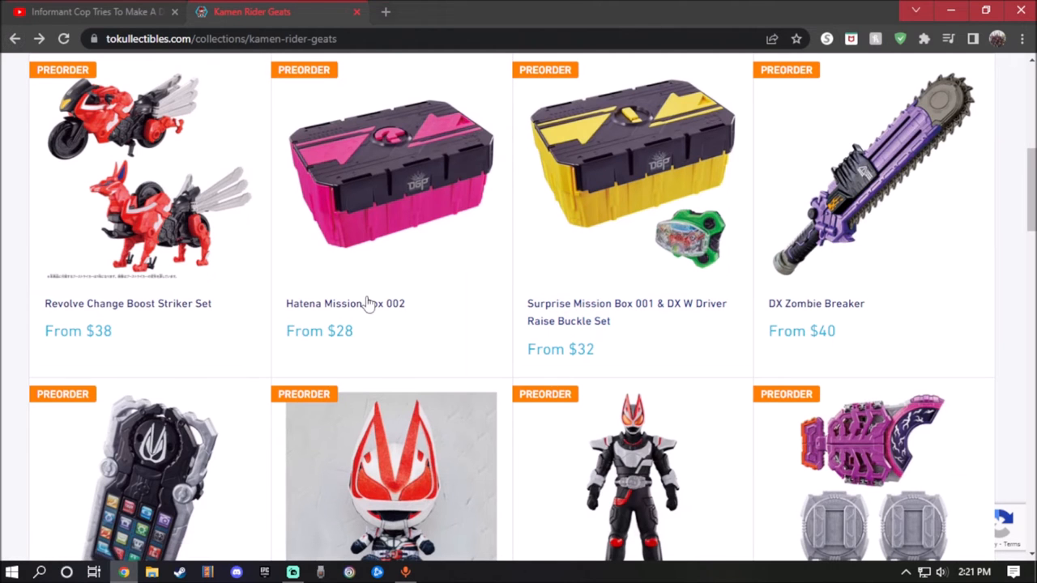
left_click(391, 170)
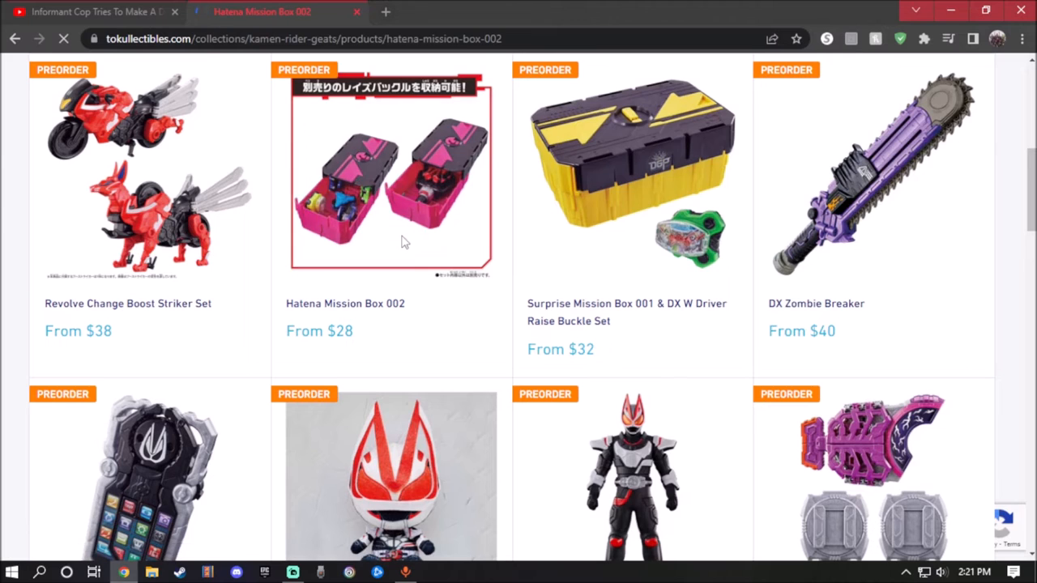
- Open Hatena Mission Box 002 and switch its release option to USA at $28.00
left_click(389, 170)
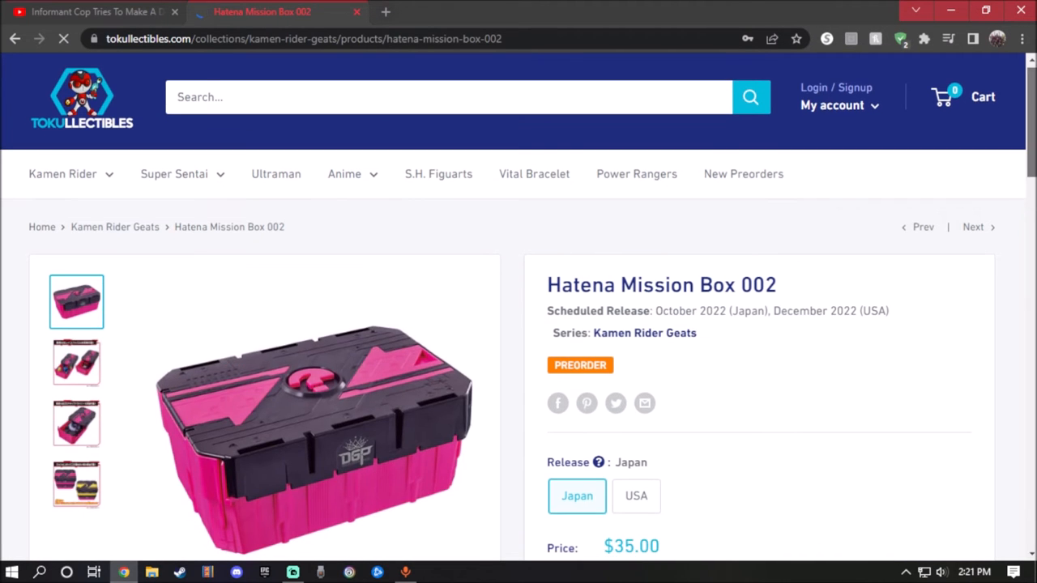
scroll("down", 3)
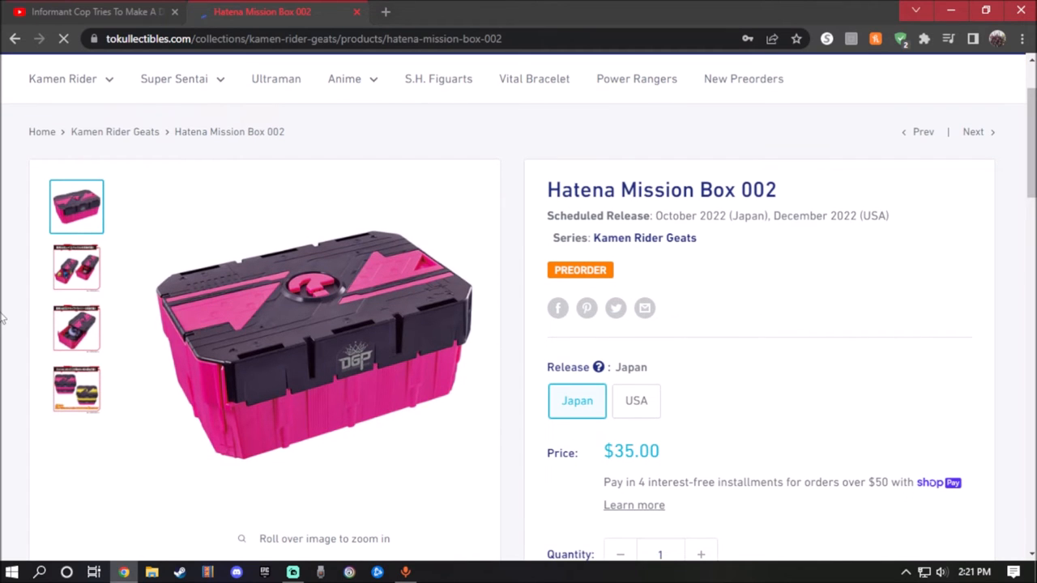
mouse_move(340, 373)
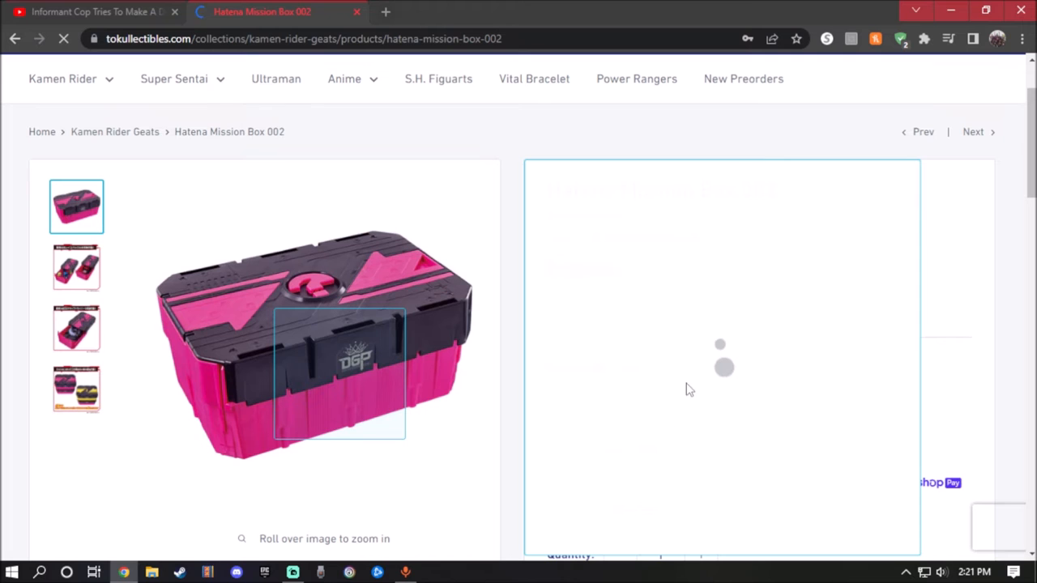
left_click(635, 402)
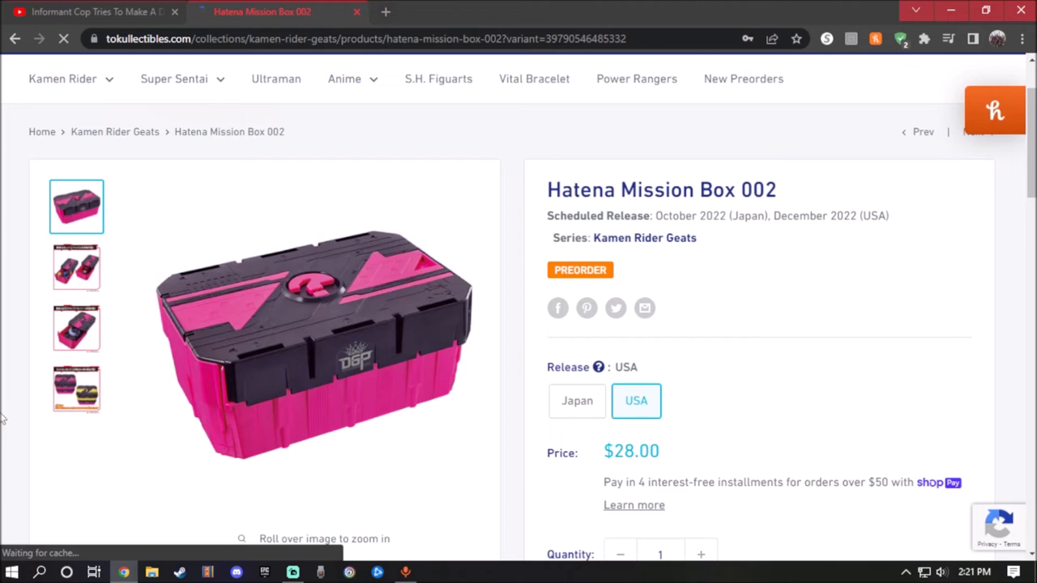
- View the pink box, stored buckles and stacked mission boxes photos, then return to the collection
left_click(77, 267)
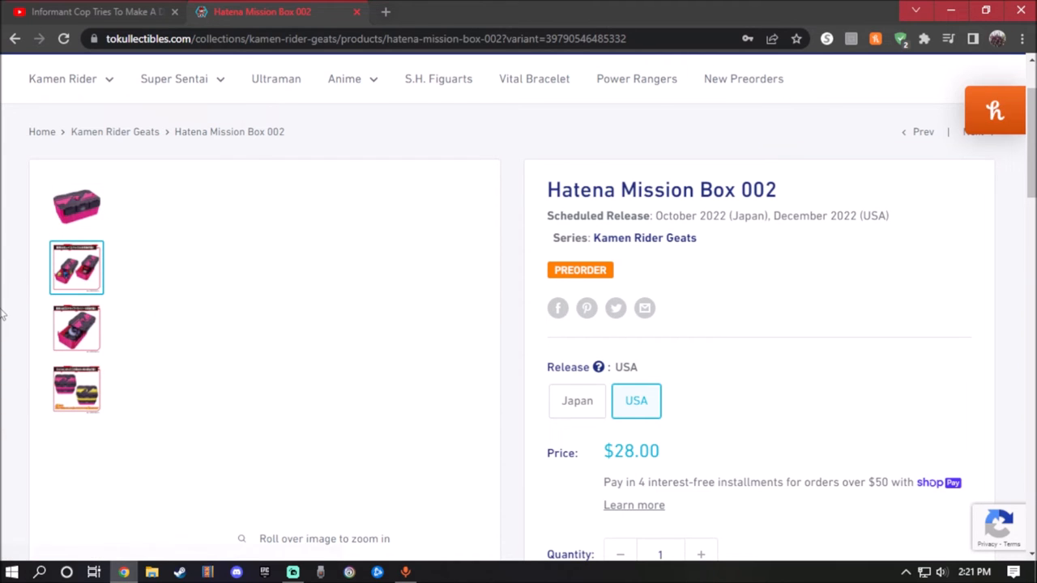
left_click(77, 268)
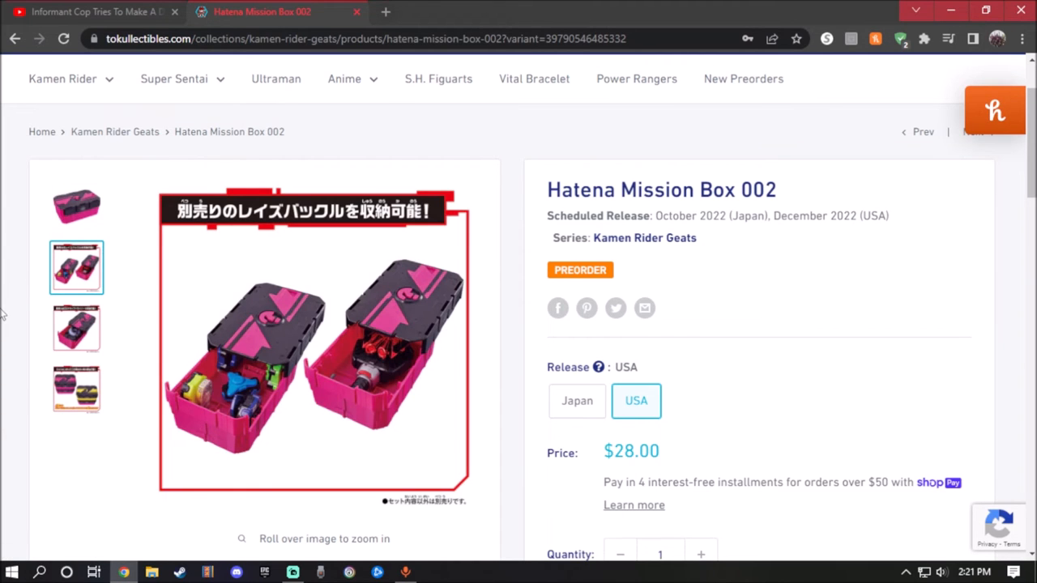
mouse_move(76, 328)
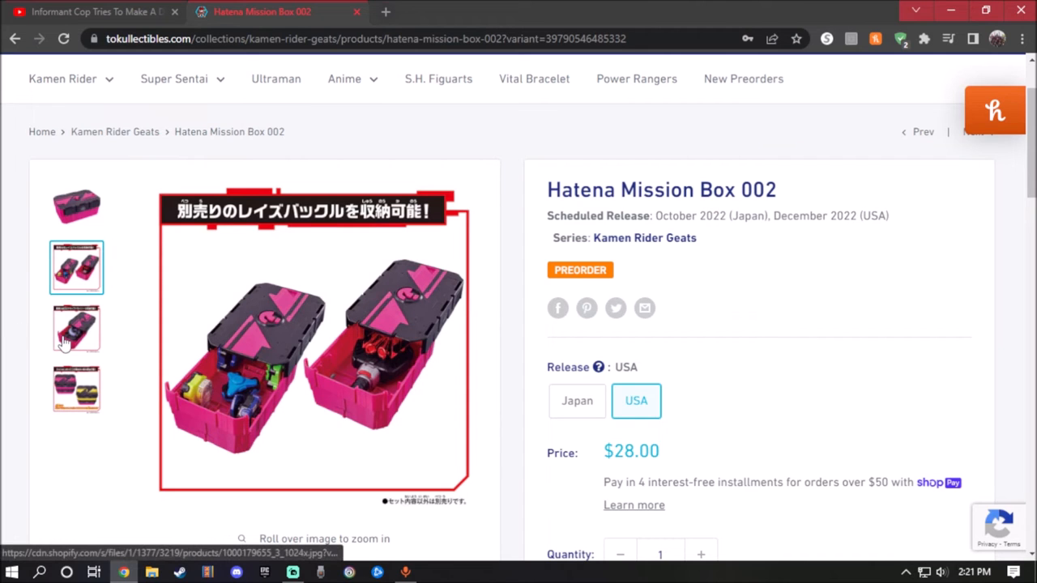
left_click(76, 327)
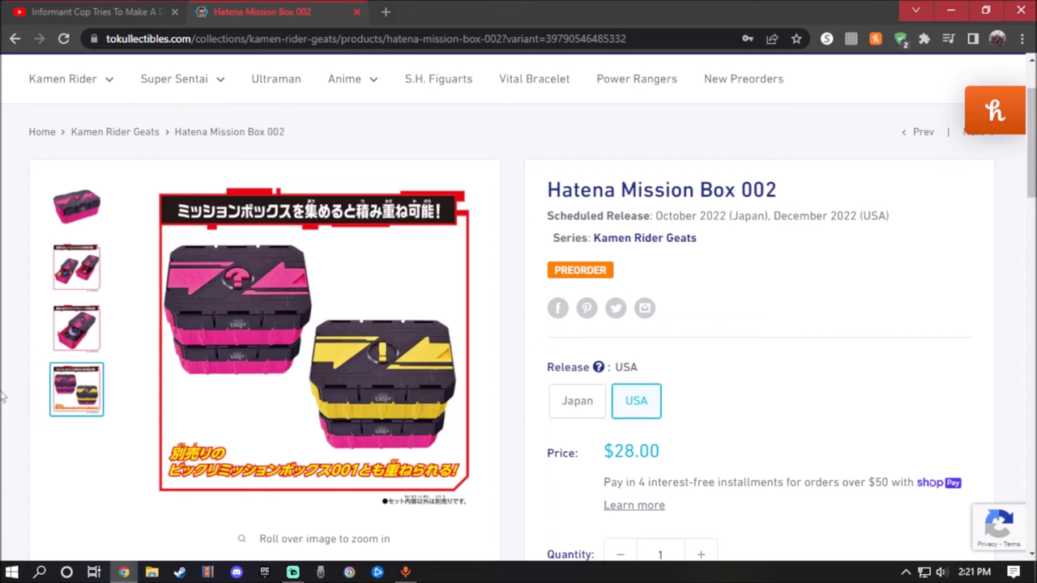
left_click(14, 39)
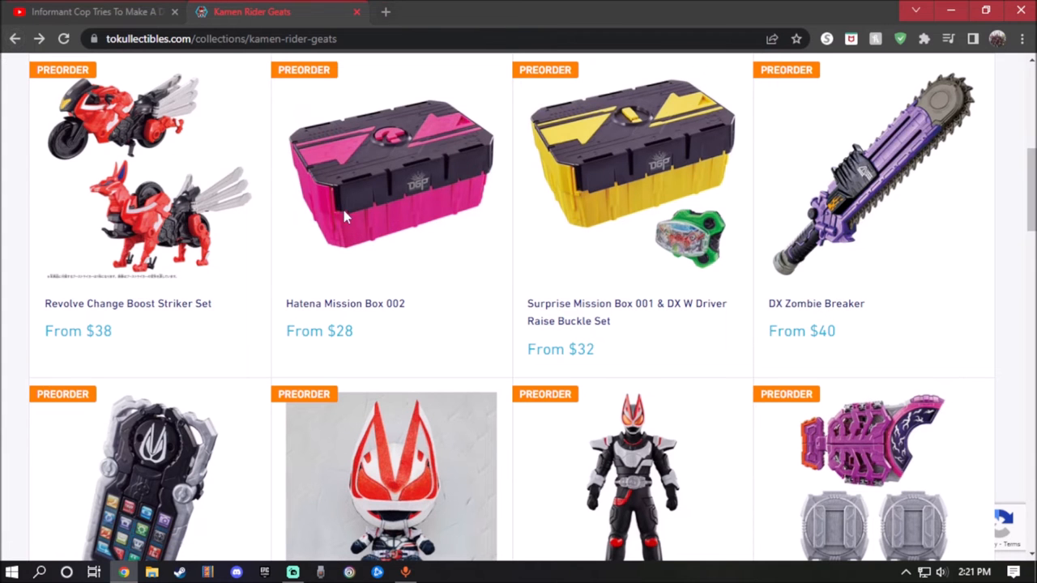
mouse_move(344, 217)
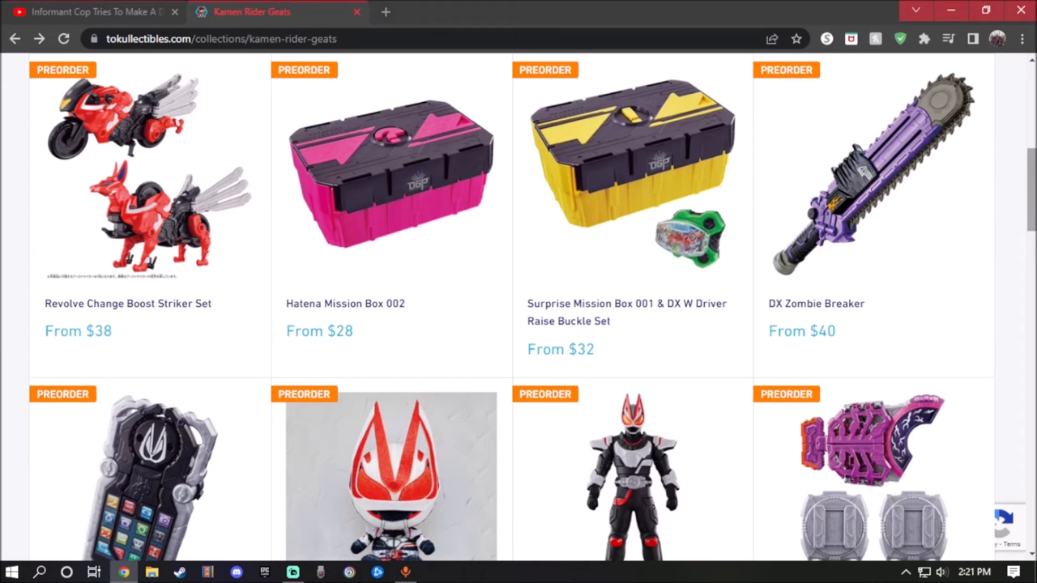
- Scroll to the collection's last row and open the preorder-closed GP Raise Buckle Set 01 page
scroll("down", 3)
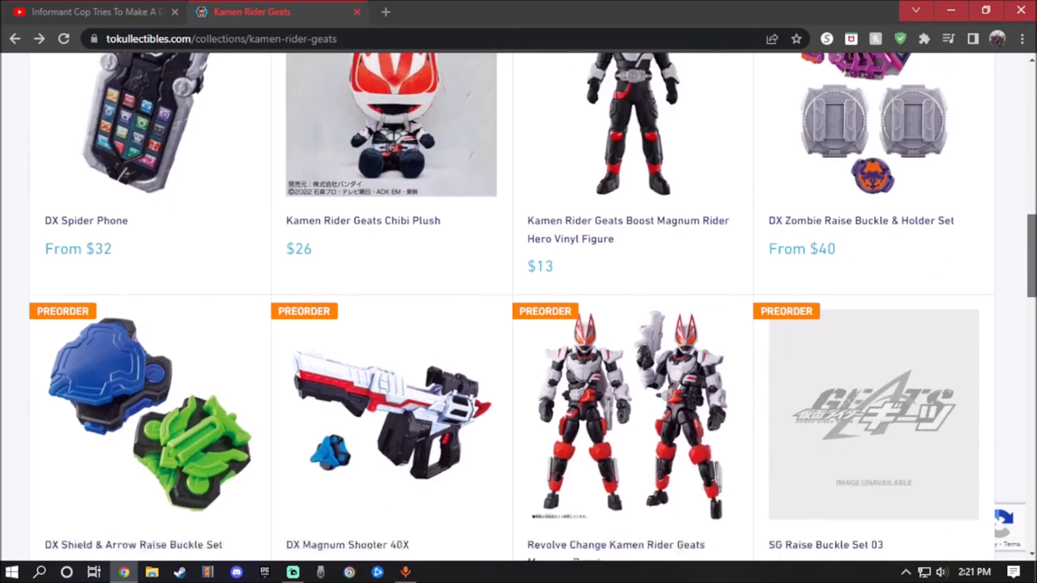
scroll("down", 3)
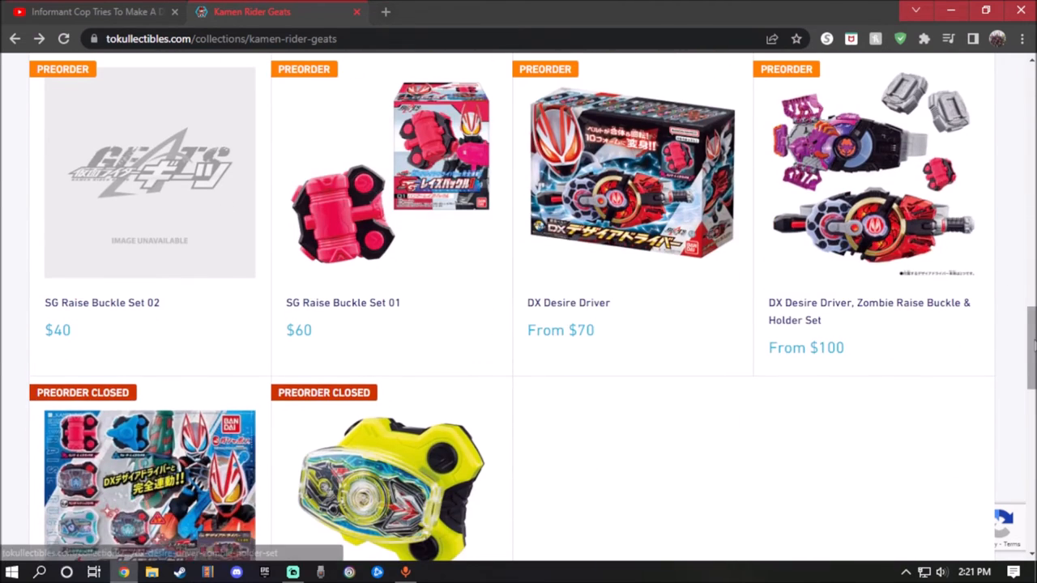
scroll("down", 3)
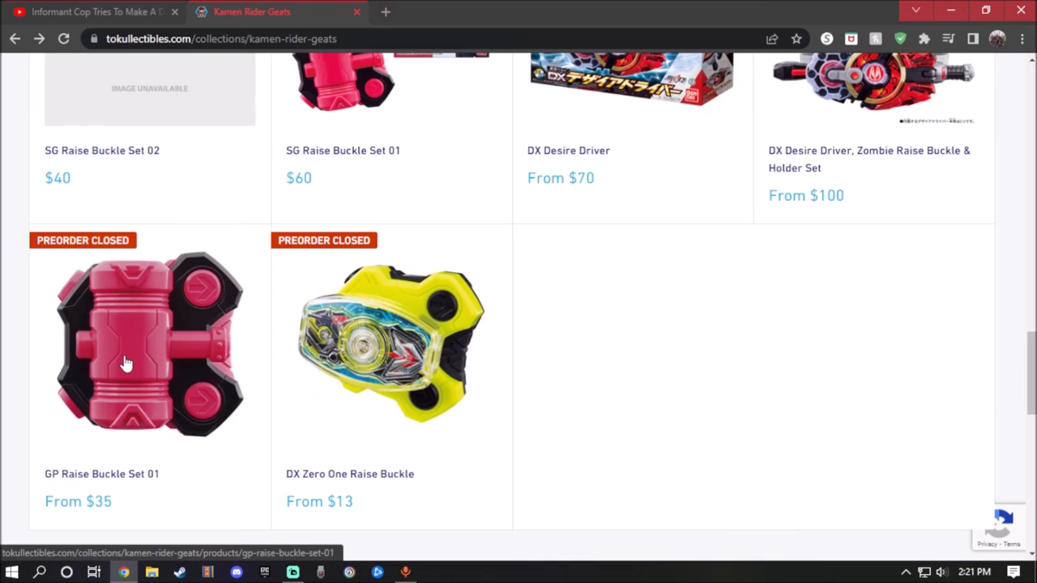
mouse_move(96, 369)
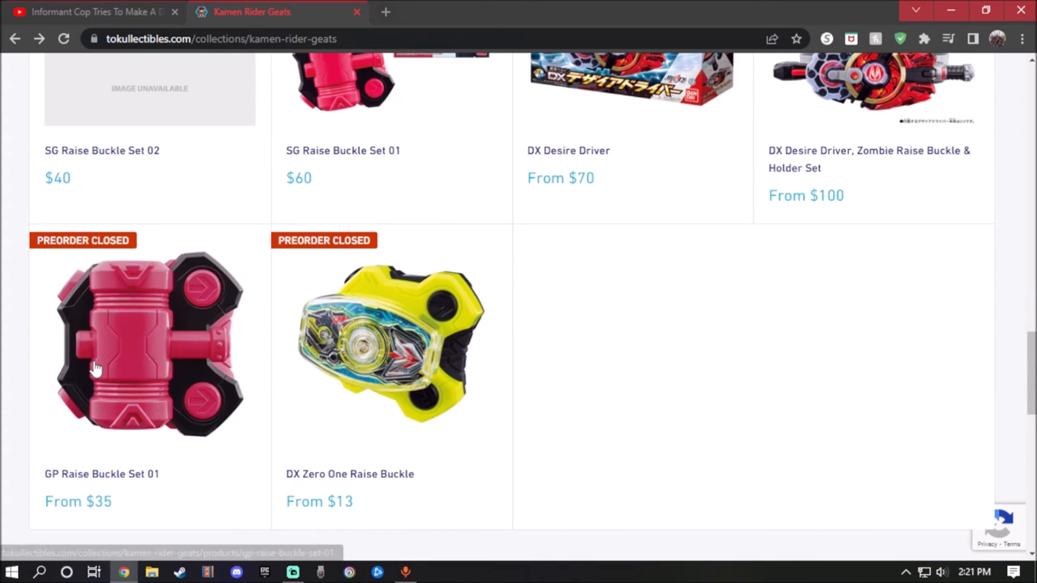
left_click(149, 343)
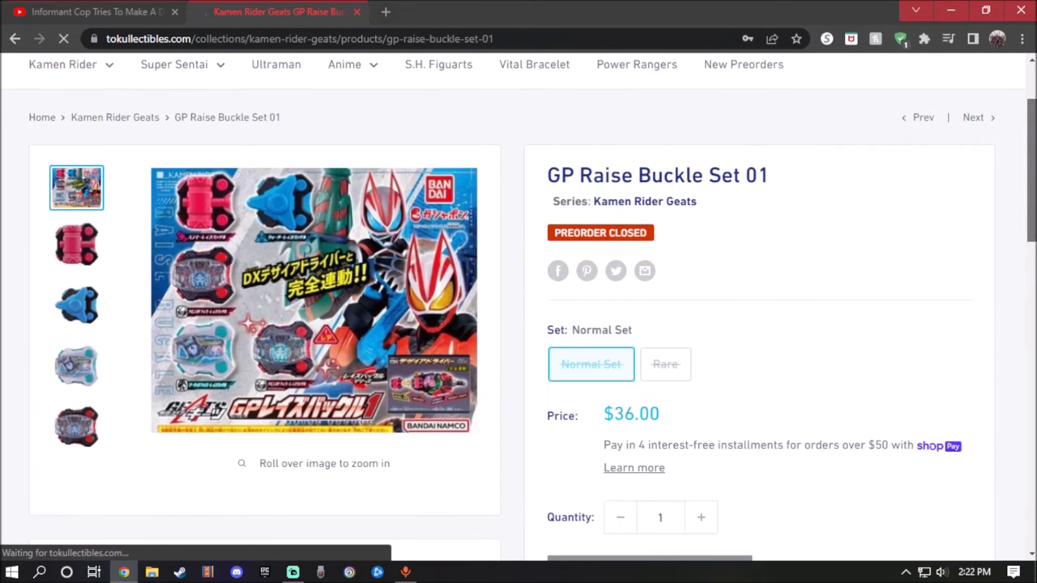
mouse_move(1021, 272)
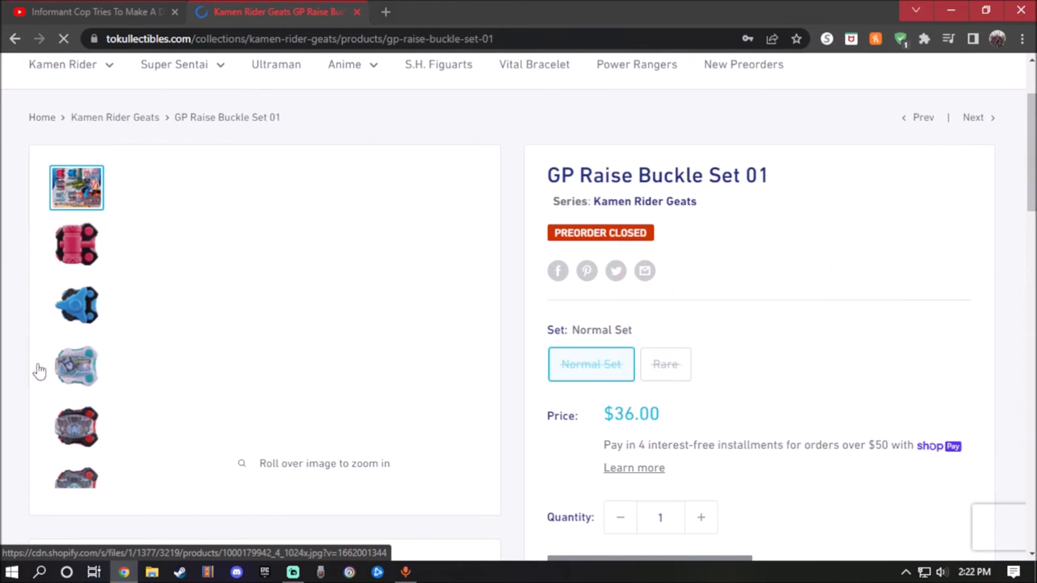
- Browse GP Raise Buckle Set 01's photos of the clear teal and red and black buckles
left_click(76, 366)
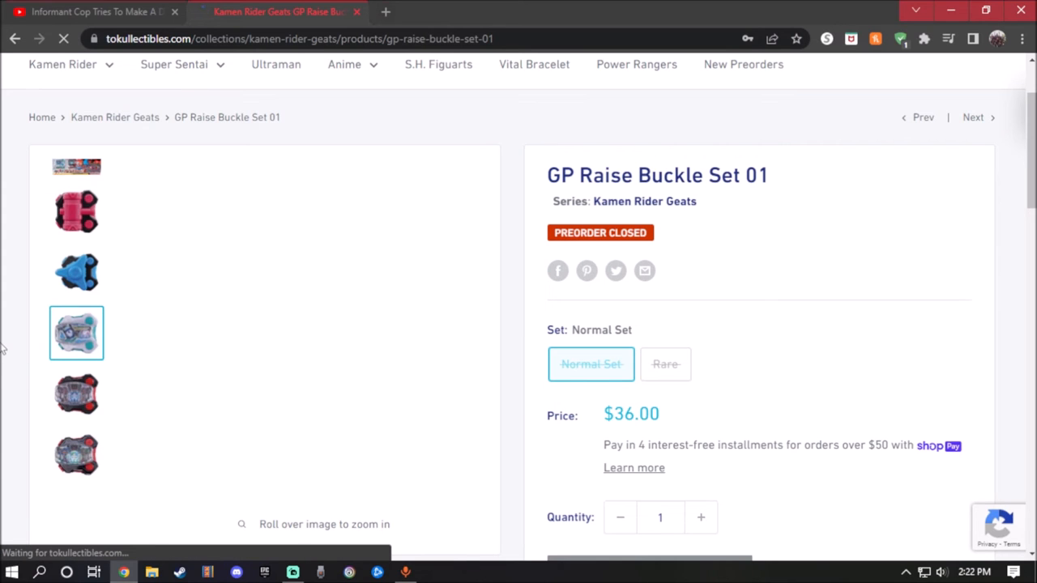
left_click(77, 334)
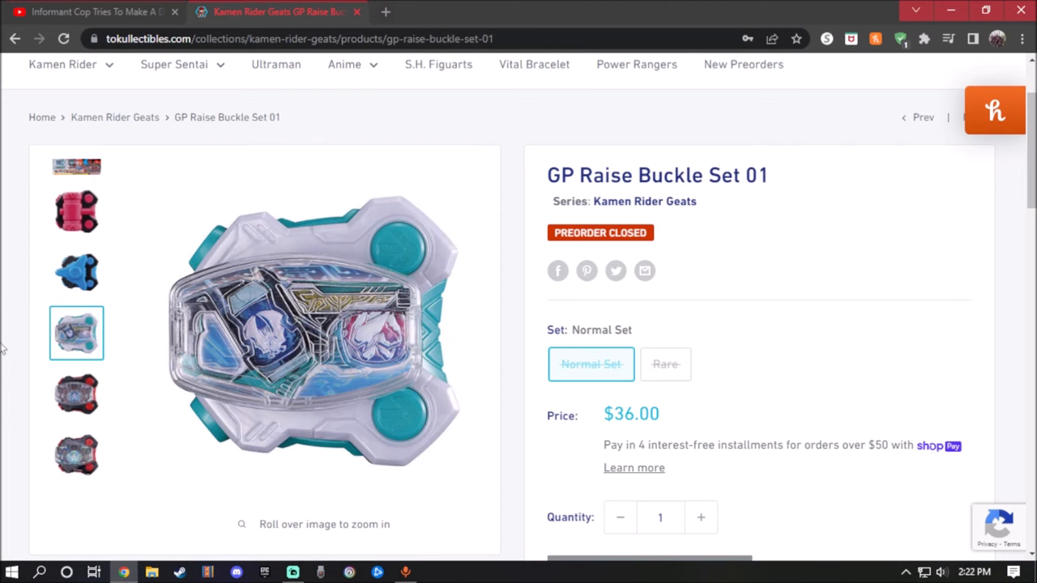
mouse_move(316, 266)
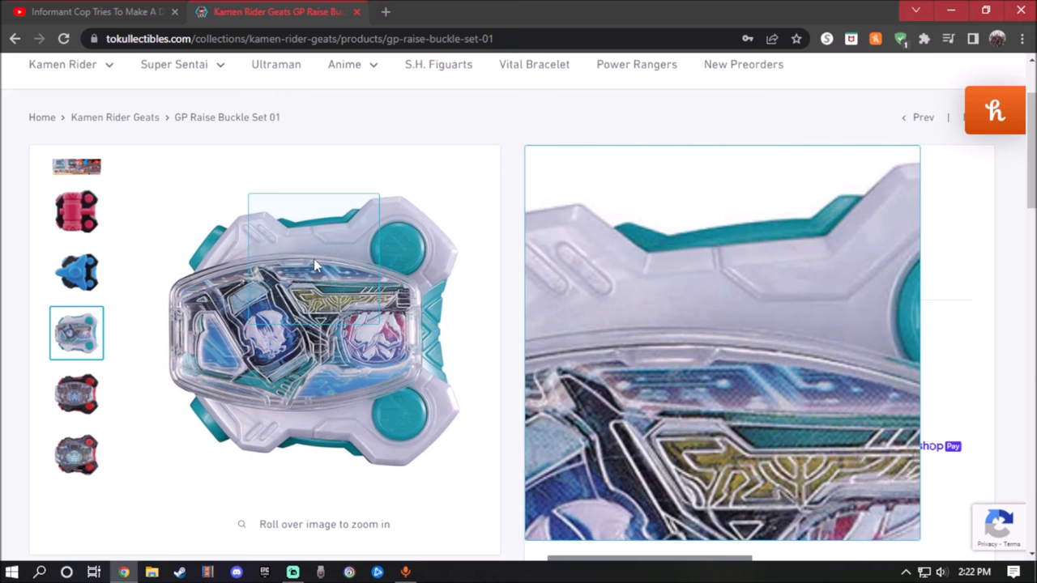
mouse_move(360, 311)
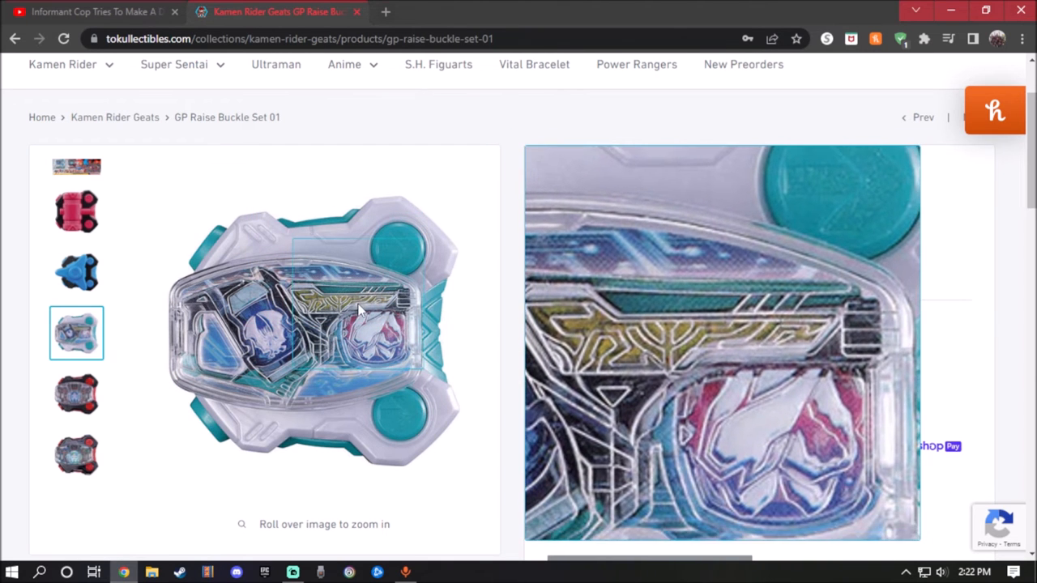
mouse_move(262, 327)
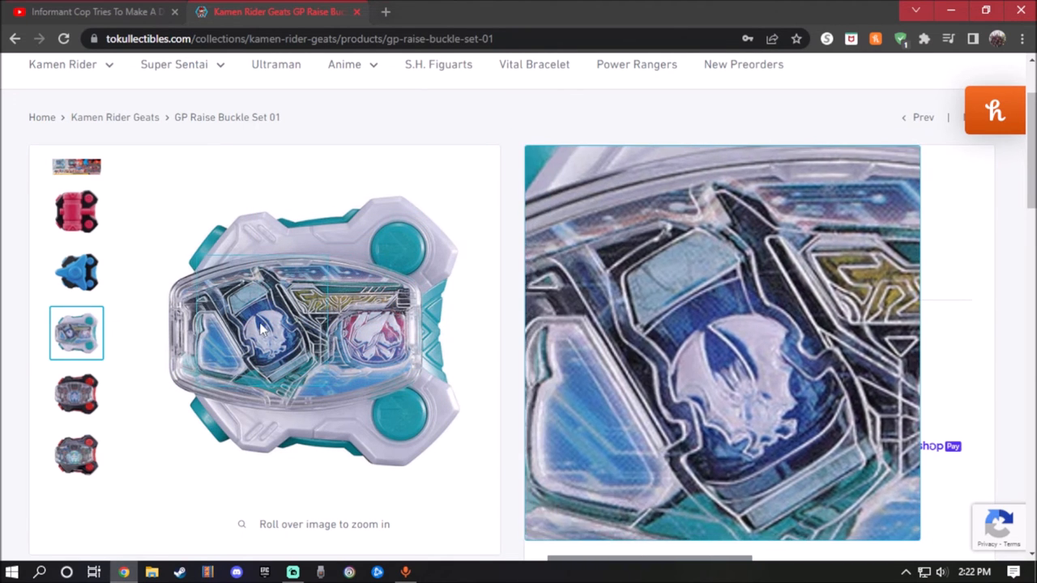
mouse_move(357, 354)
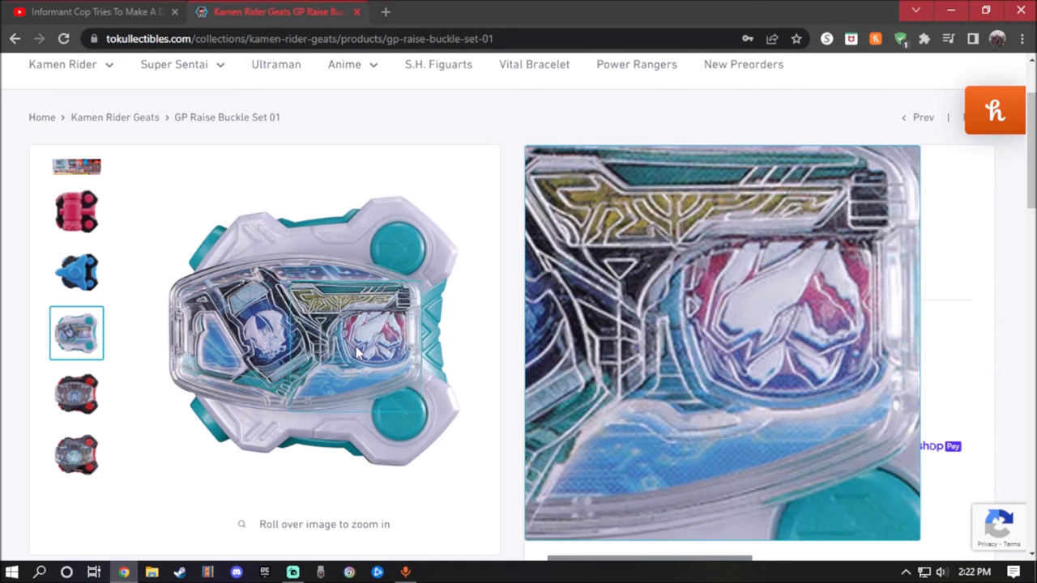
left_click(76, 395)
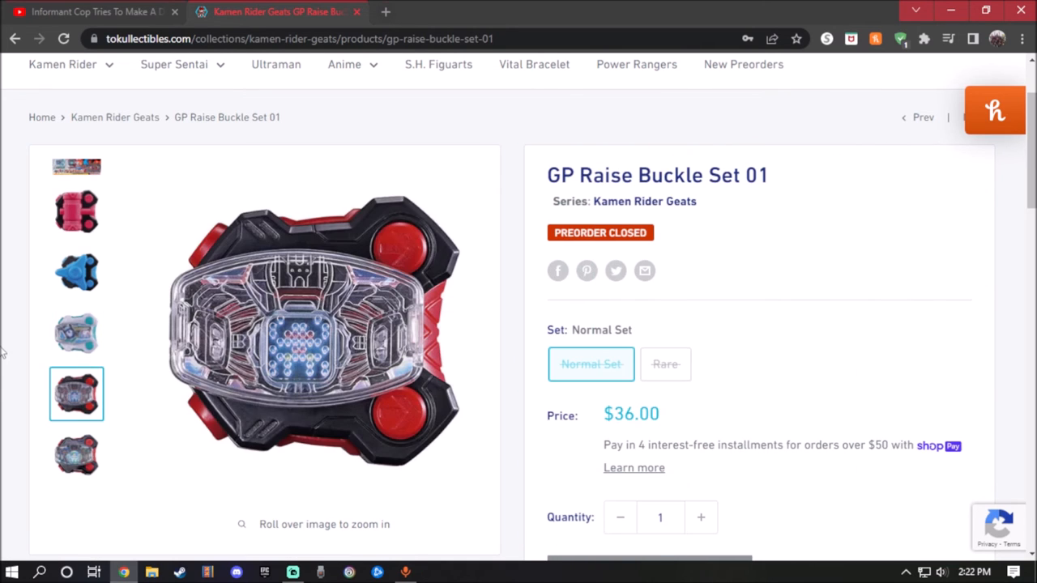
mouse_move(219, 334)
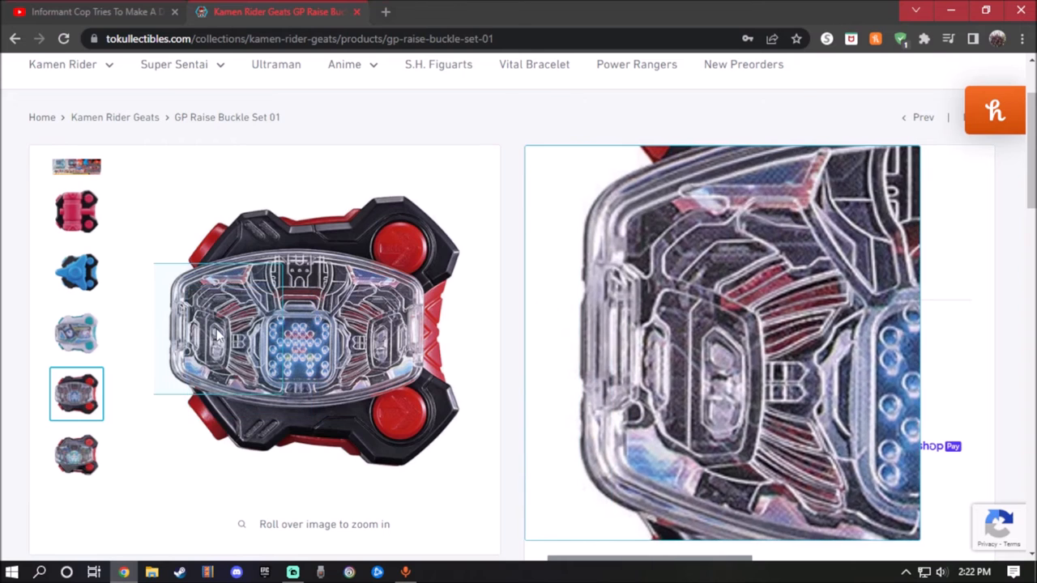
mouse_move(380, 344)
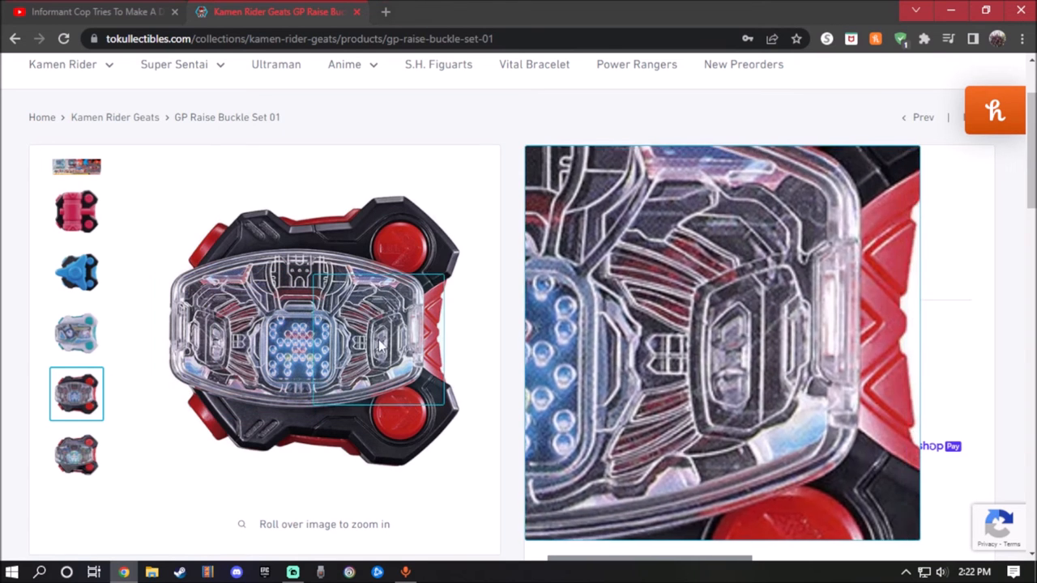
mouse_move(385, 259)
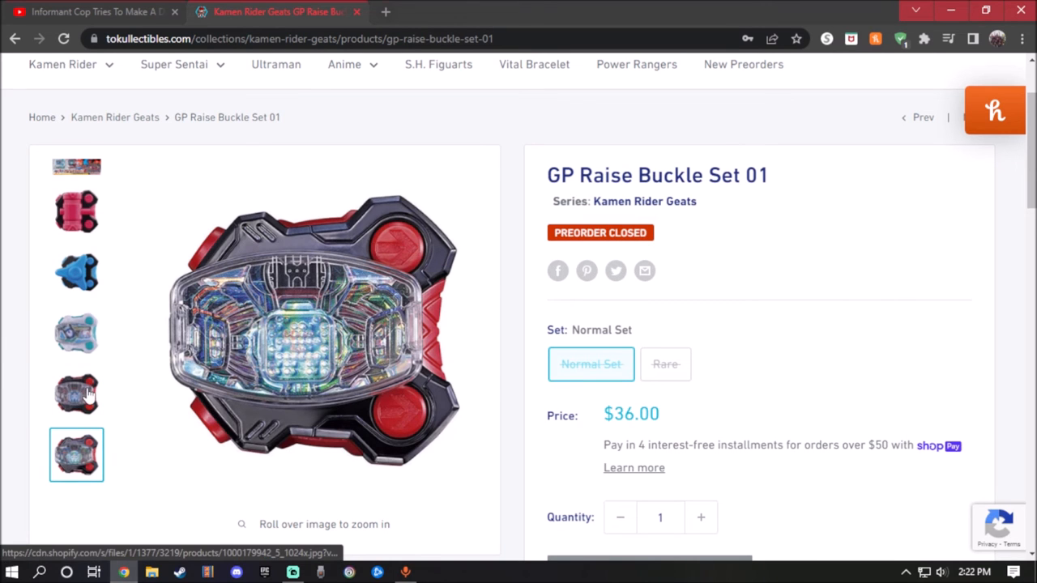
left_click(76, 393)
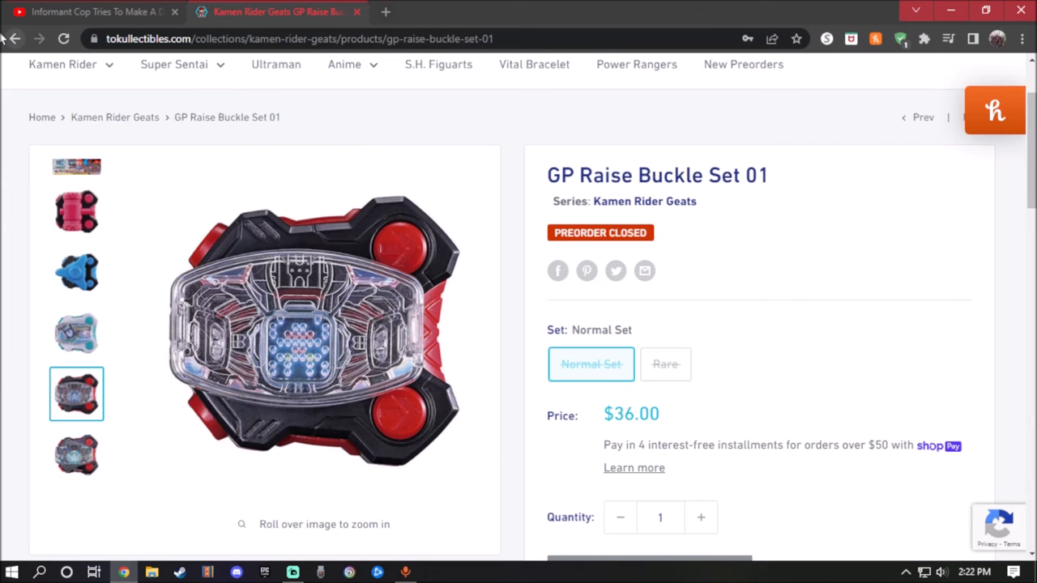
- Go back to the Geats collection grid and choose the Revolve Change Boost Striker Set card
left_click(13, 39)
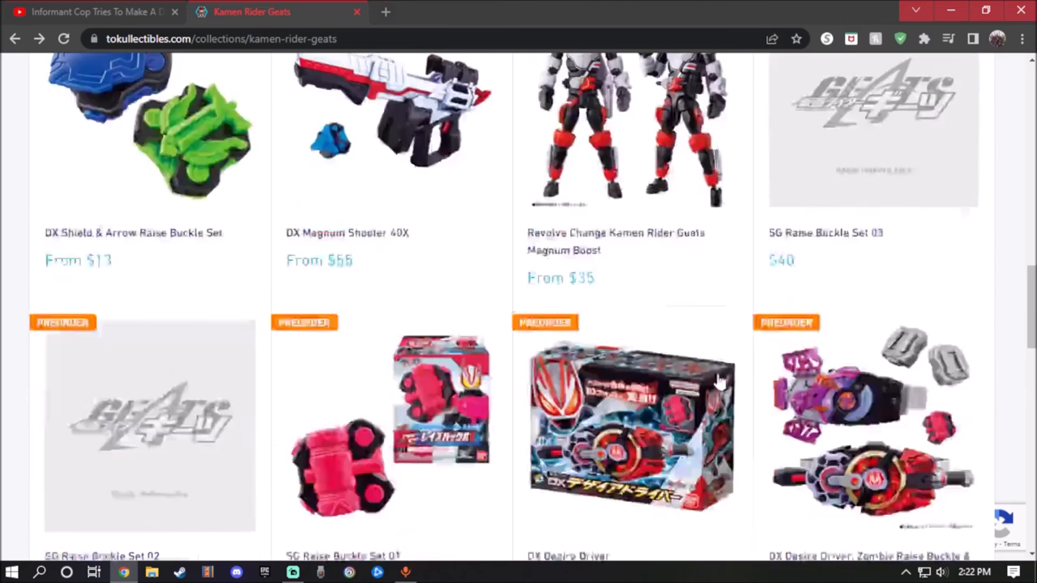
scroll("up", 3)
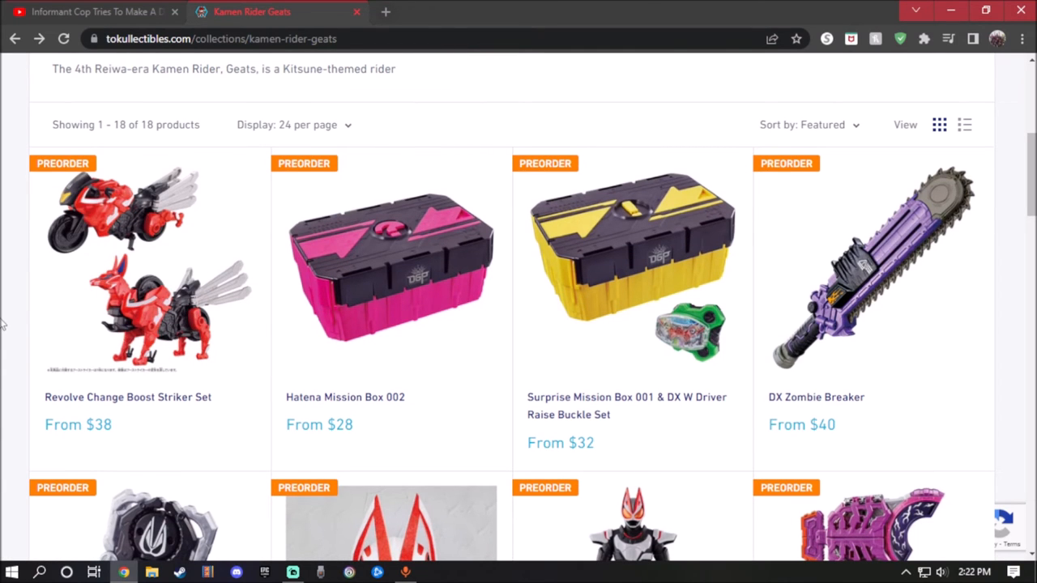
left_click(121, 267)
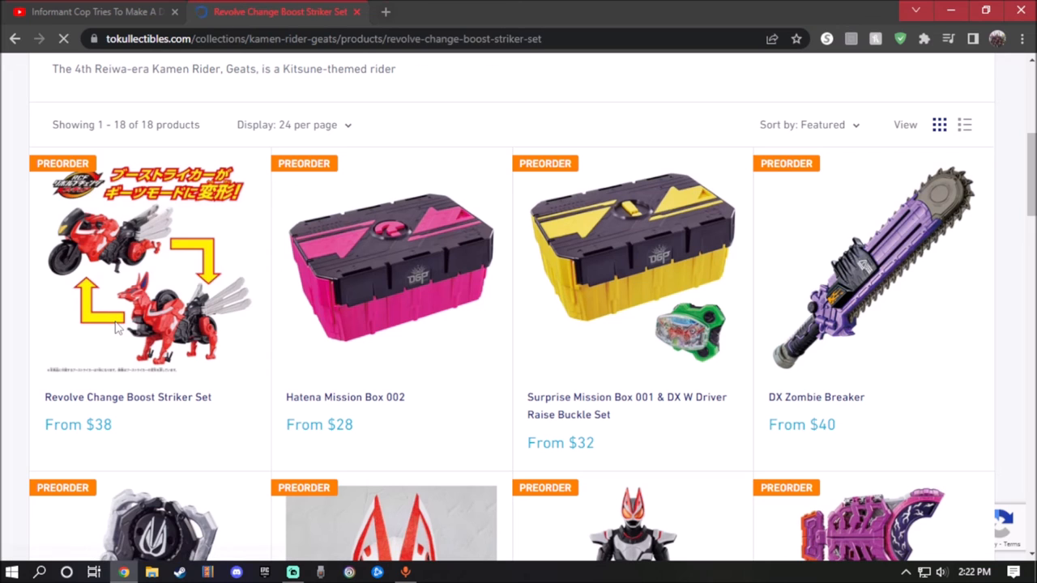
- Compare the Boost Striker Set's Japan release ($46.00) against the USA release ($38.00)
left_click(126, 397)
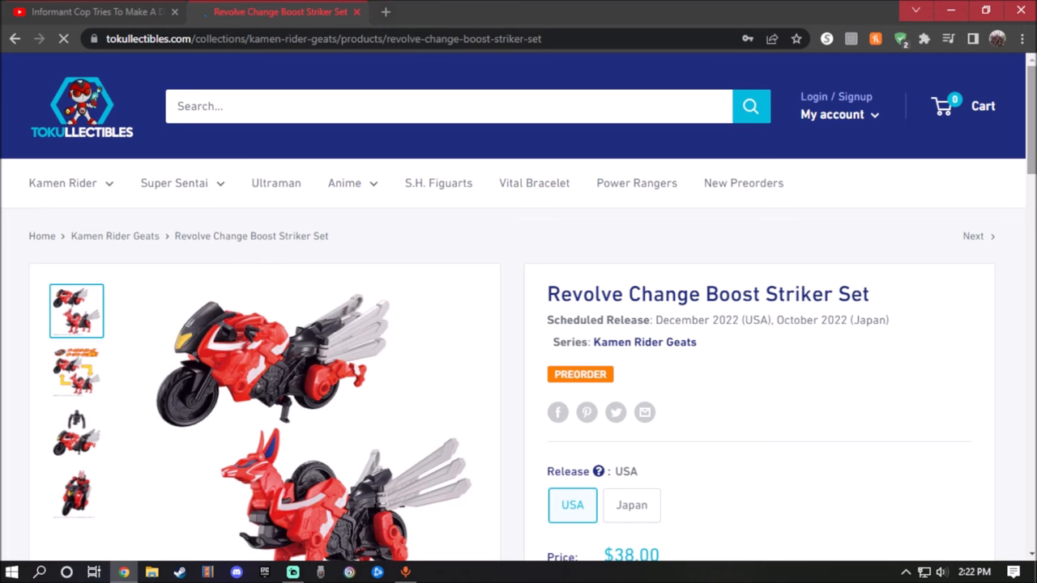
scroll("down", 3)
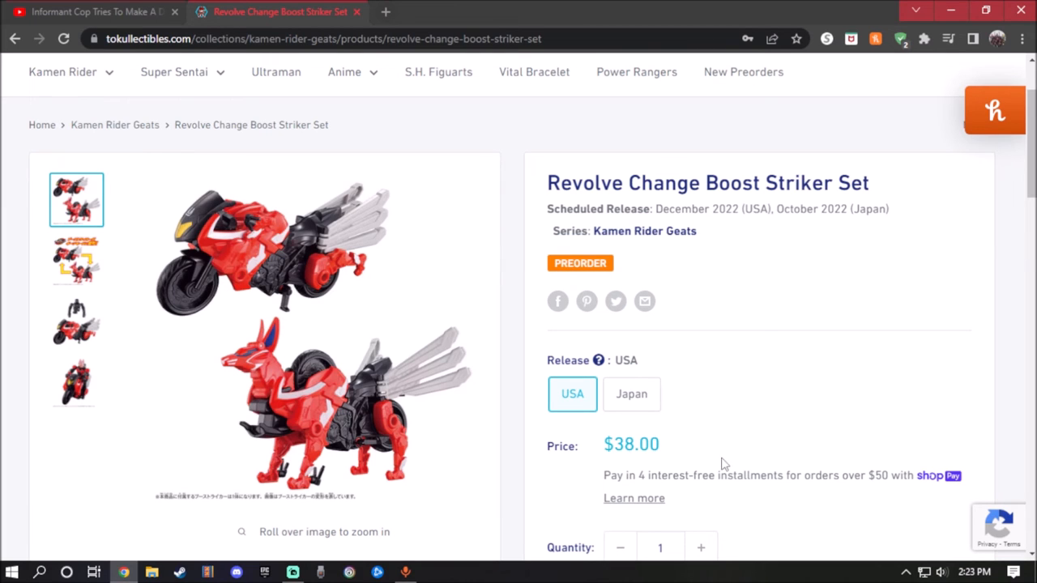
left_click(632, 394)
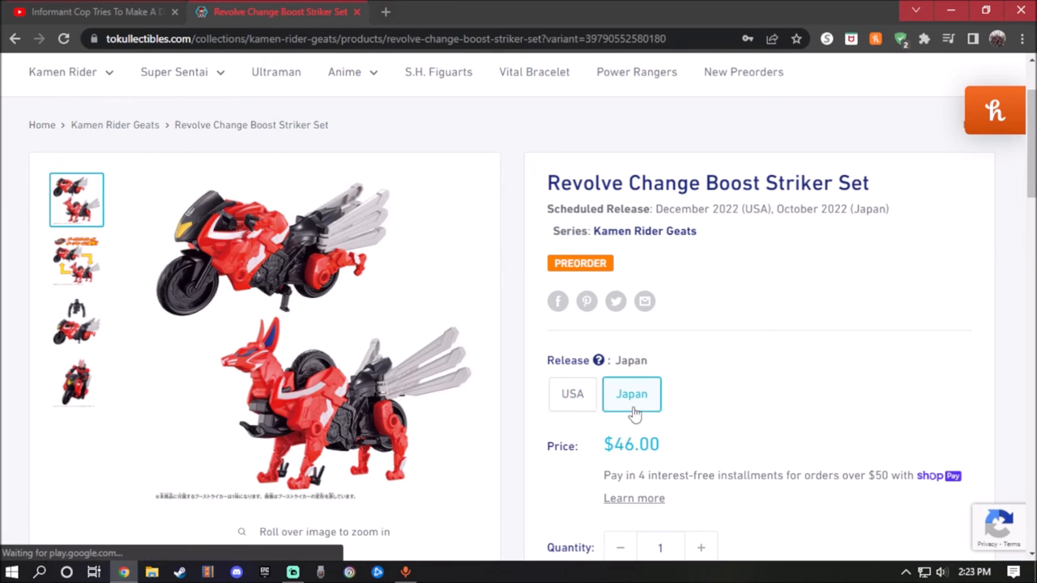
left_click(572, 394)
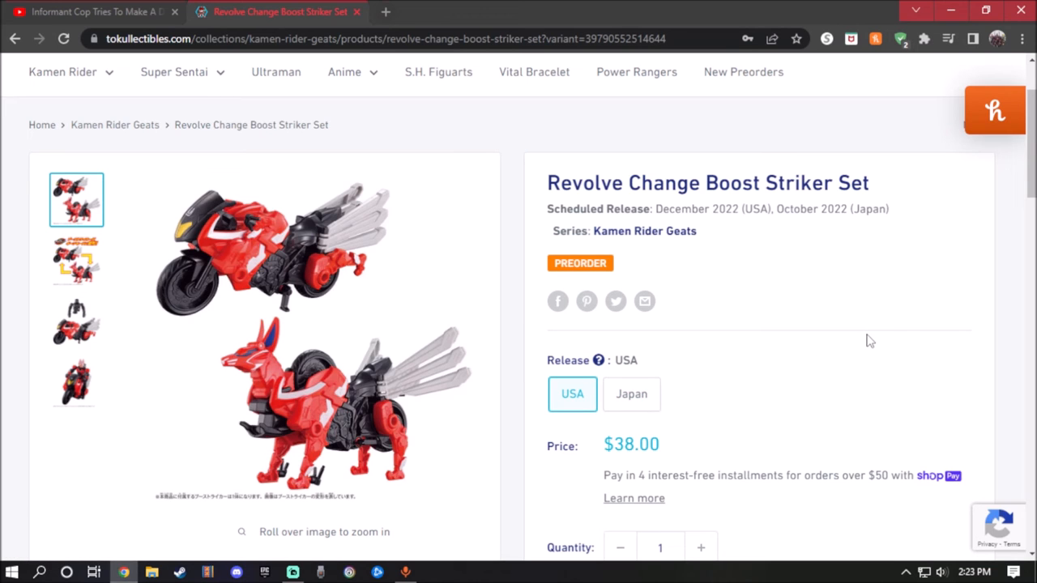
mouse_move(207, 292)
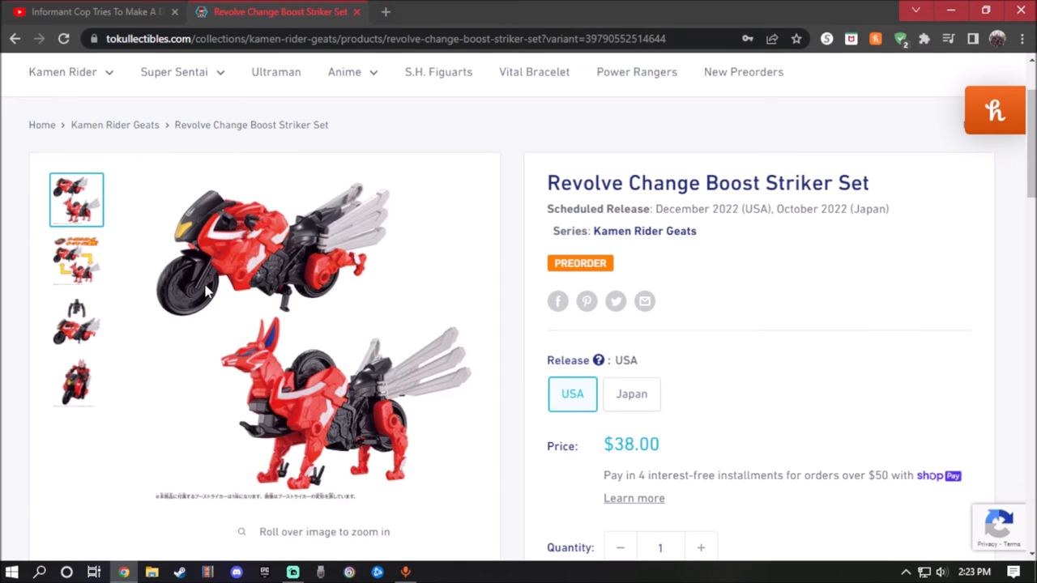
mouse_move(202, 268)
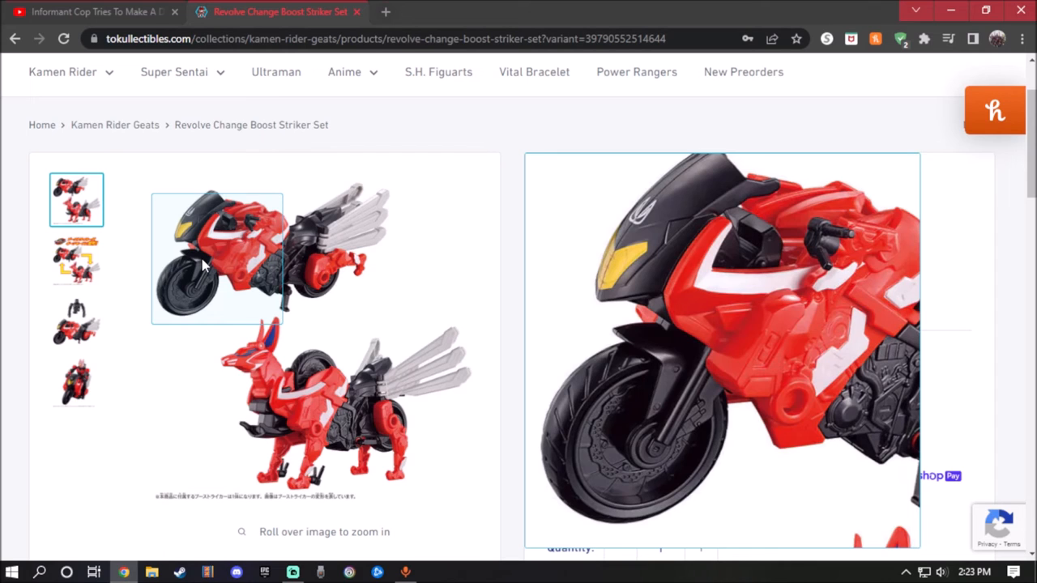
mouse_move(295, 263)
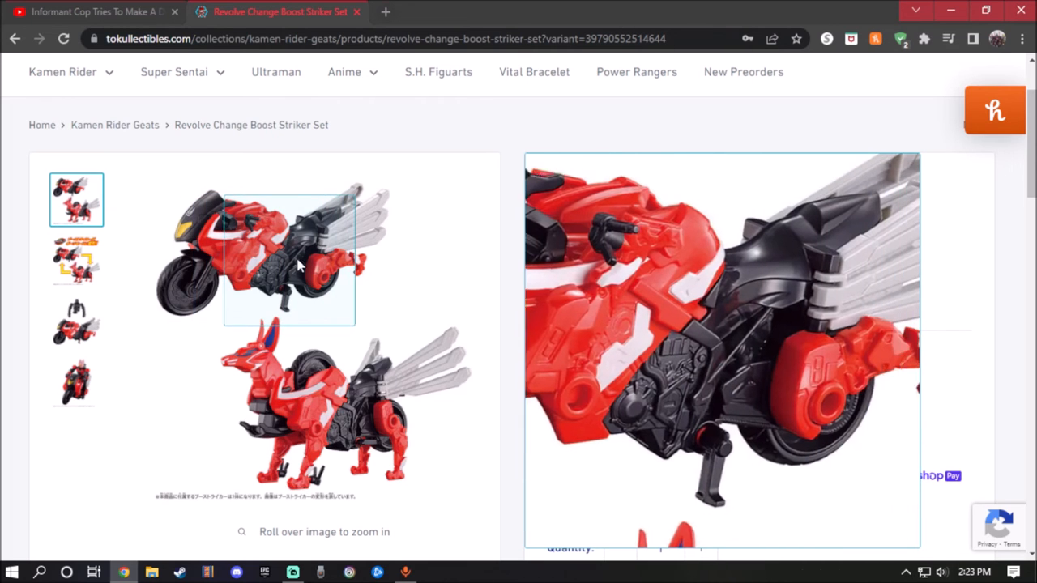
mouse_move(227, 281)
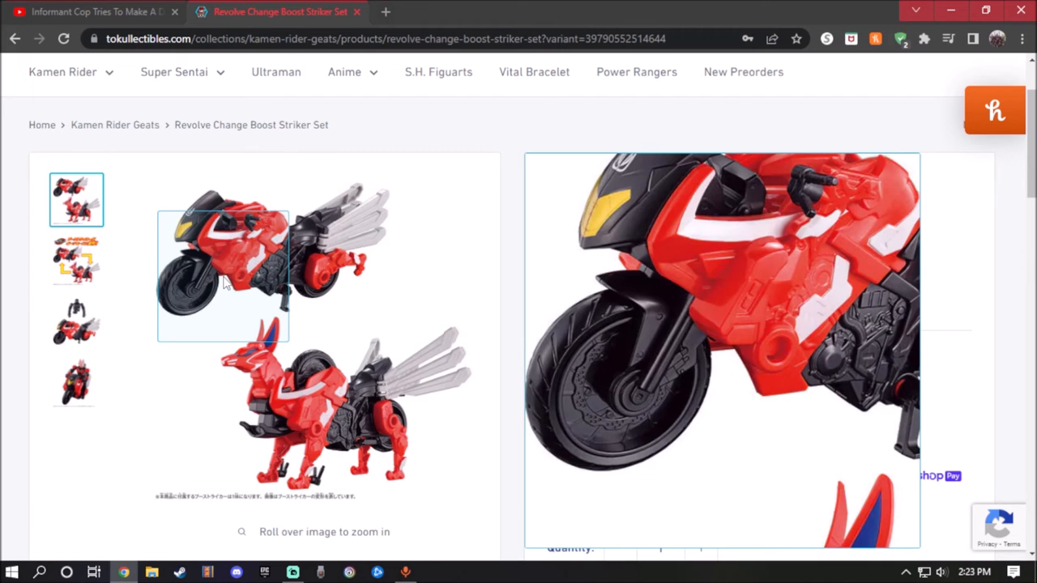
mouse_move(275, 279)
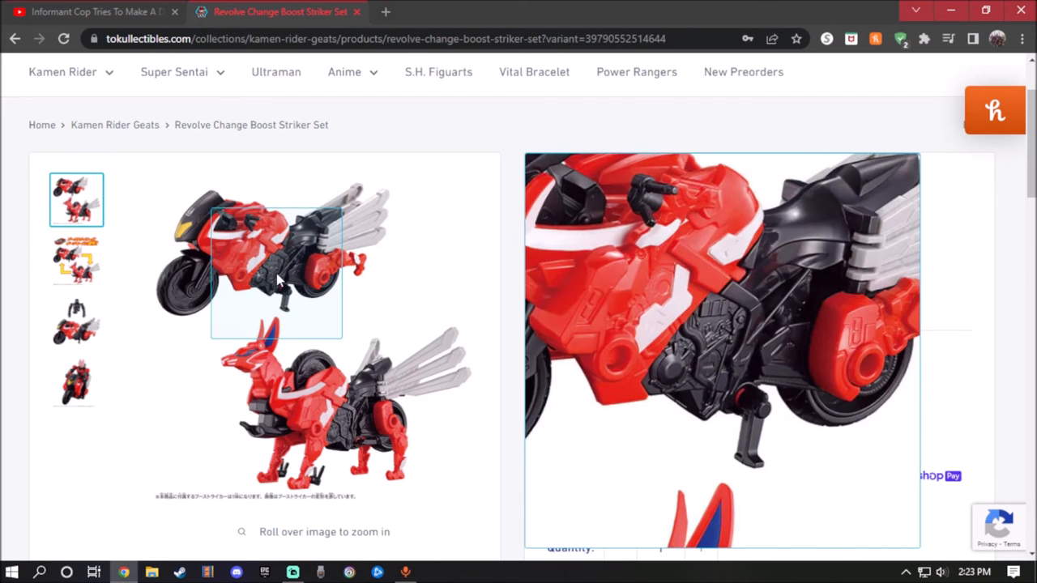
mouse_move(304, 279)
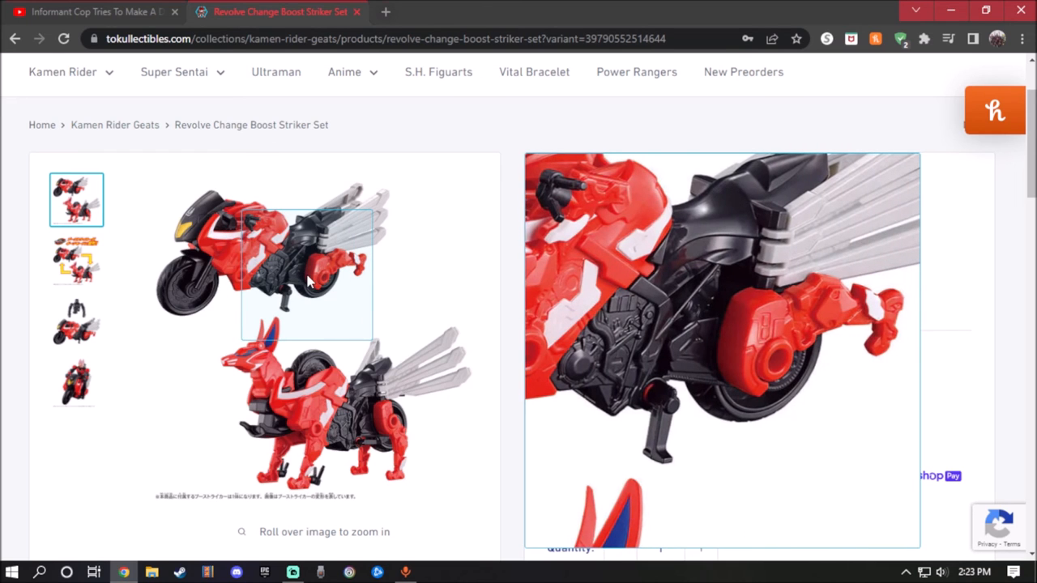
mouse_move(363, 246)
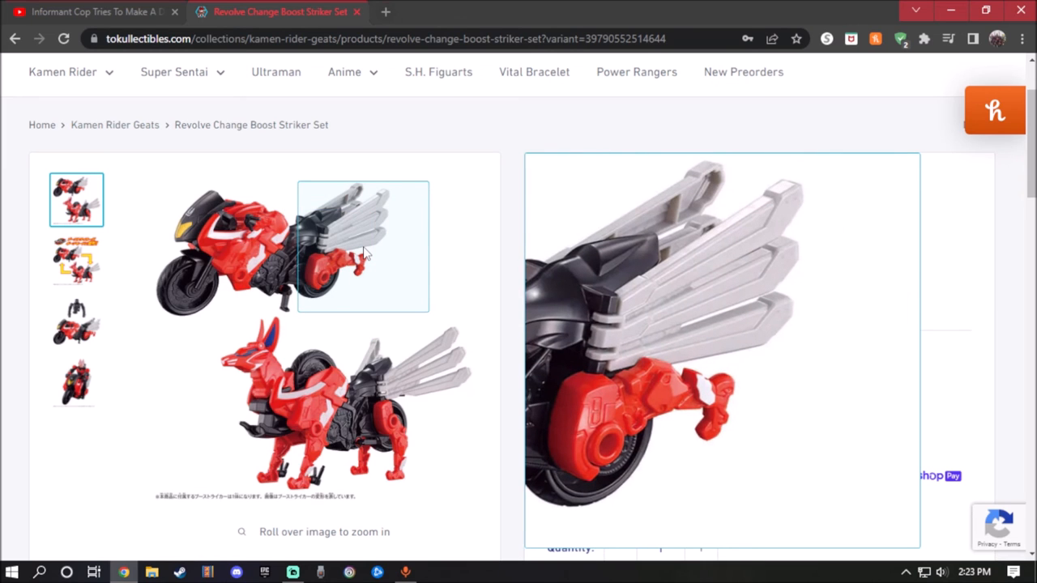
mouse_move(300, 316)
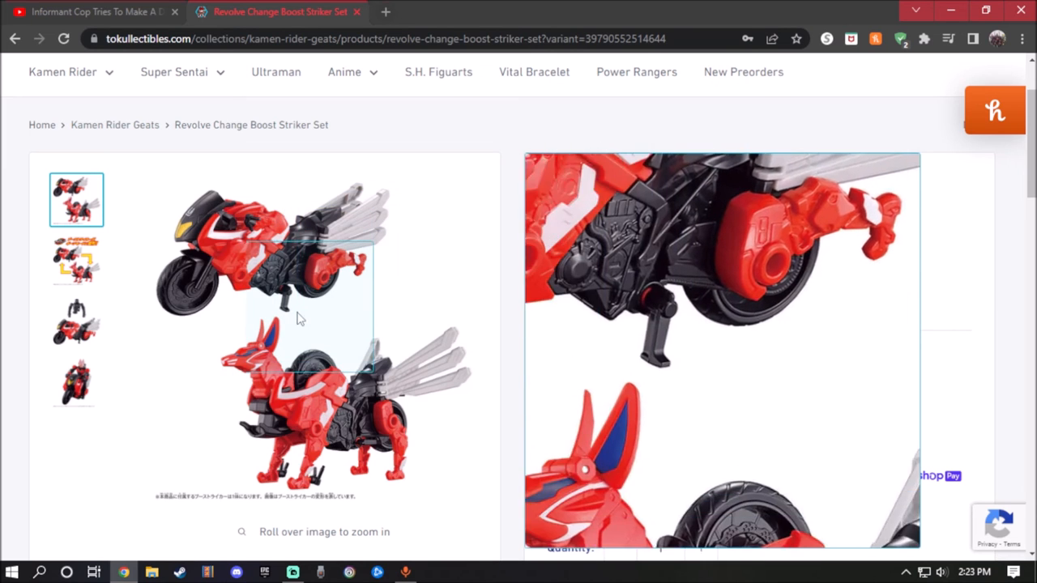
mouse_move(299, 376)
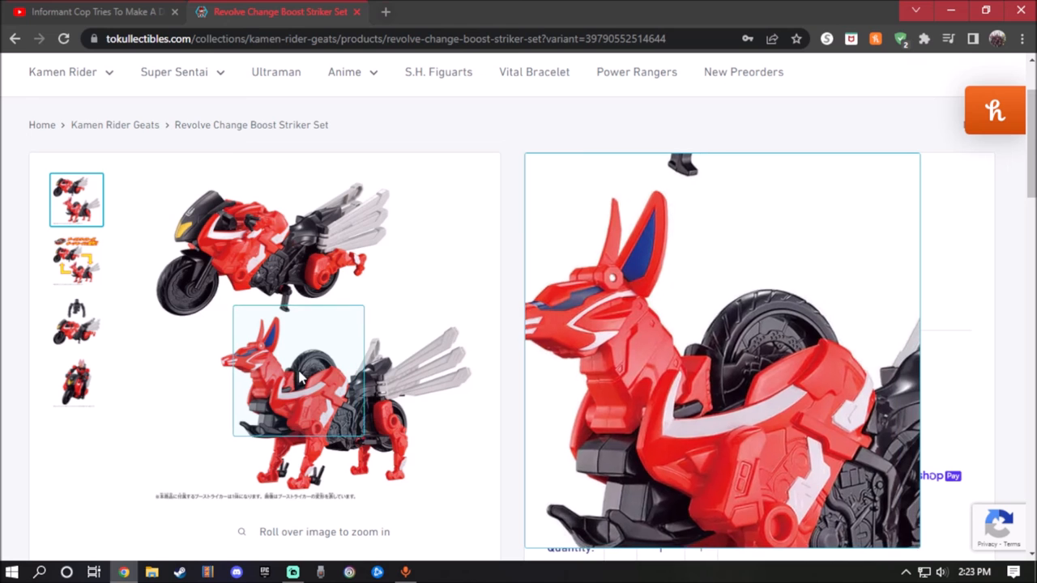
mouse_move(278, 380)
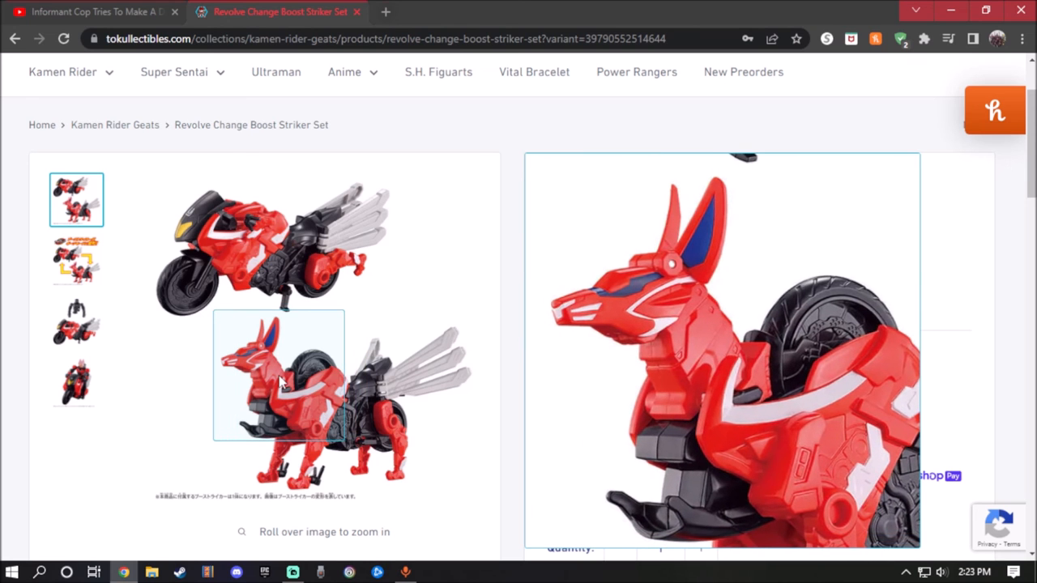
mouse_move(372, 422)
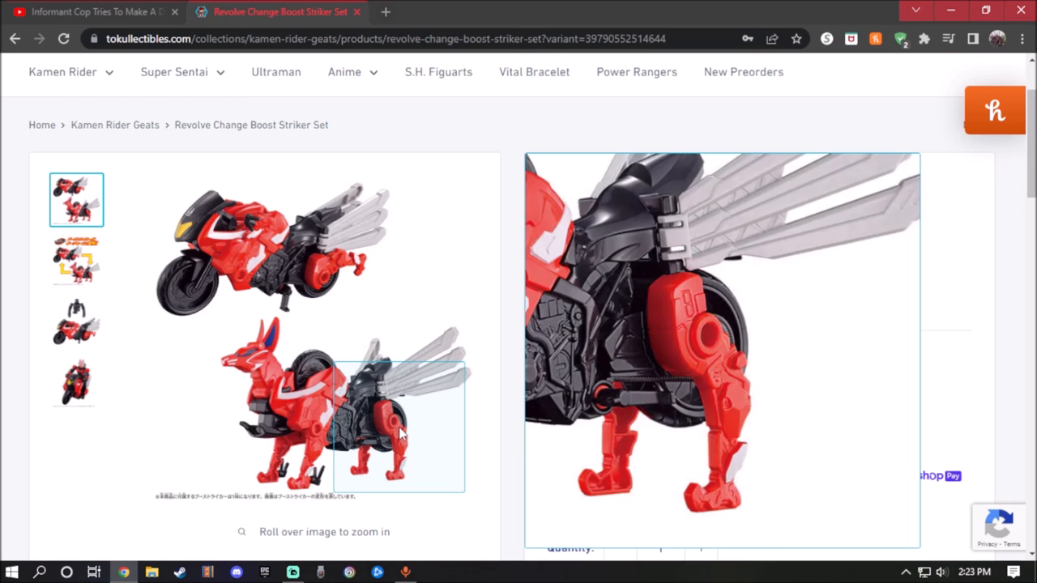
mouse_move(304, 435)
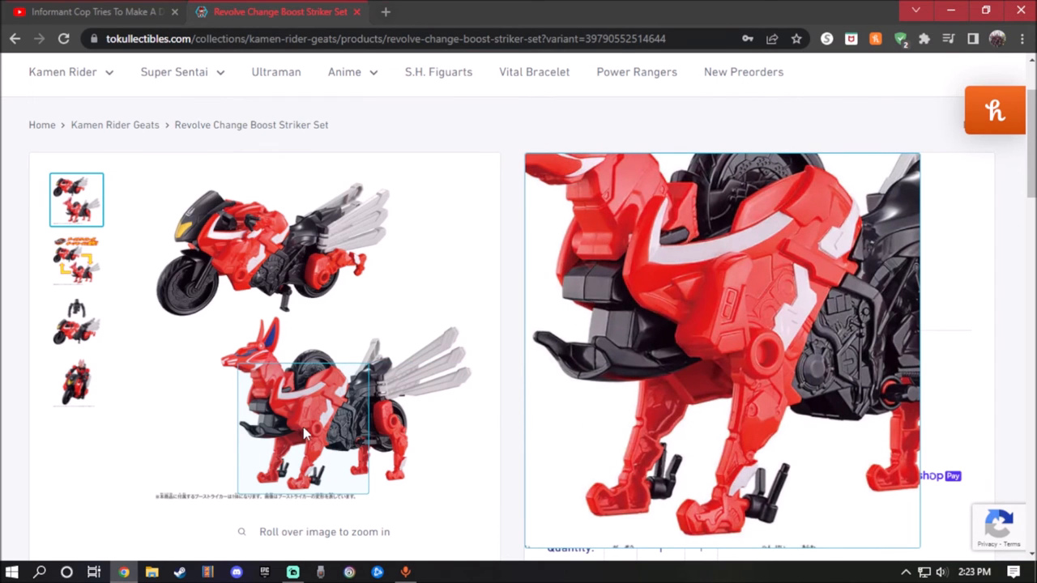
- Show the second product photo with the packaging artwork and Japanese title
left_click(76, 260)
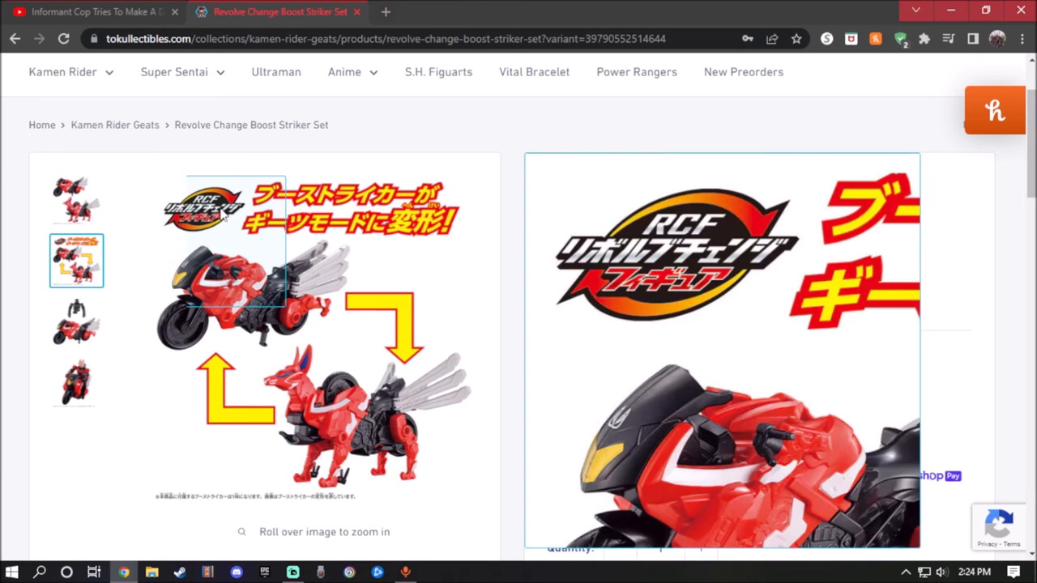
- Show the third product photo of the red rider figure on the Boost Striker bike
left_click(76, 321)
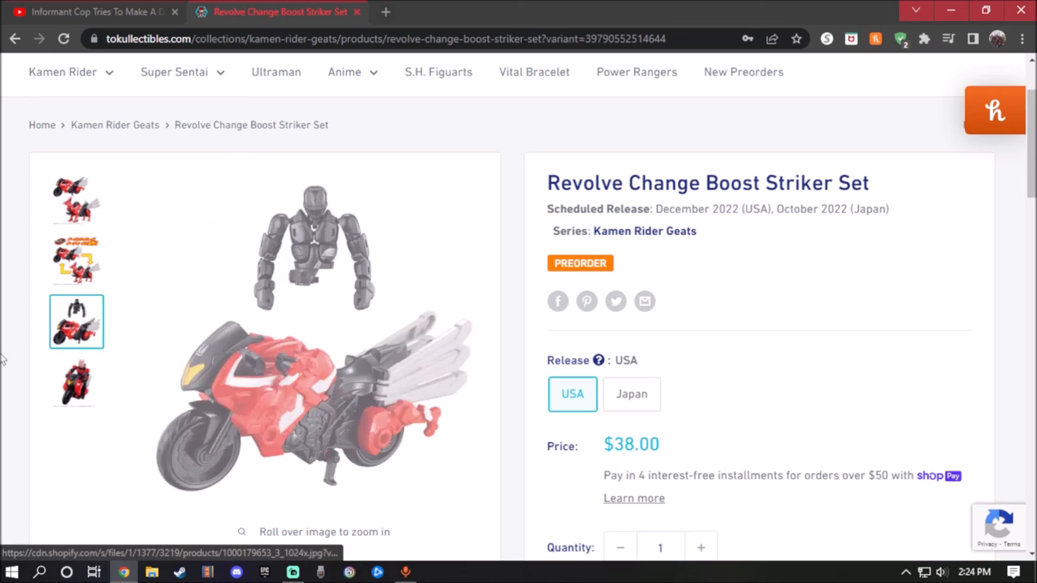
mouse_move(316, 226)
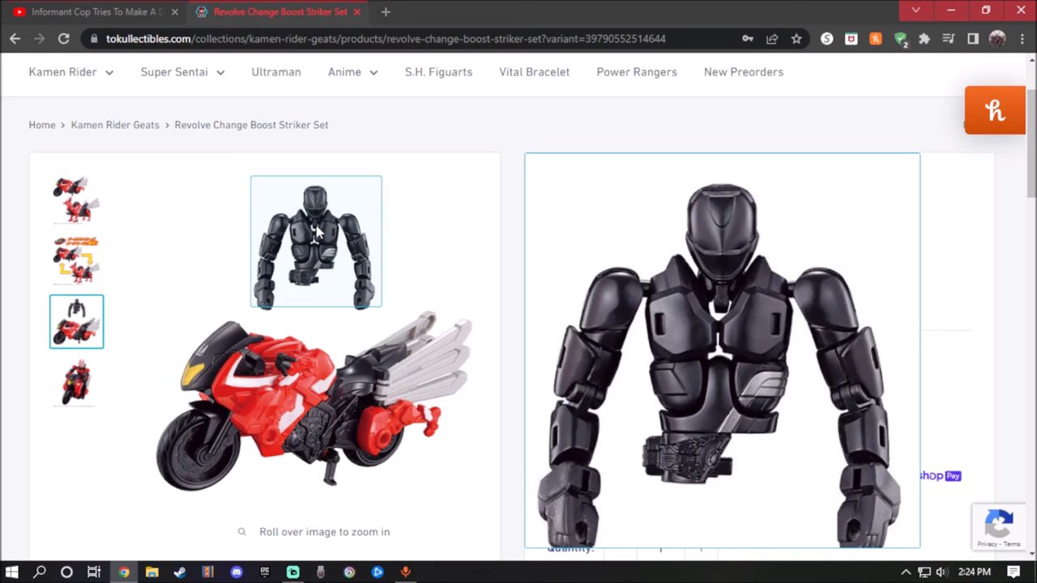
mouse_move(316, 235)
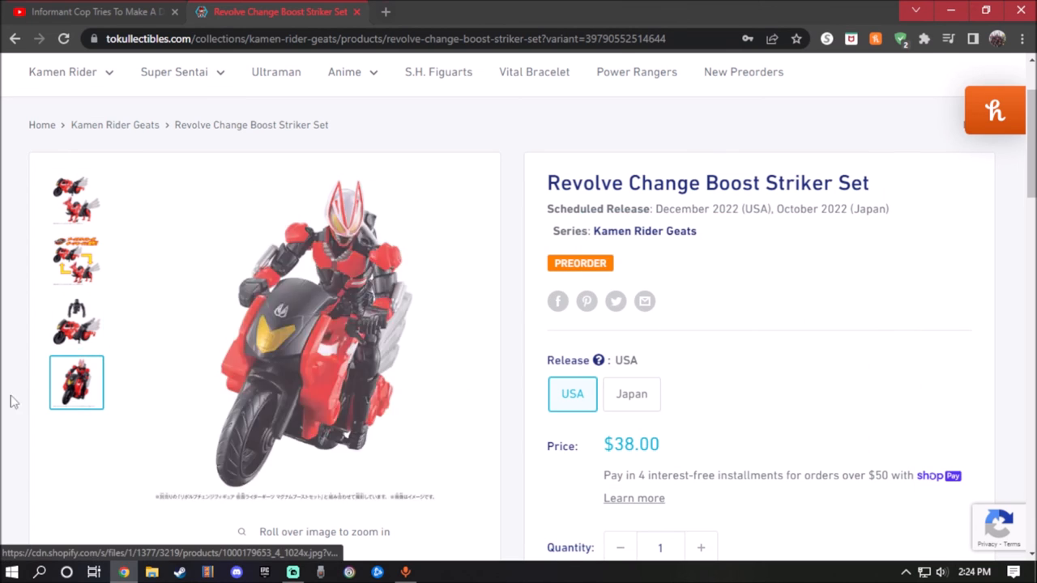
mouse_move(316, 300)
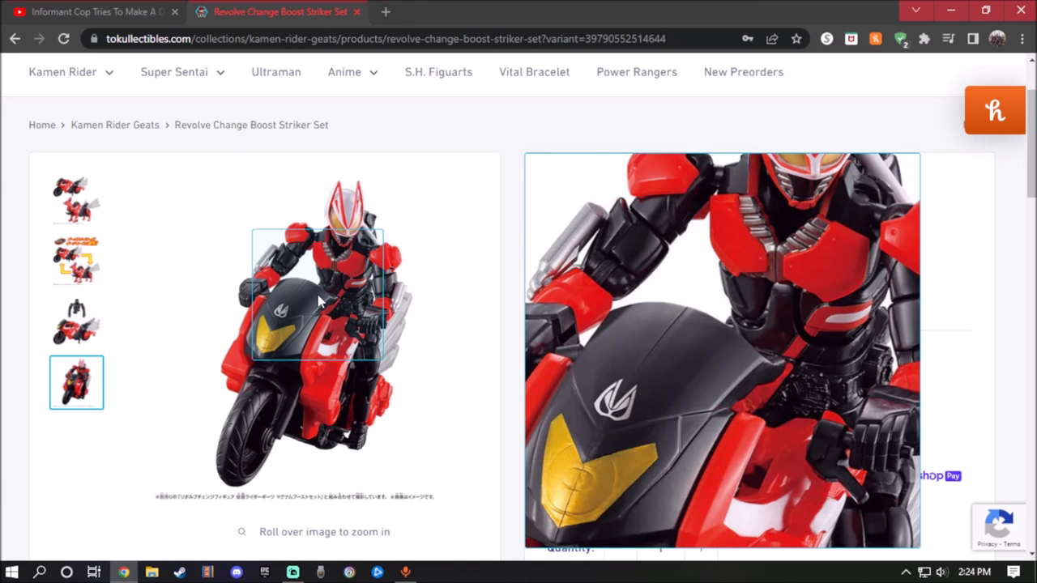
mouse_move(353, 256)
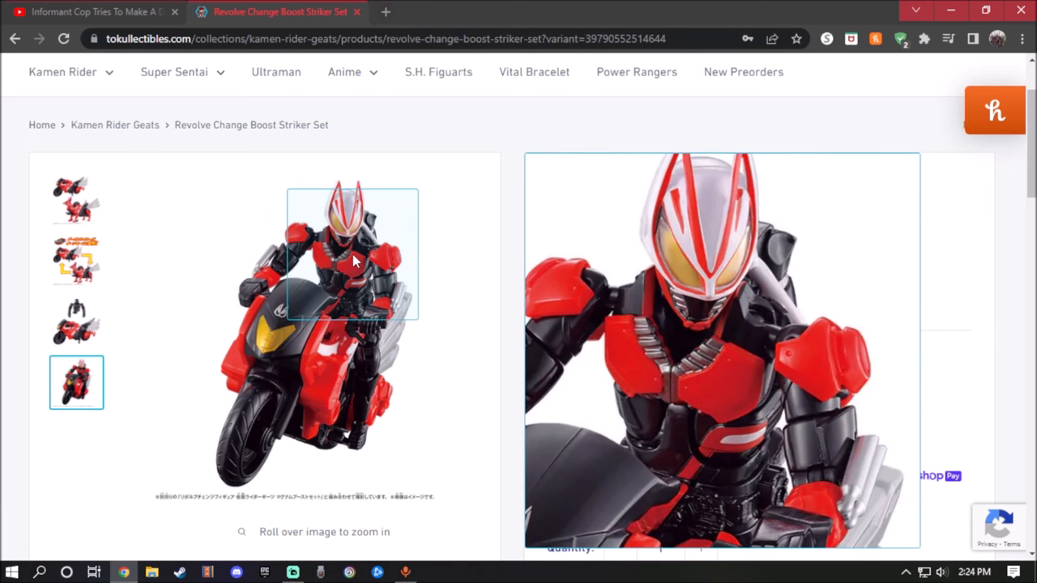
mouse_move(340, 324)
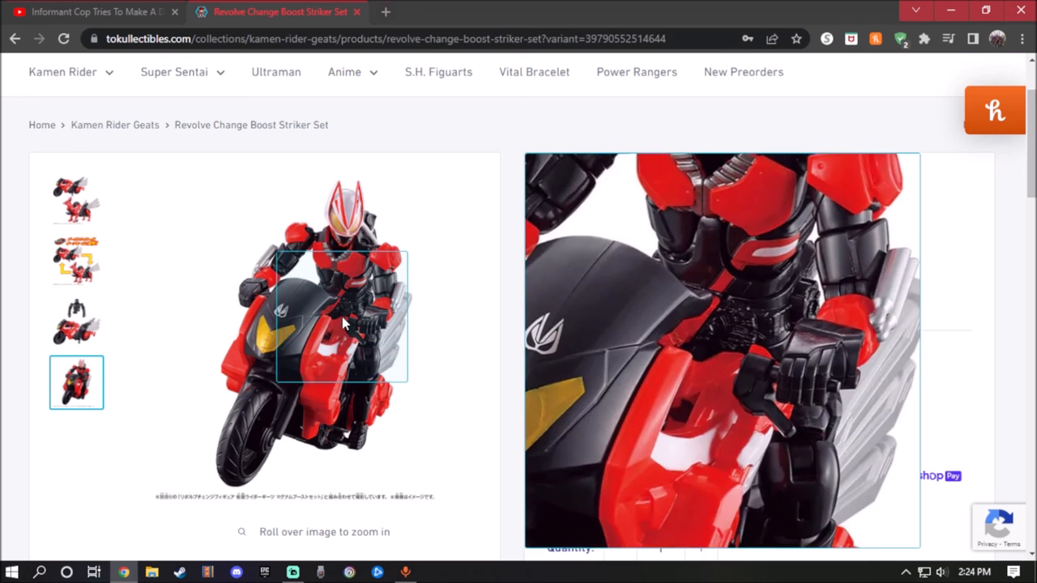
mouse_move(316, 394)
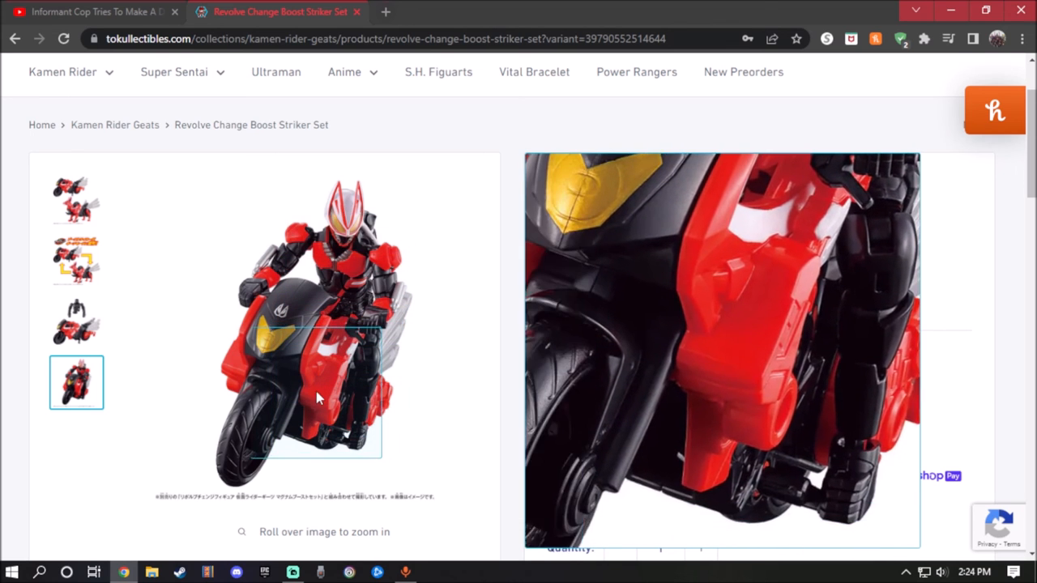
mouse_move(373, 259)
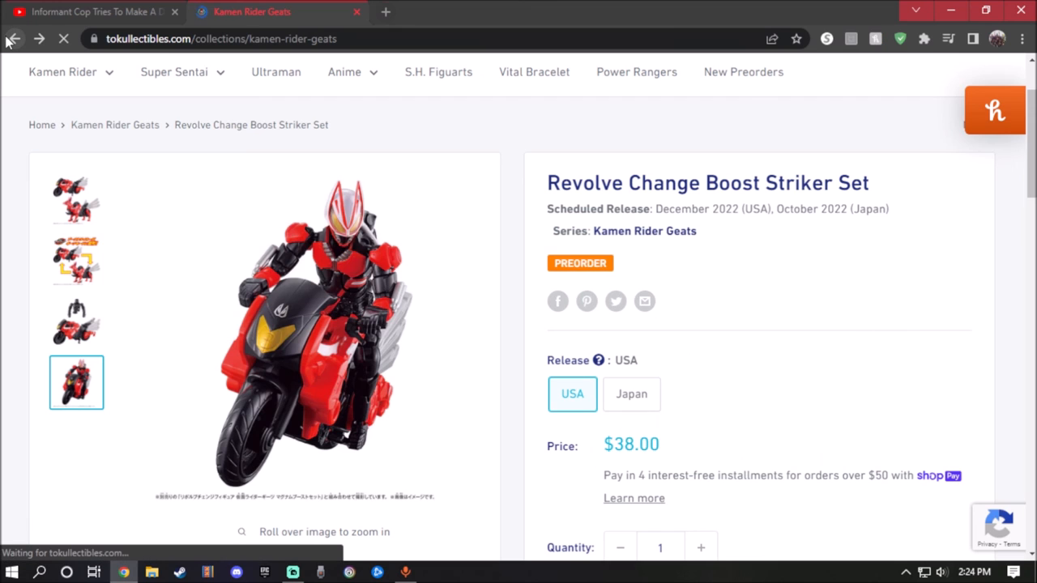
- Go back to the Geats collection grid and bring the second product row into view
left_click(13, 39)
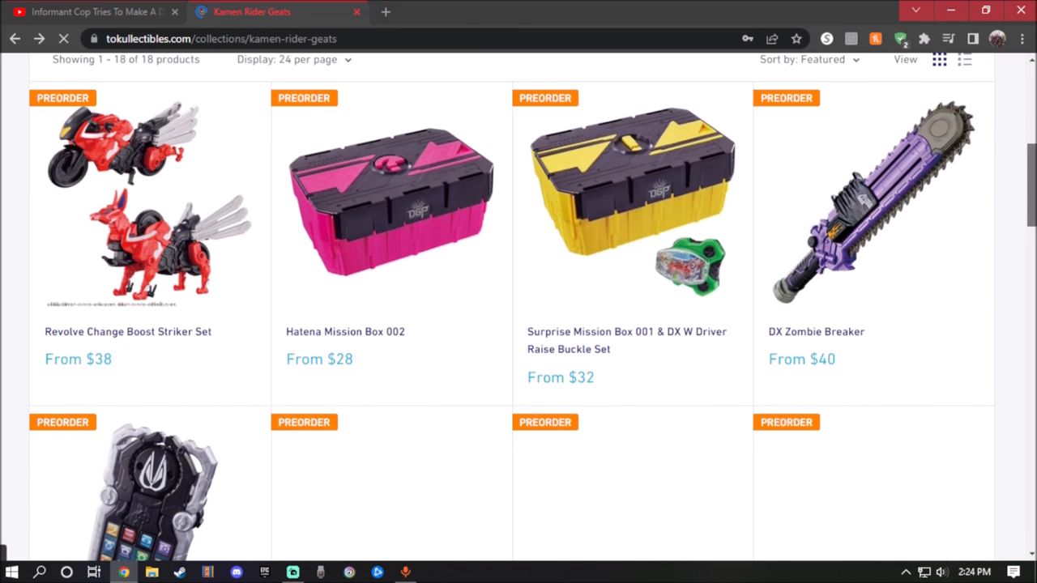
scroll("down", 3)
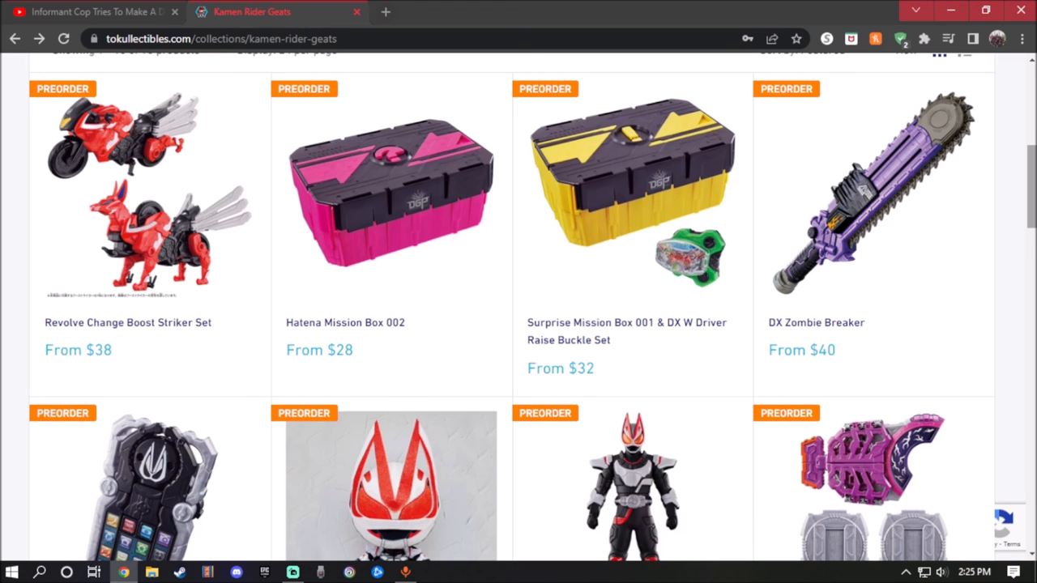
mouse_move(1008, 305)
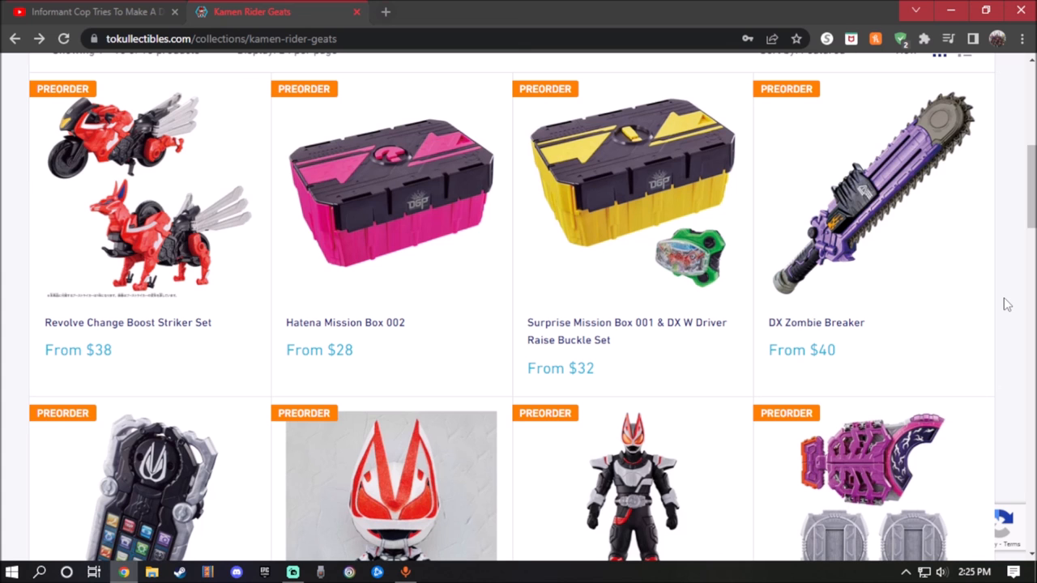
mouse_move(1017, 288)
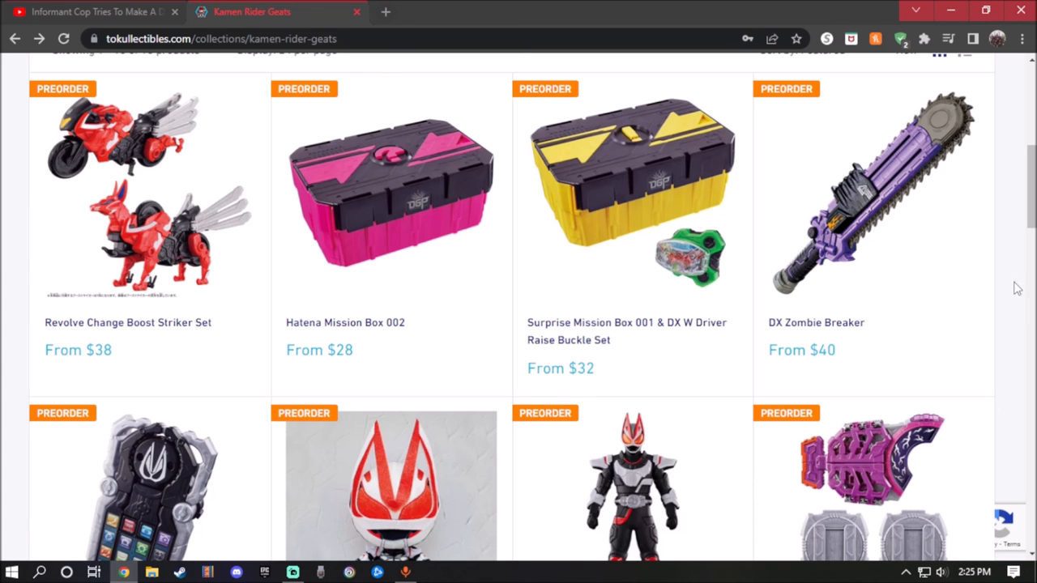